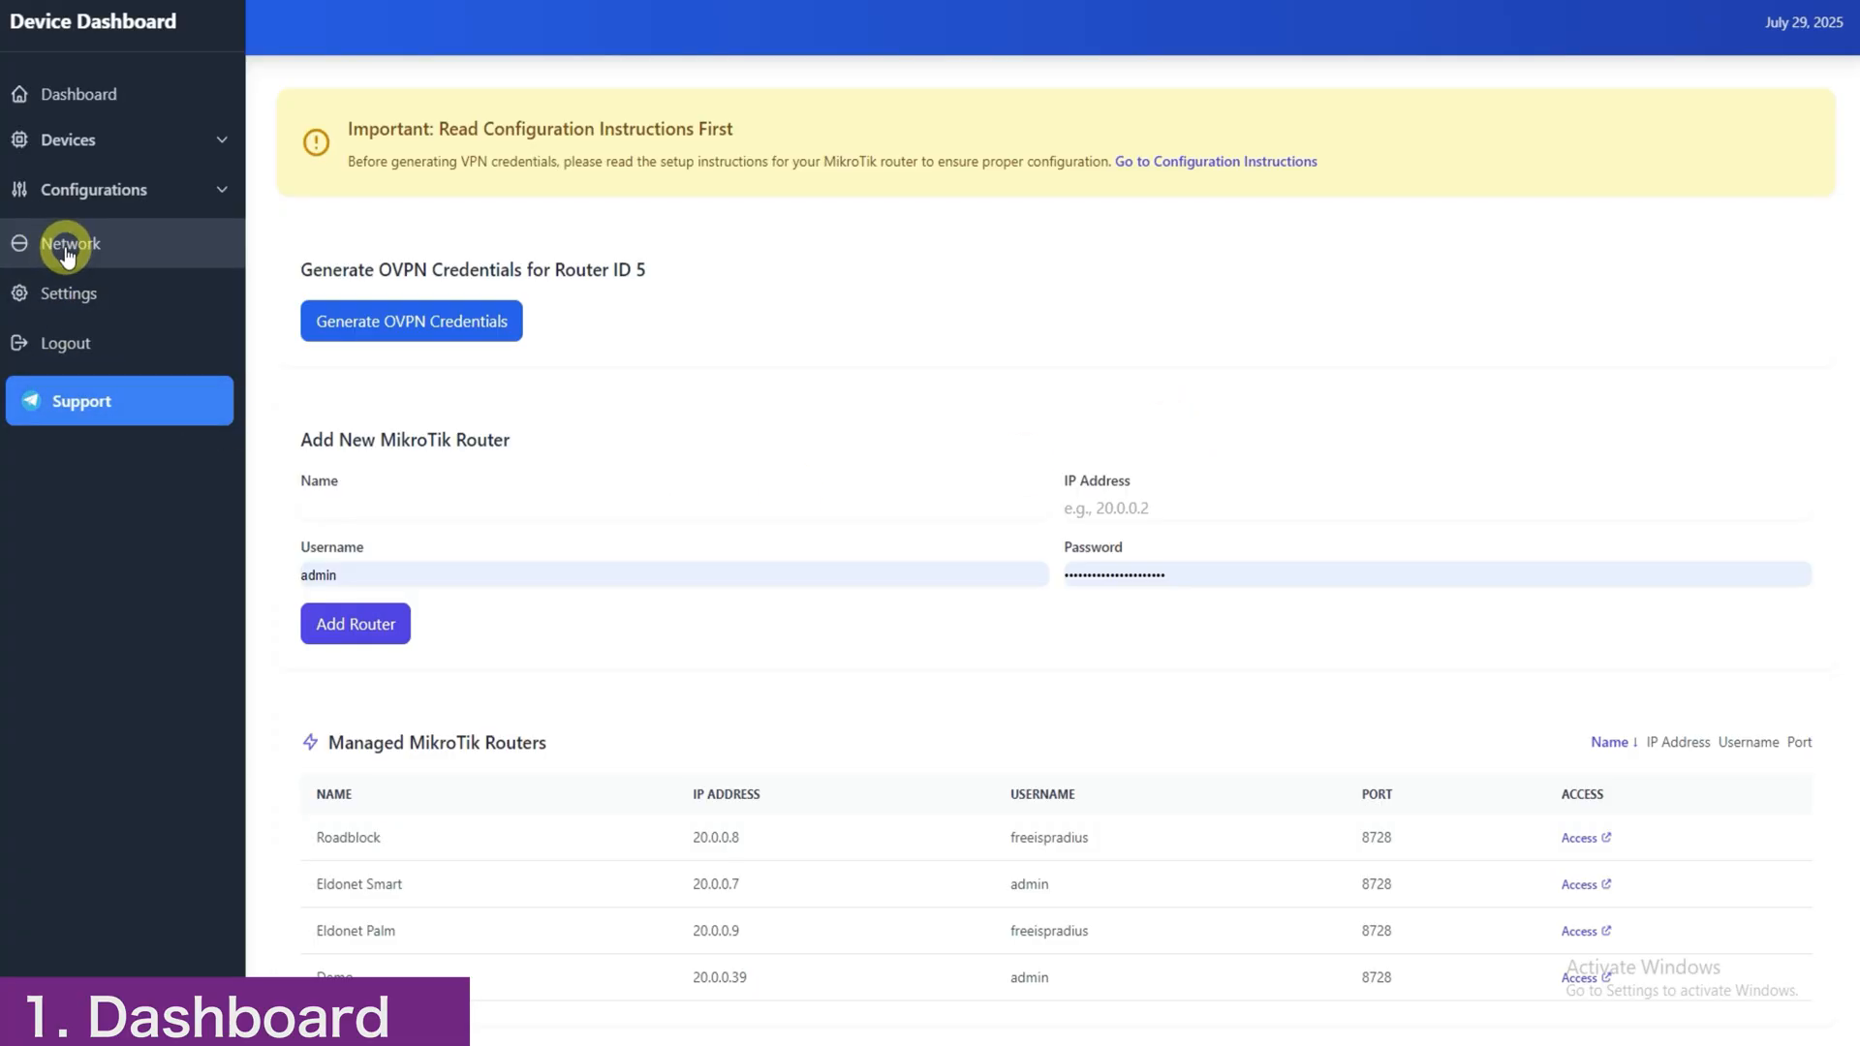
{"action": "mouse_move", "coordinate": [134, 259]}
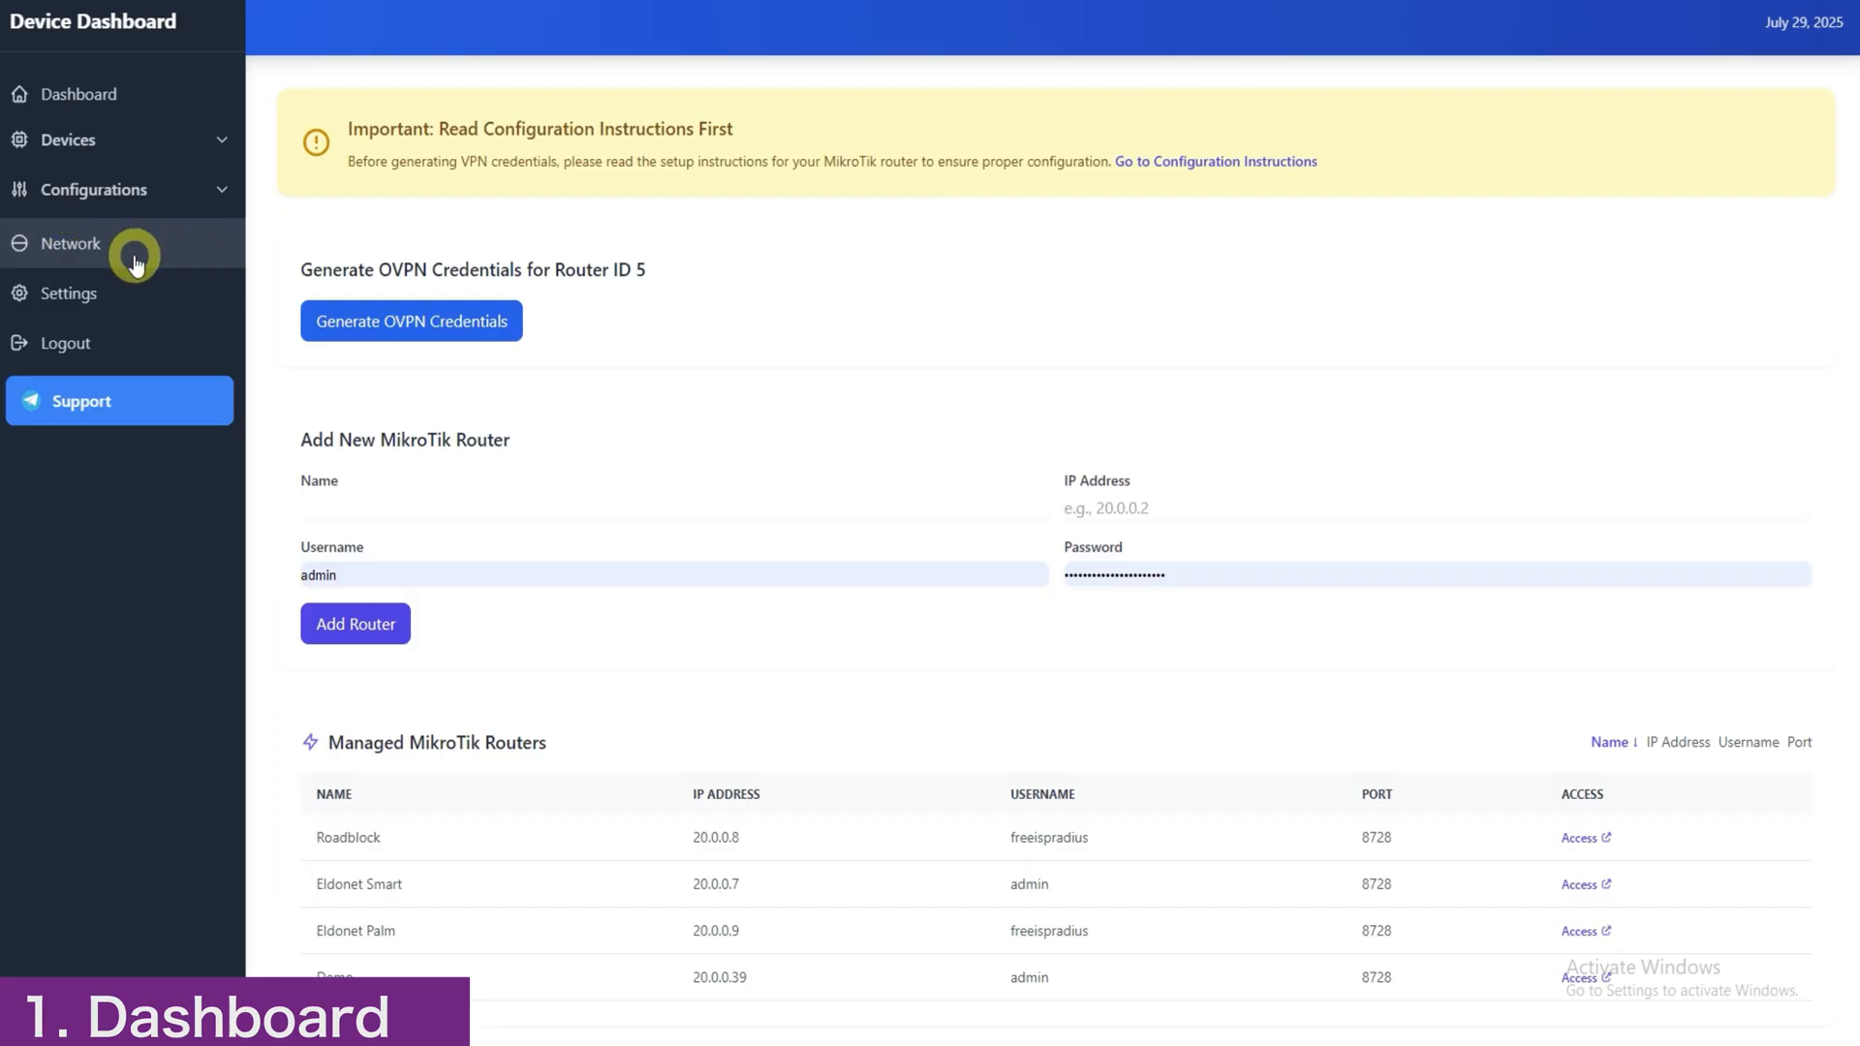
{"action": "mouse_move", "coordinate": [370, 234]}
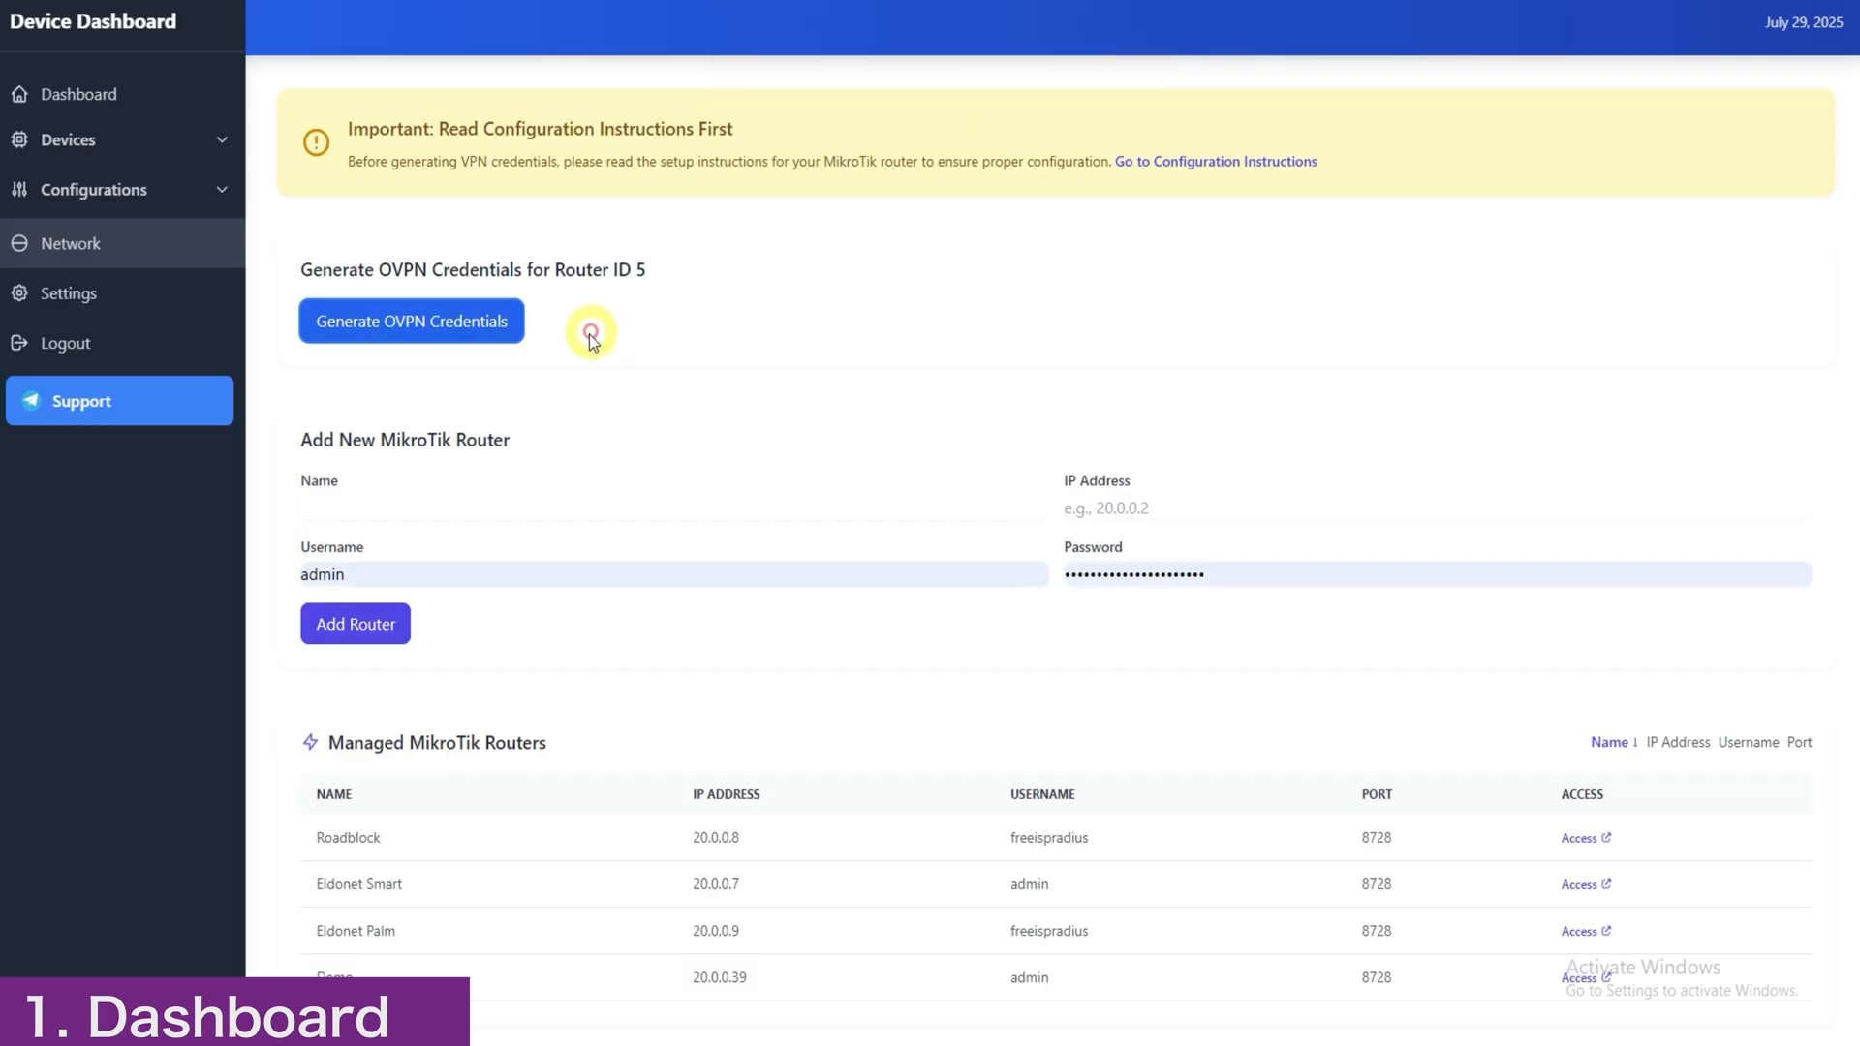
Generate OVPN credentials for router ID 5 and select the username in the RouterOS 6 script.
{"action": "left_click", "coordinate": [411, 320]}
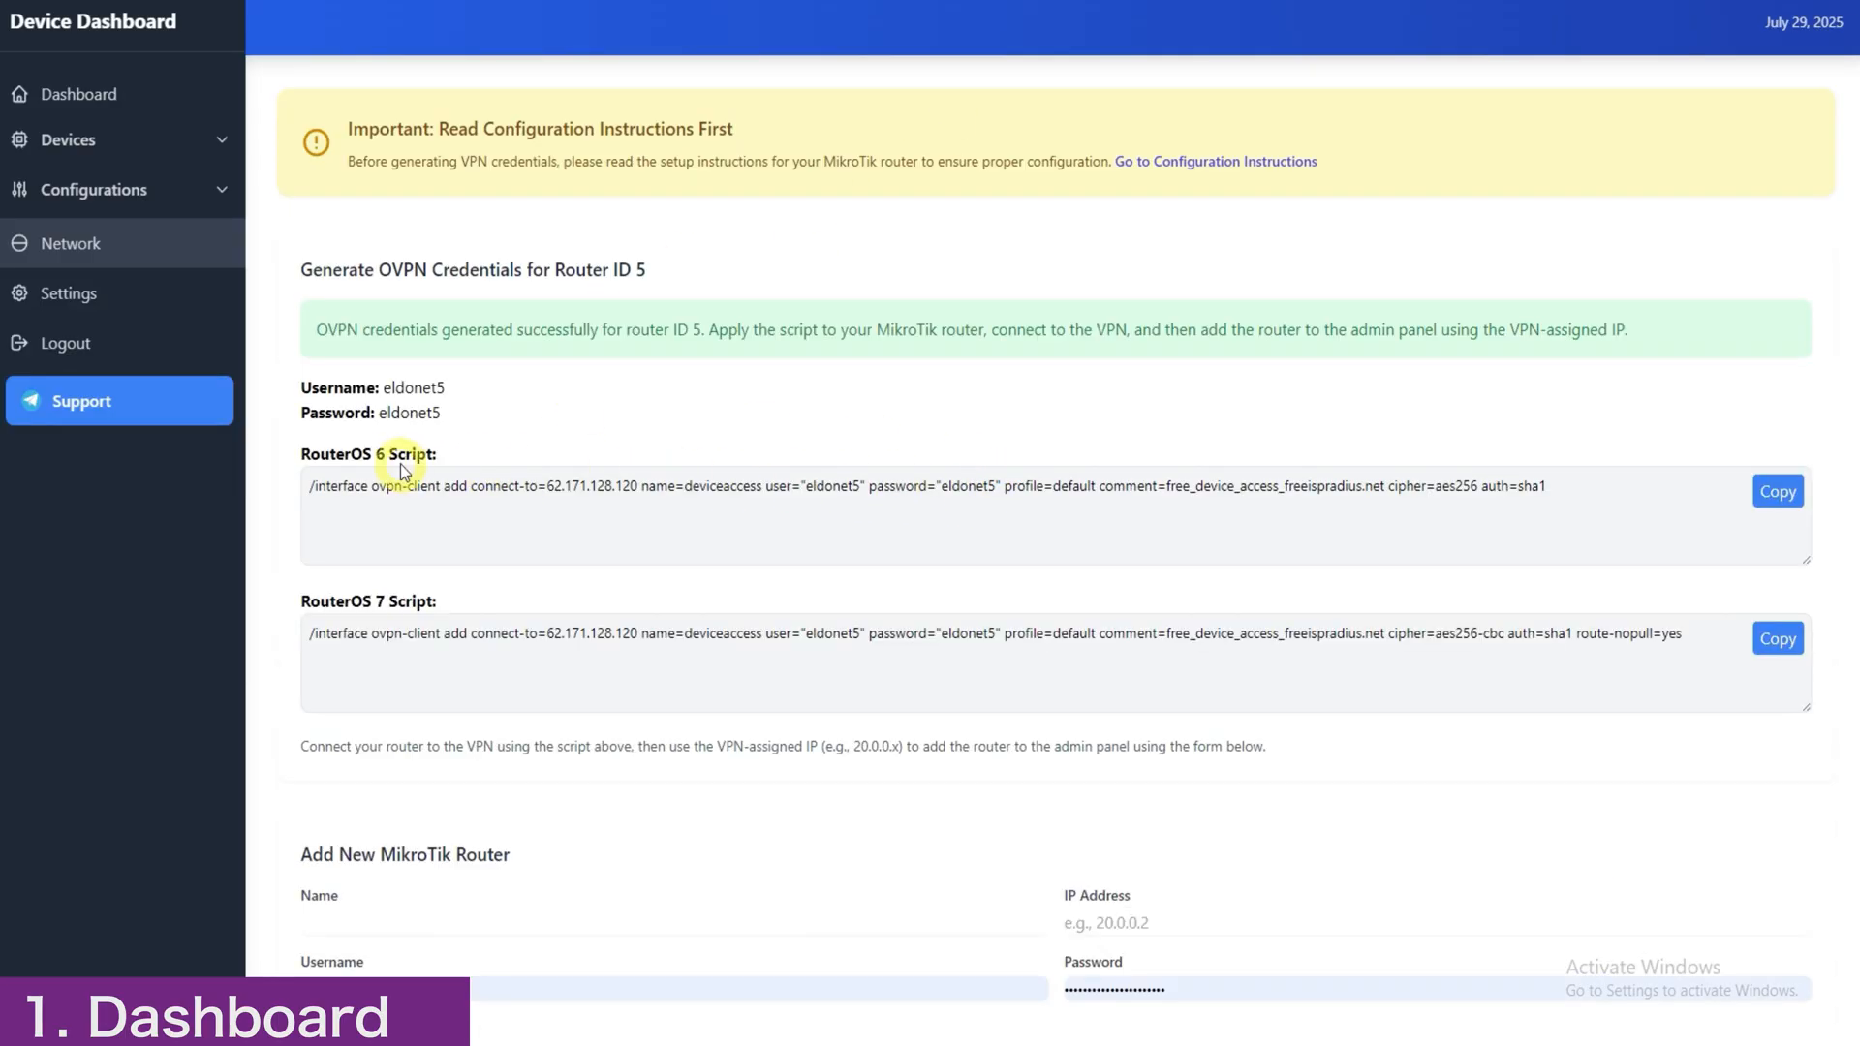
{"action": "double_click", "coordinate": [403, 454]}
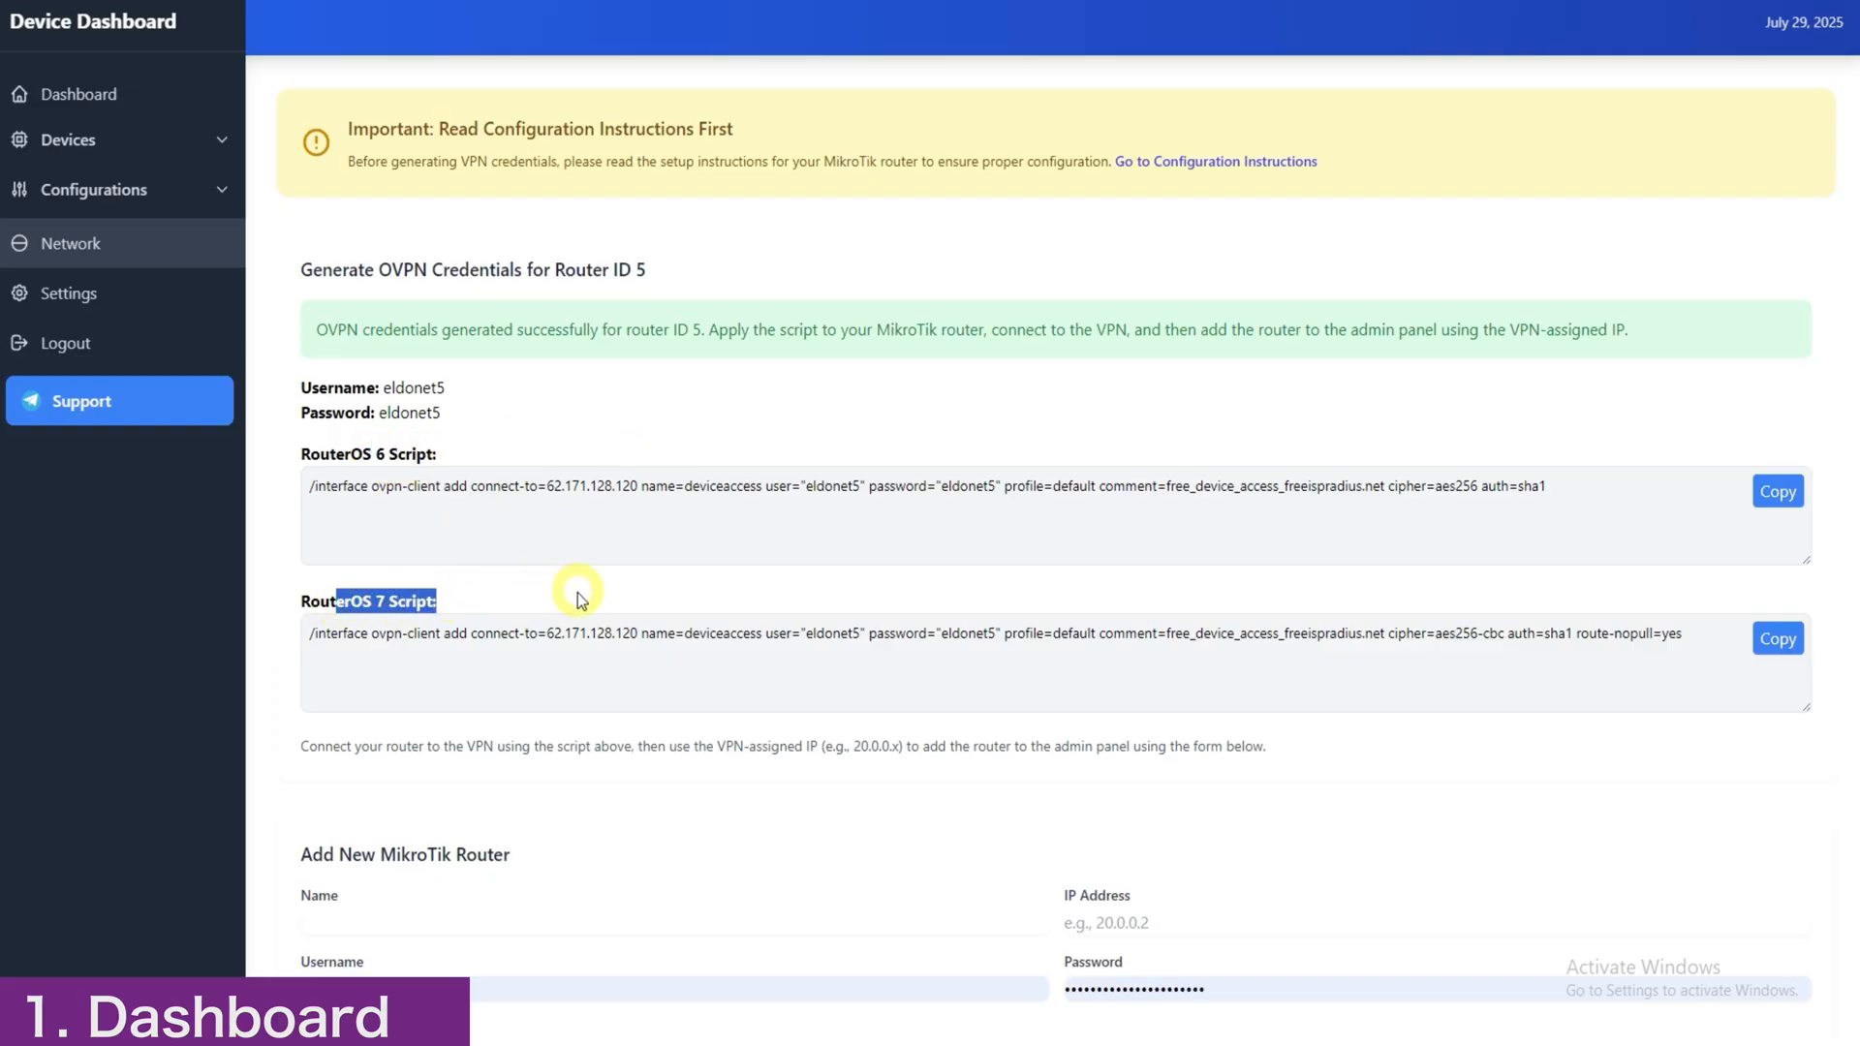
{"action": "mouse_move", "coordinate": [787, 595]}
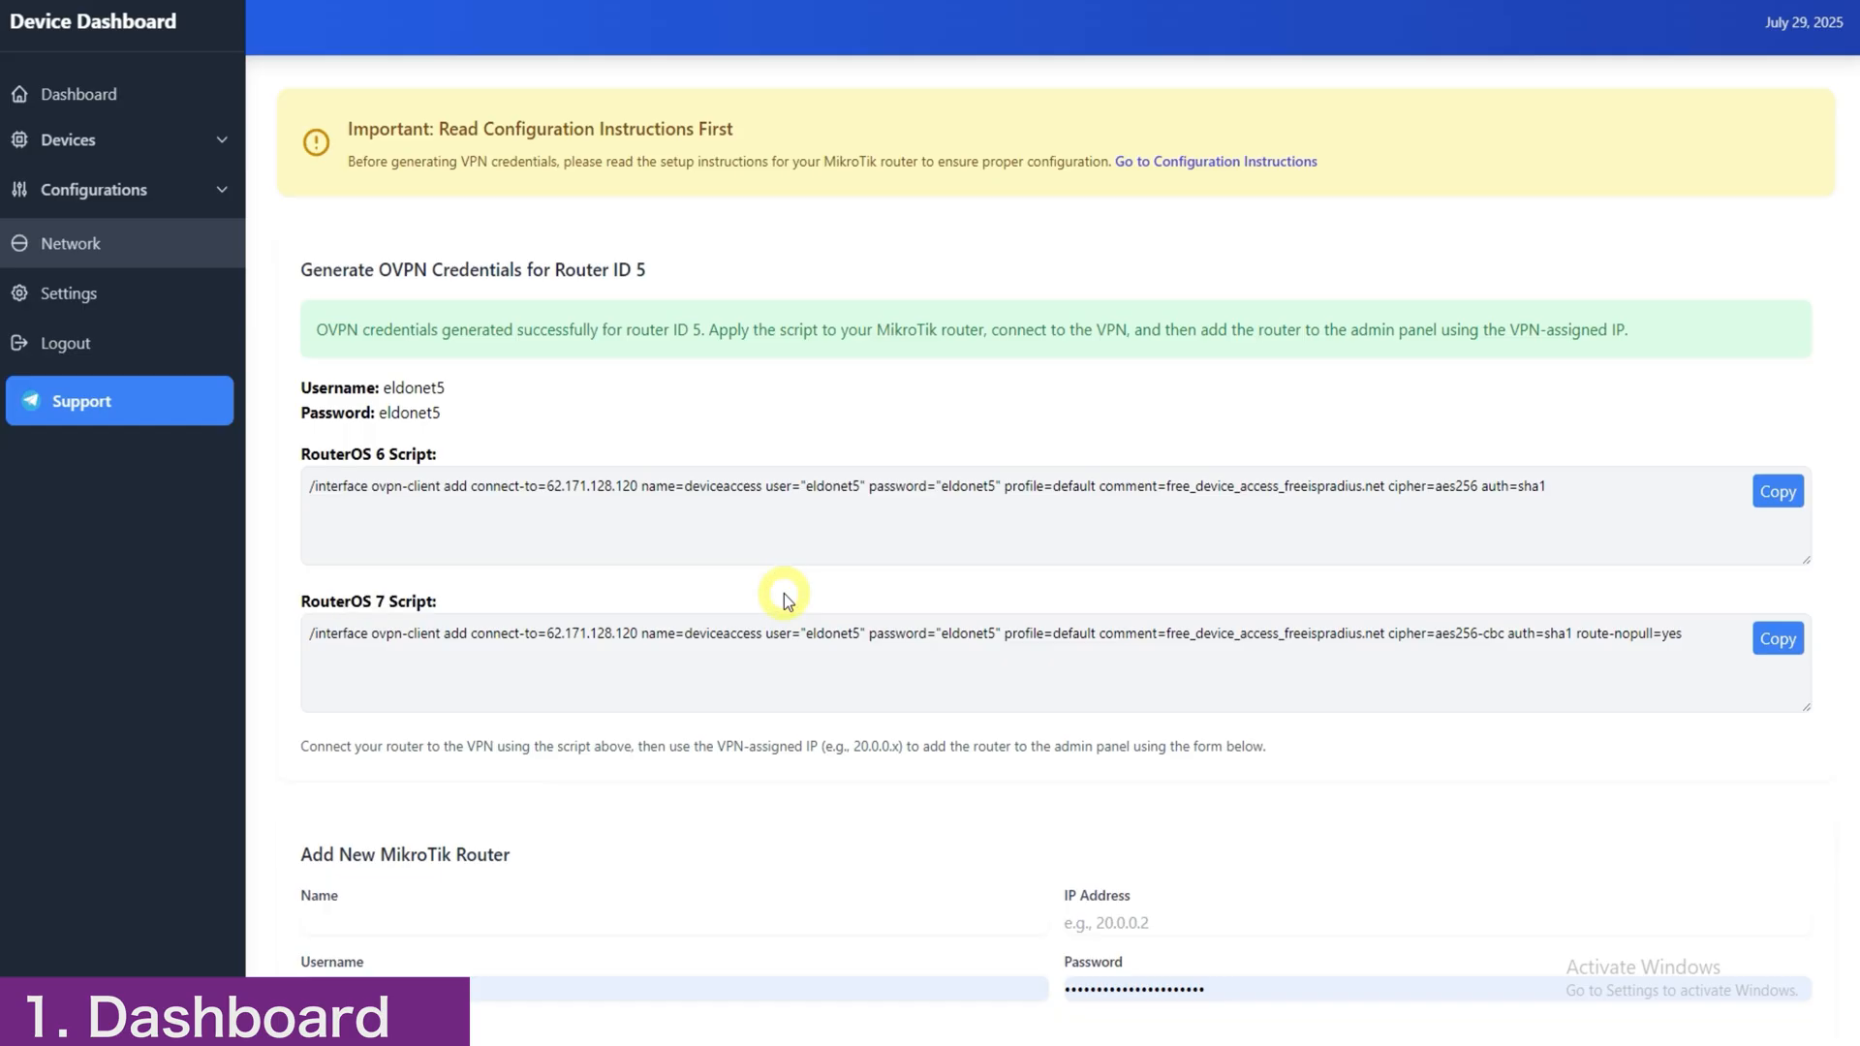
{"action": "mouse_move", "coordinate": [644, 643]}
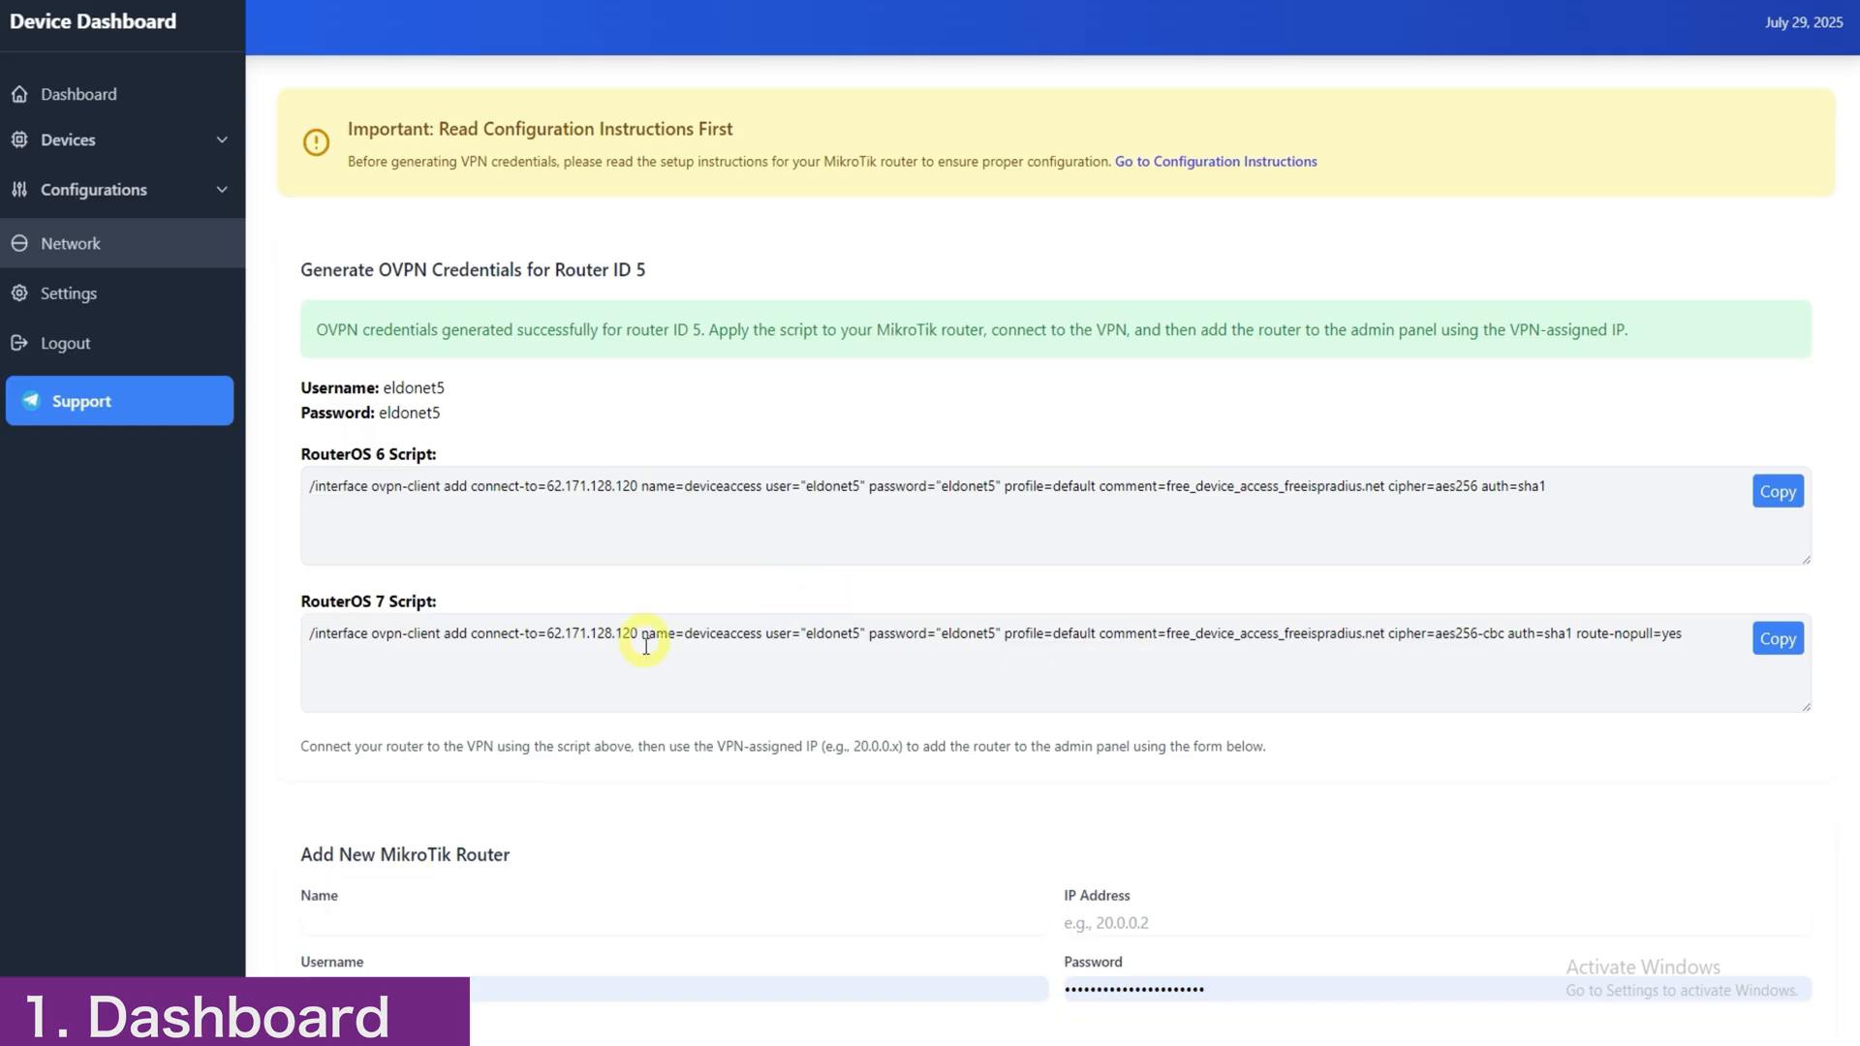
{"action": "left_click", "coordinate": [858, 515]}
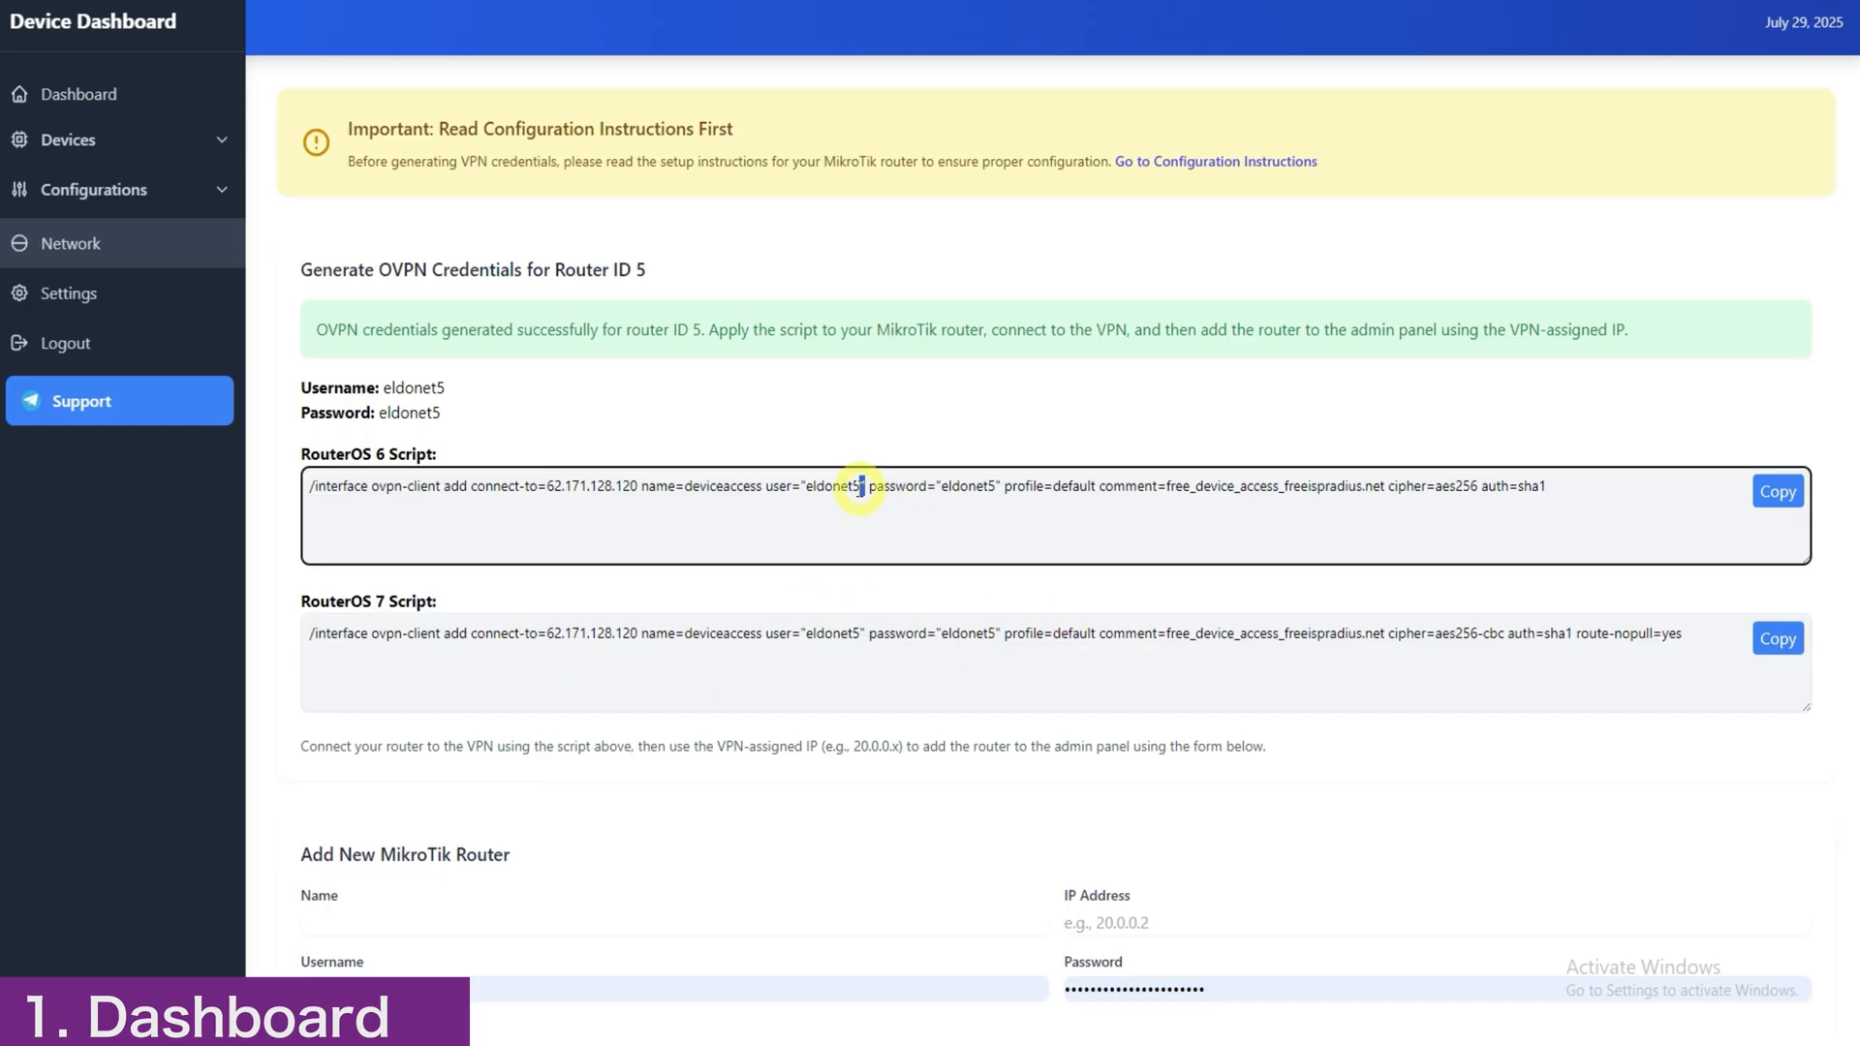
{"action": "double_click", "coordinate": [818, 487]}
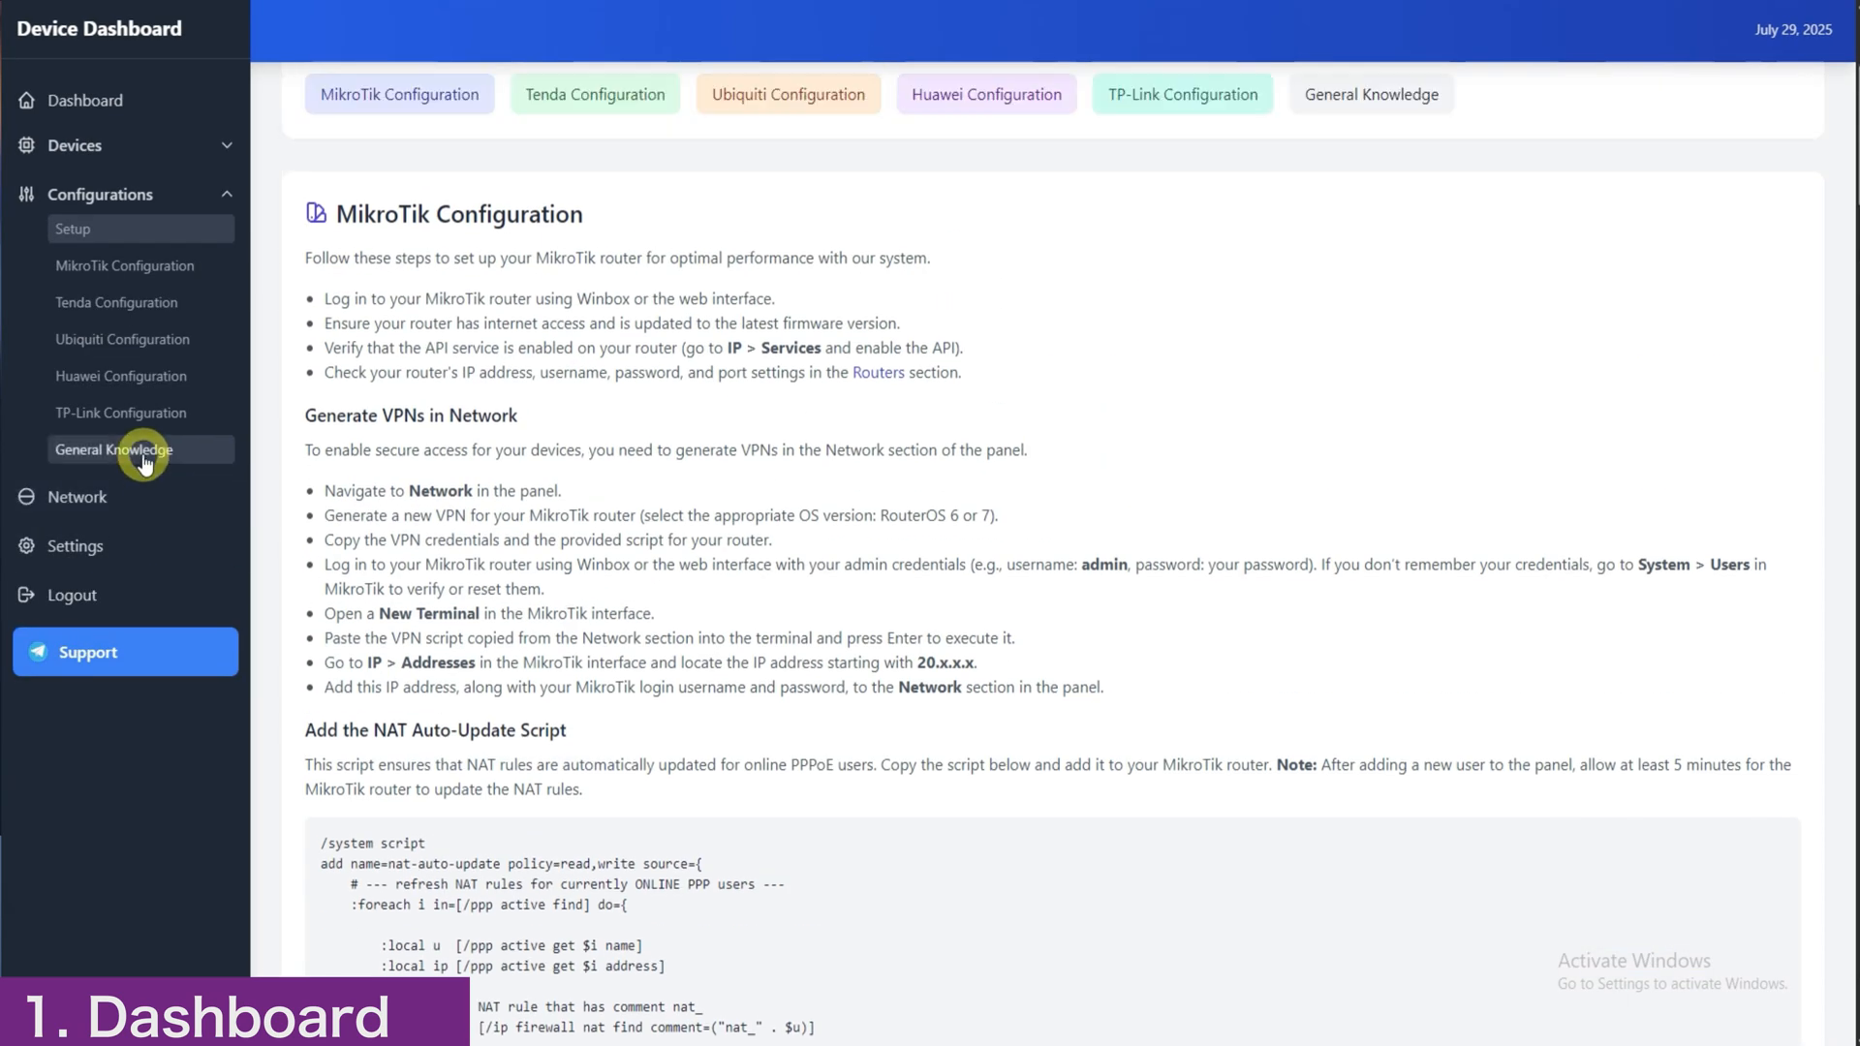
{"action": "left_click", "coordinate": [73, 228]}
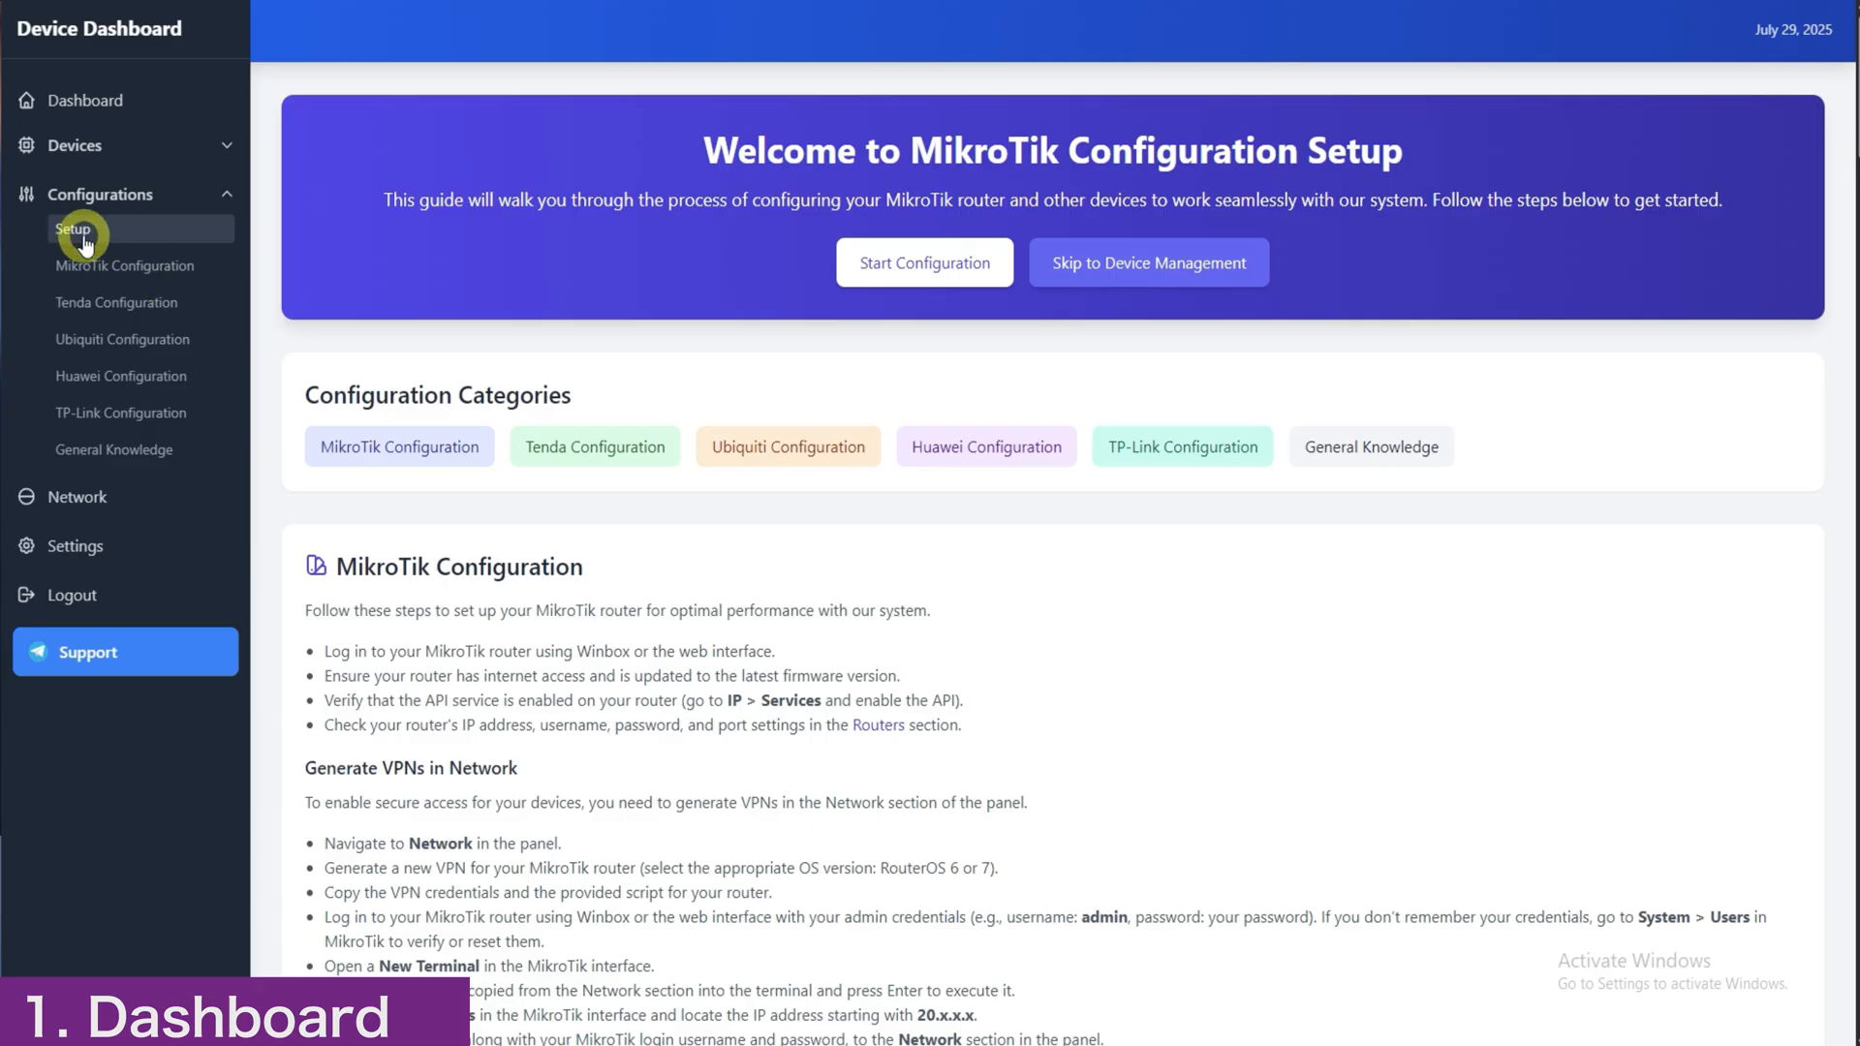
{"action": "scroll", "scroll_direction": "down", "scroll_amount": 3}
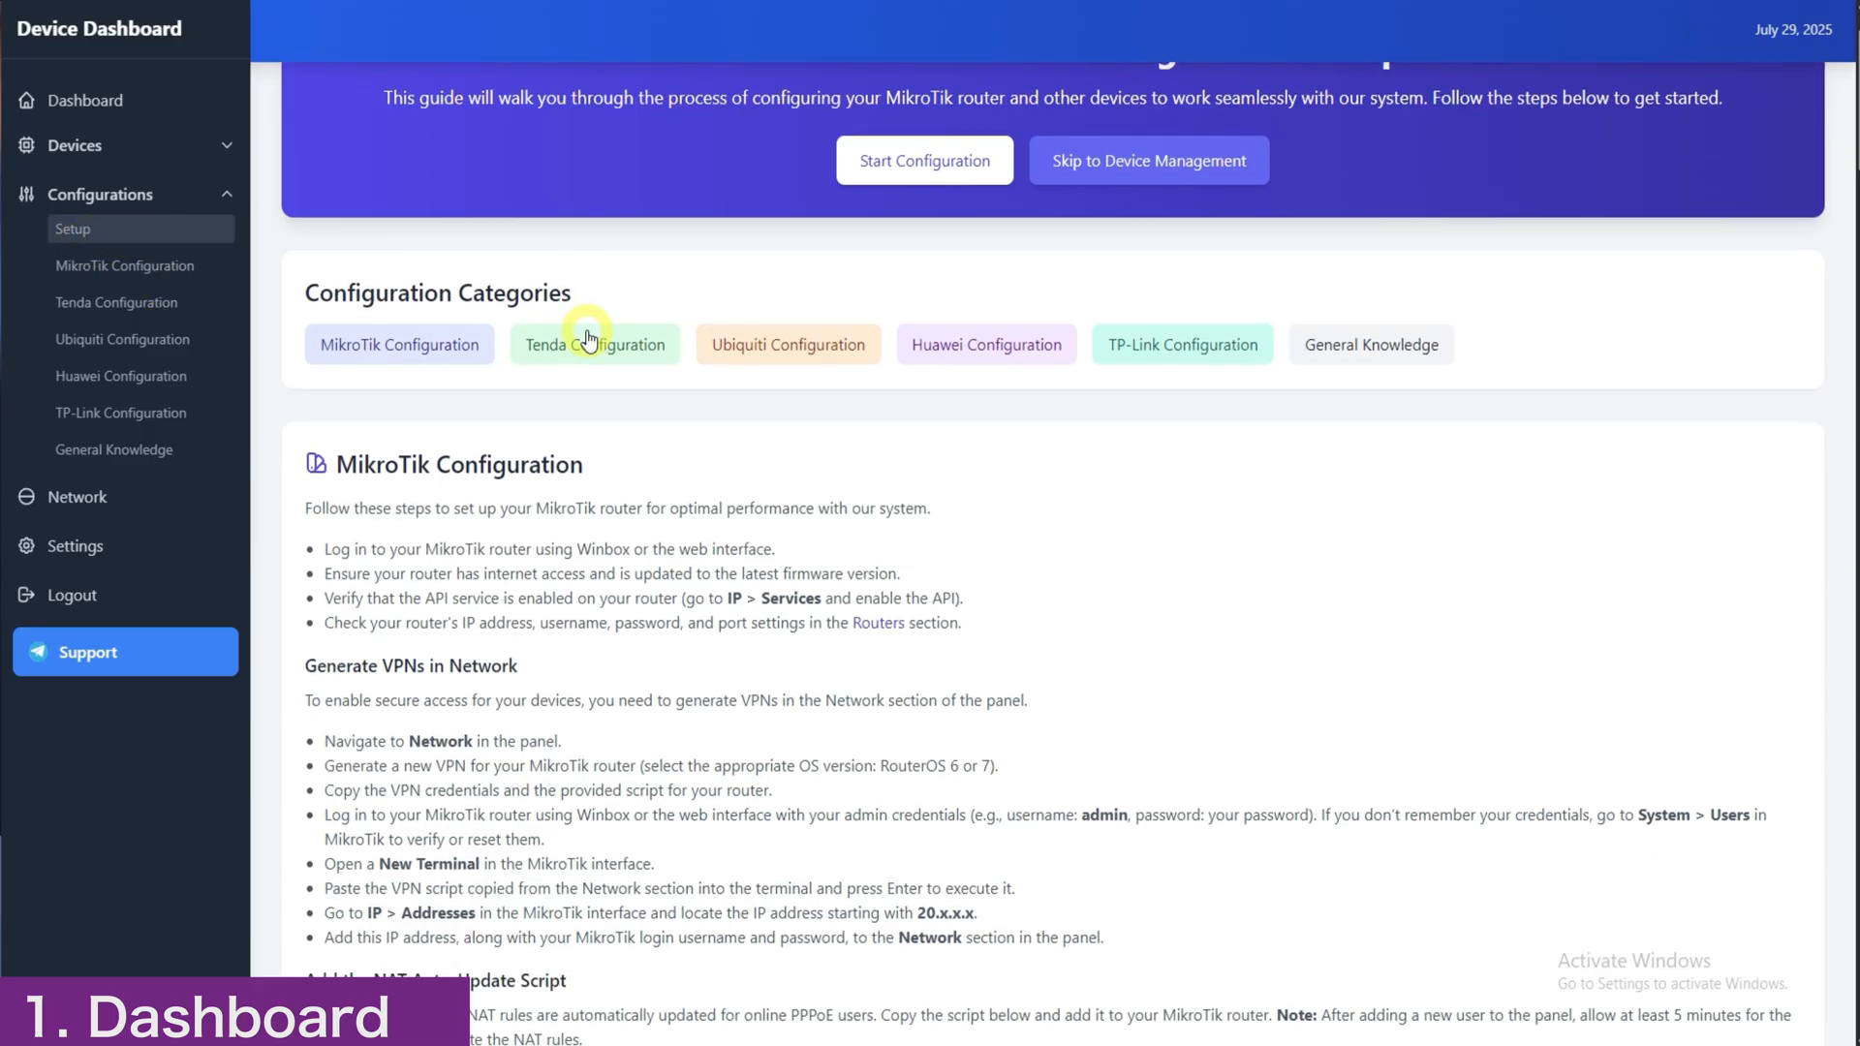
{"action": "scroll", "scroll_direction": "down", "scroll_amount": 3}
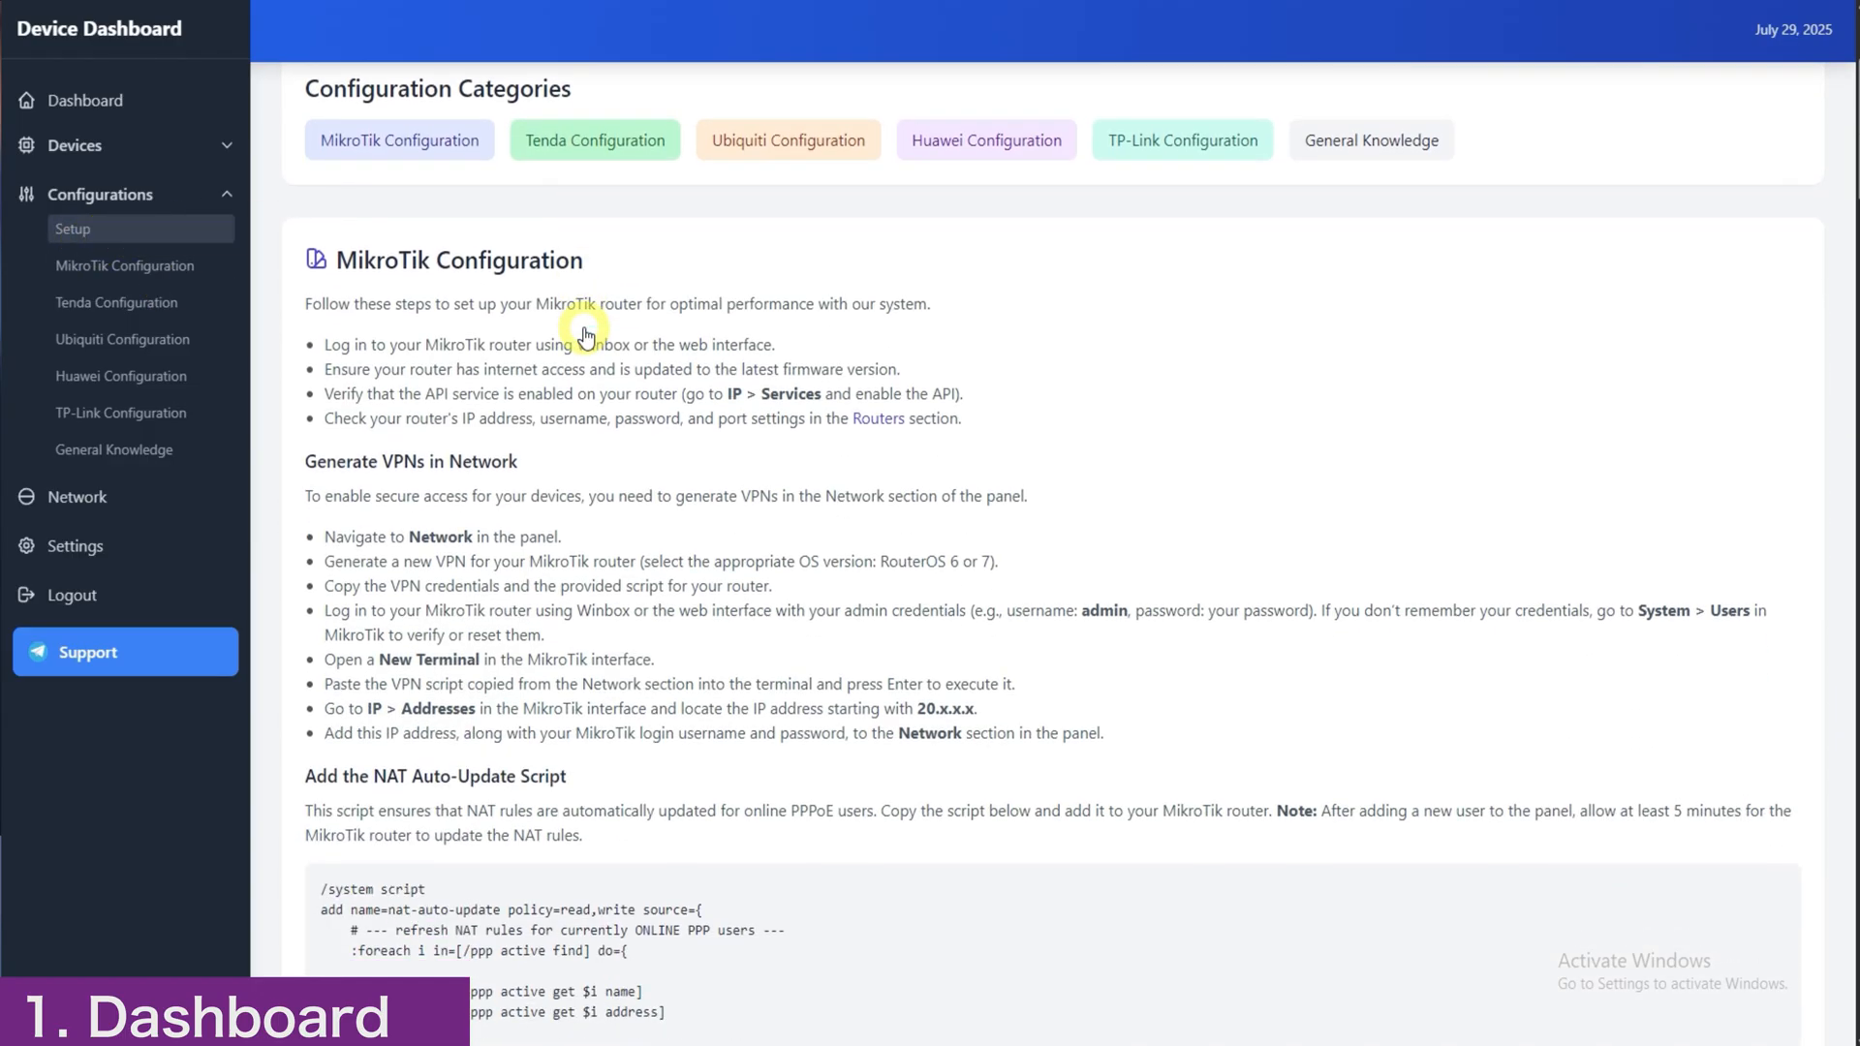
{"action": "scroll", "scroll_direction": "down", "scroll_amount": 3}
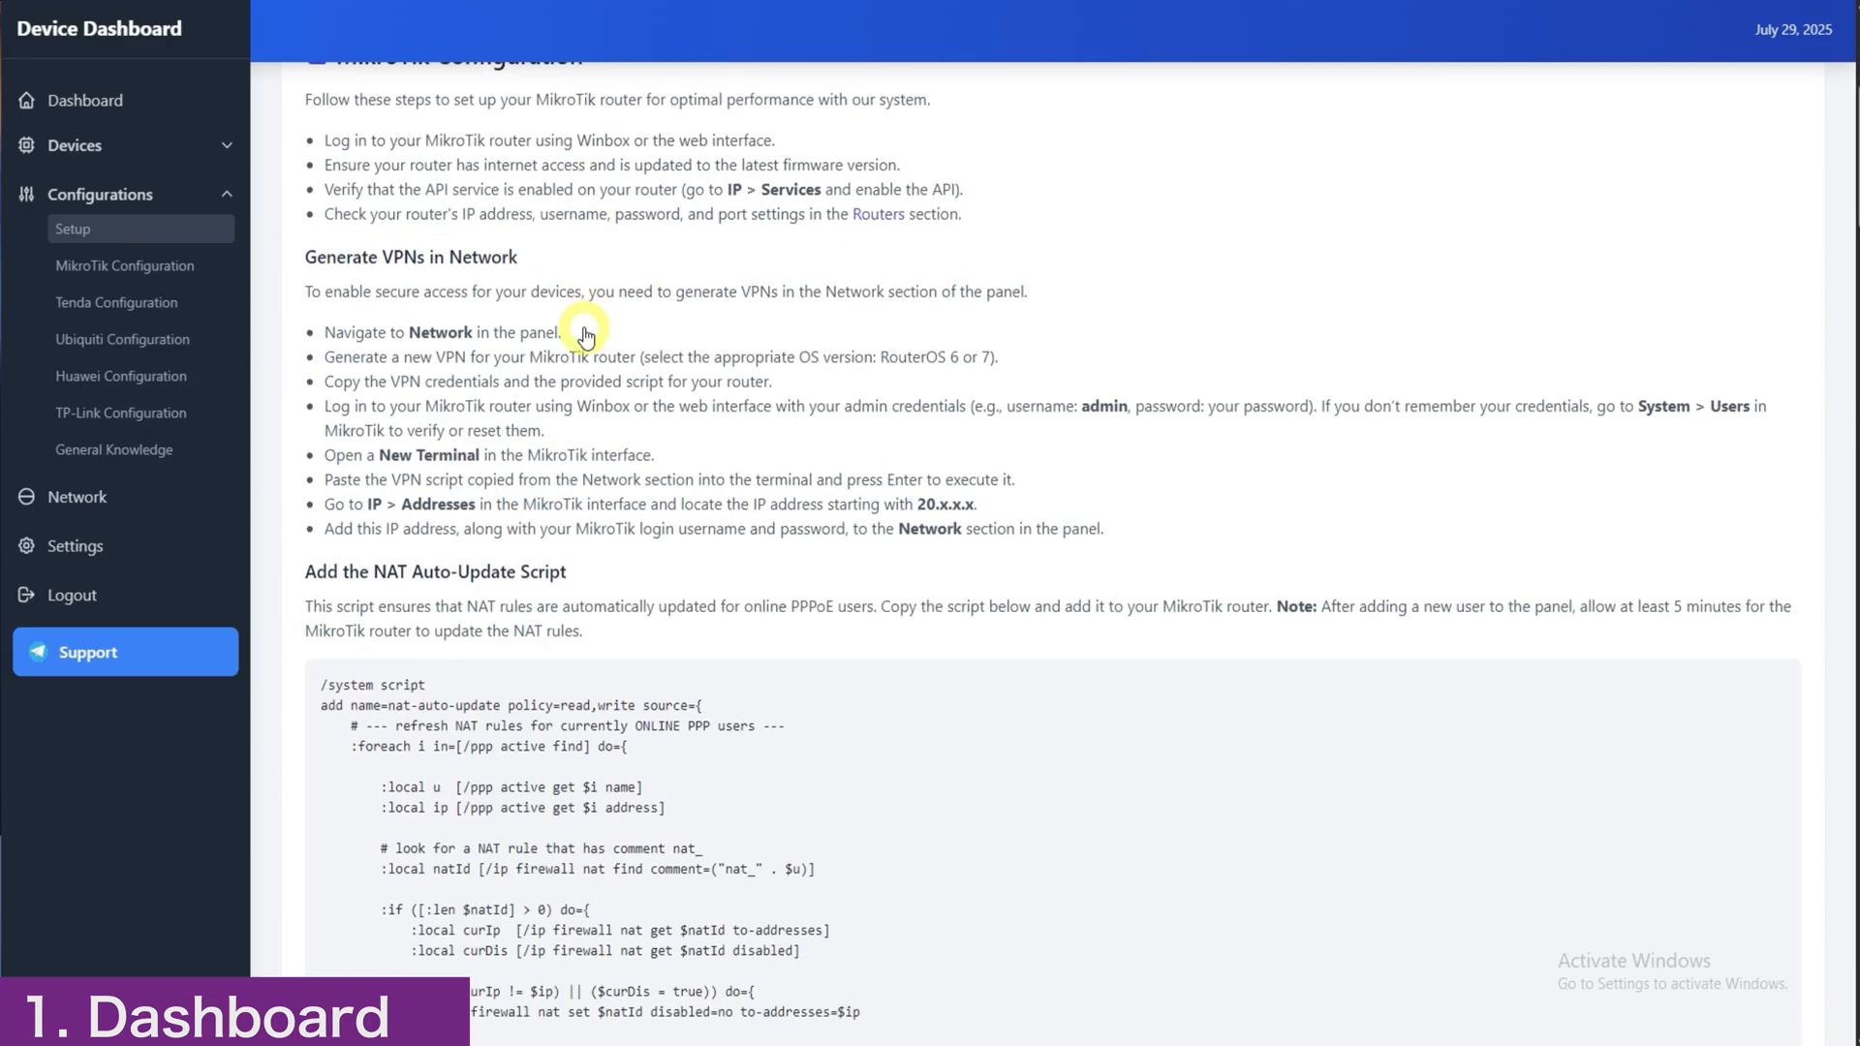
{"action": "scroll", "scroll_direction": "down", "scroll_amount": 3}
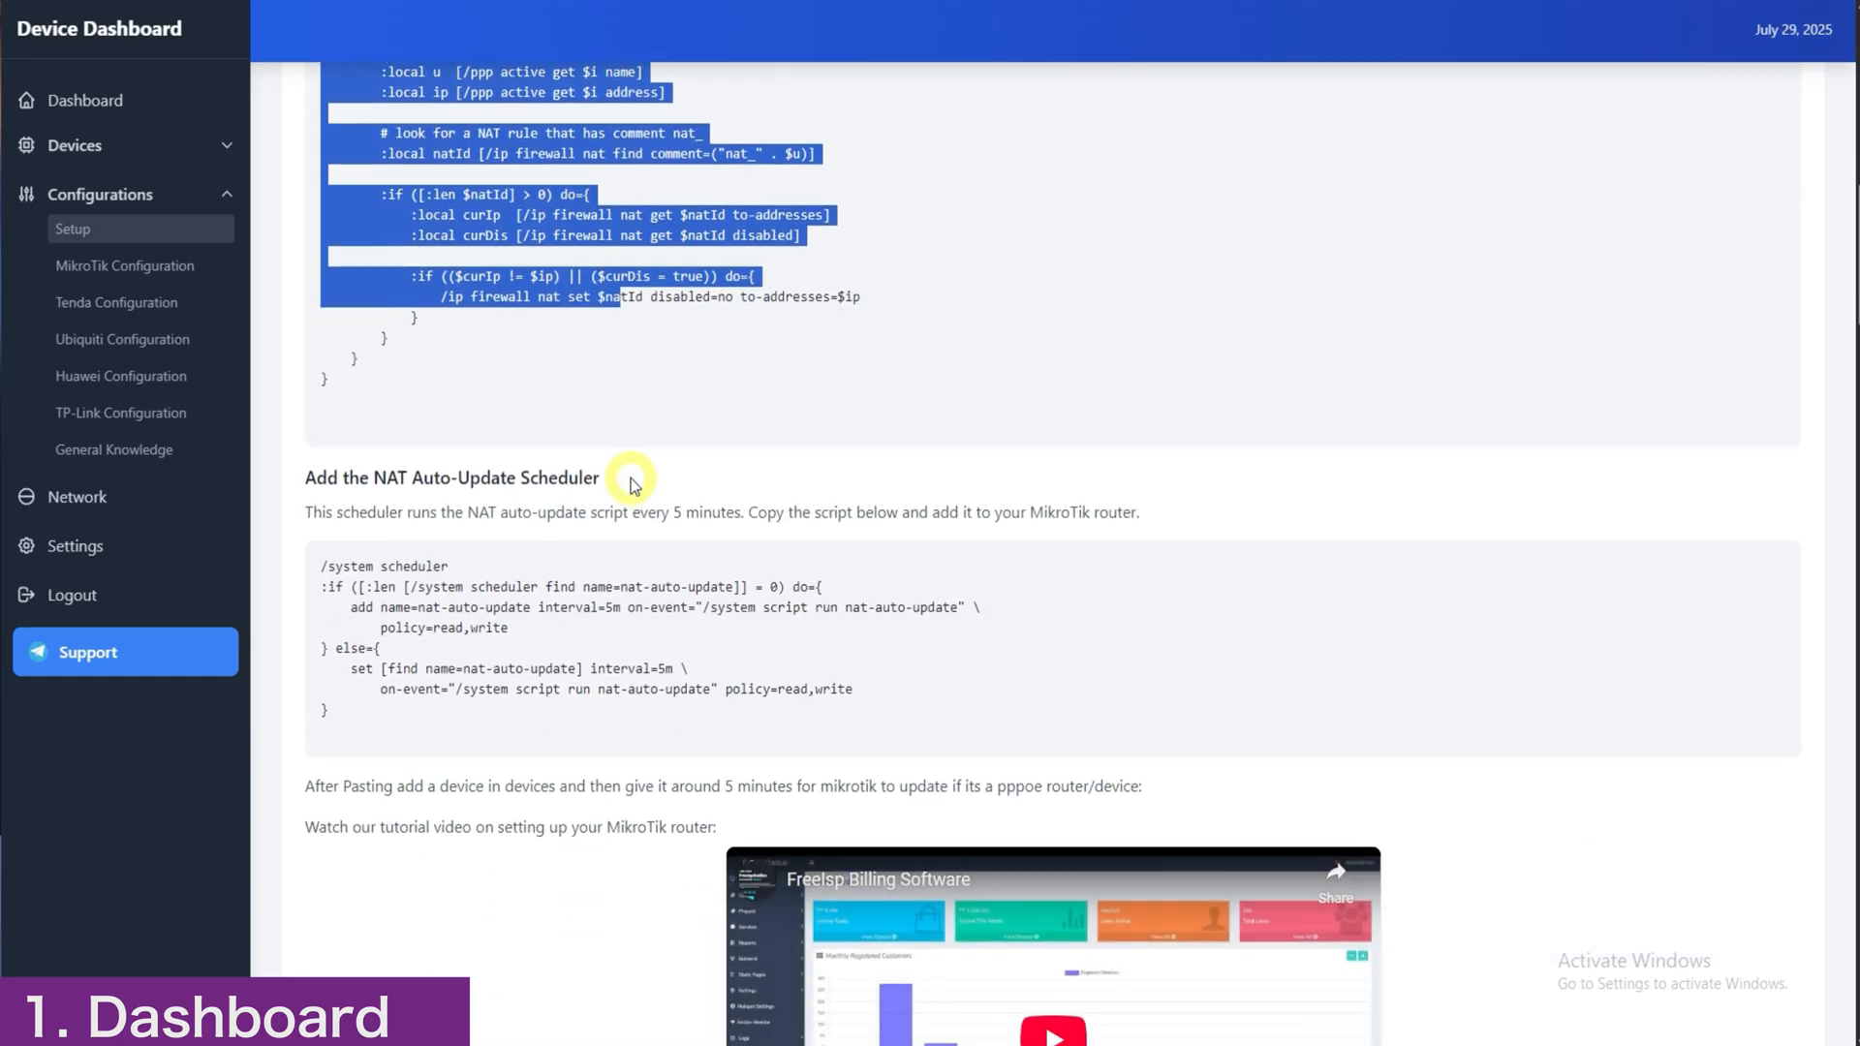
{"action": "scroll", "scroll_direction": "down", "scroll_amount": 3}
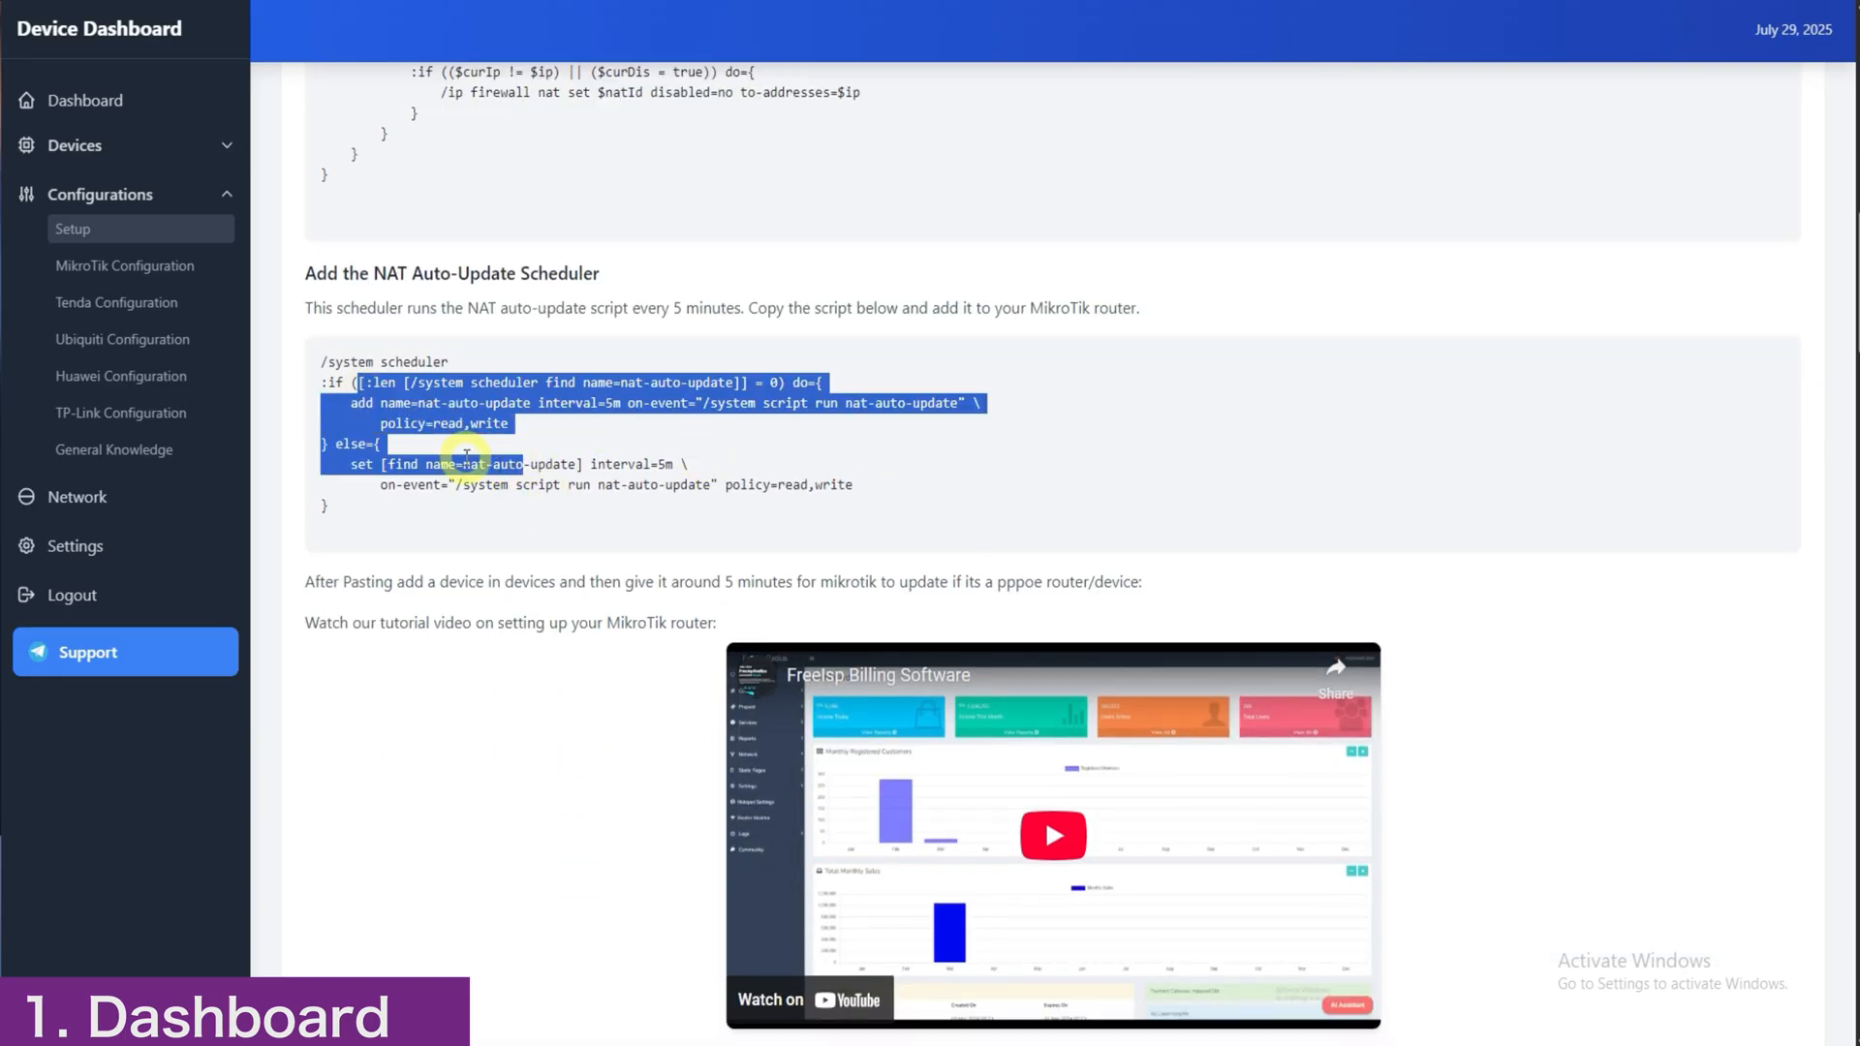
{"action": "scroll", "scroll_direction": "down", "scroll_amount": 3}
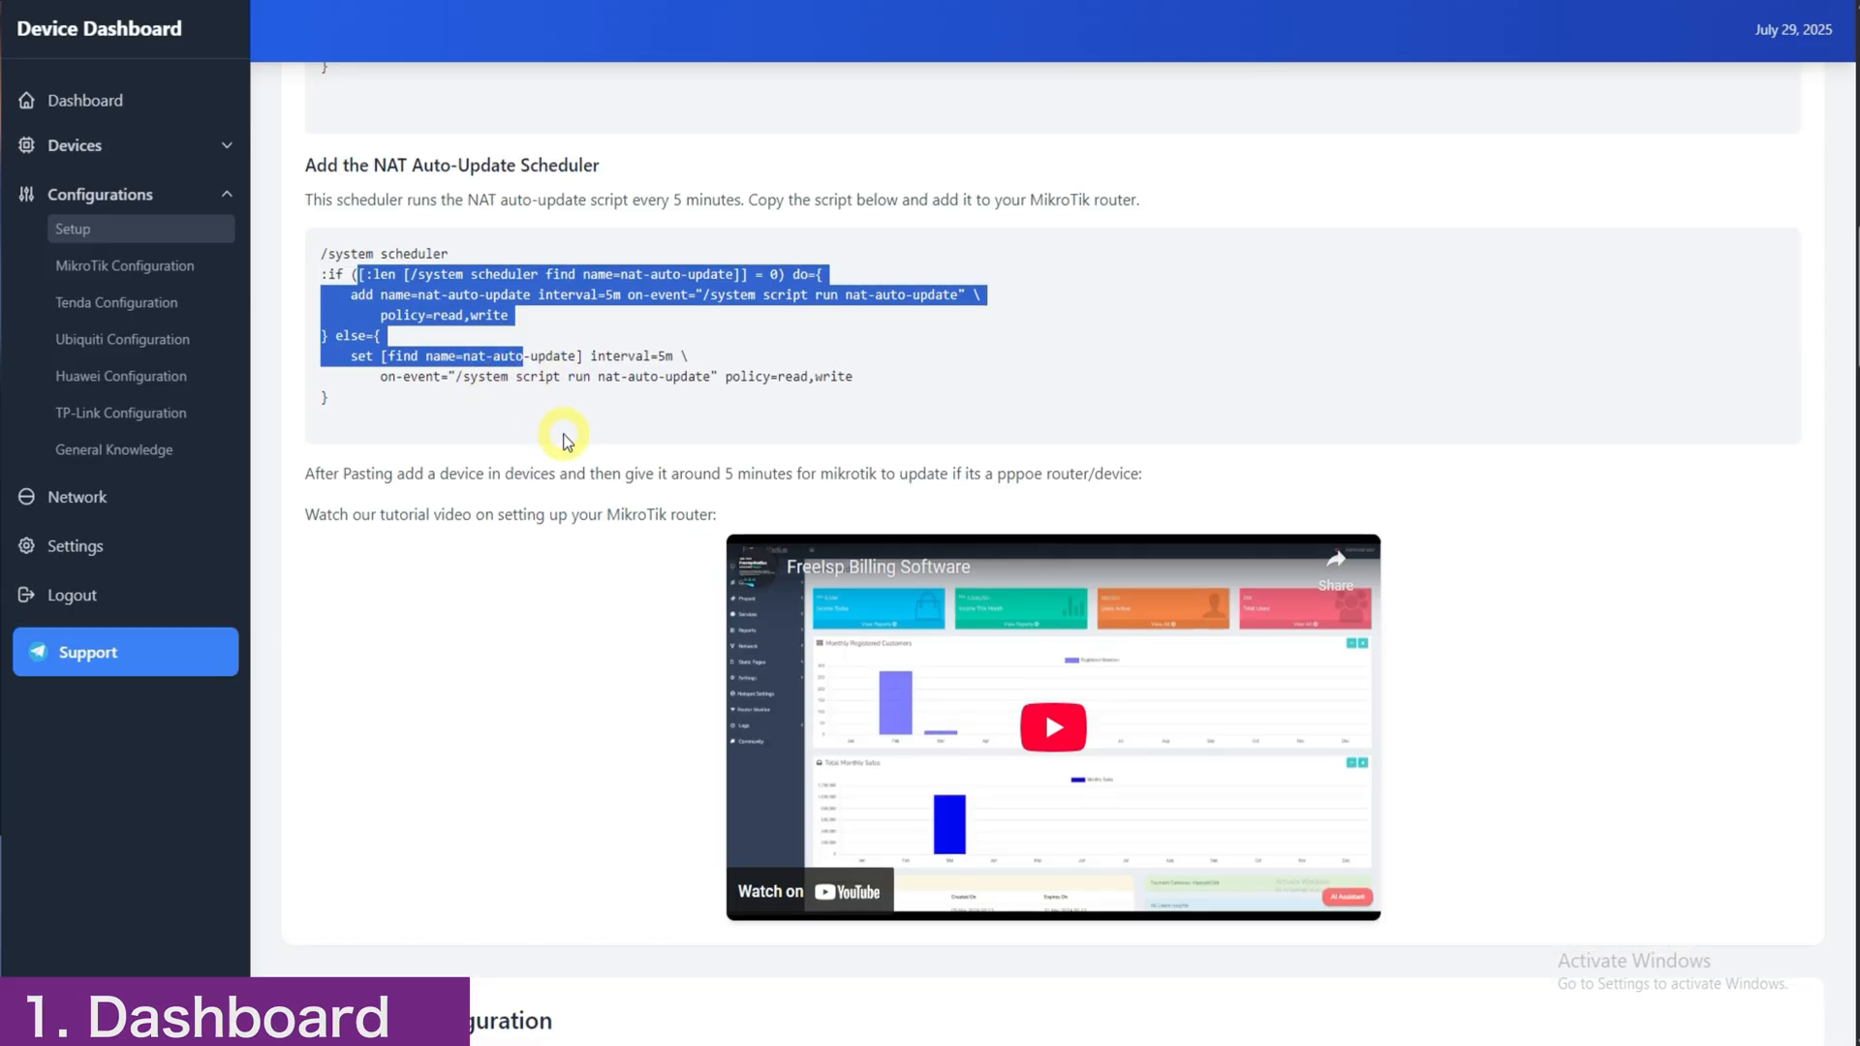
{"action": "scroll", "scroll_direction": "down", "scroll_amount": 3}
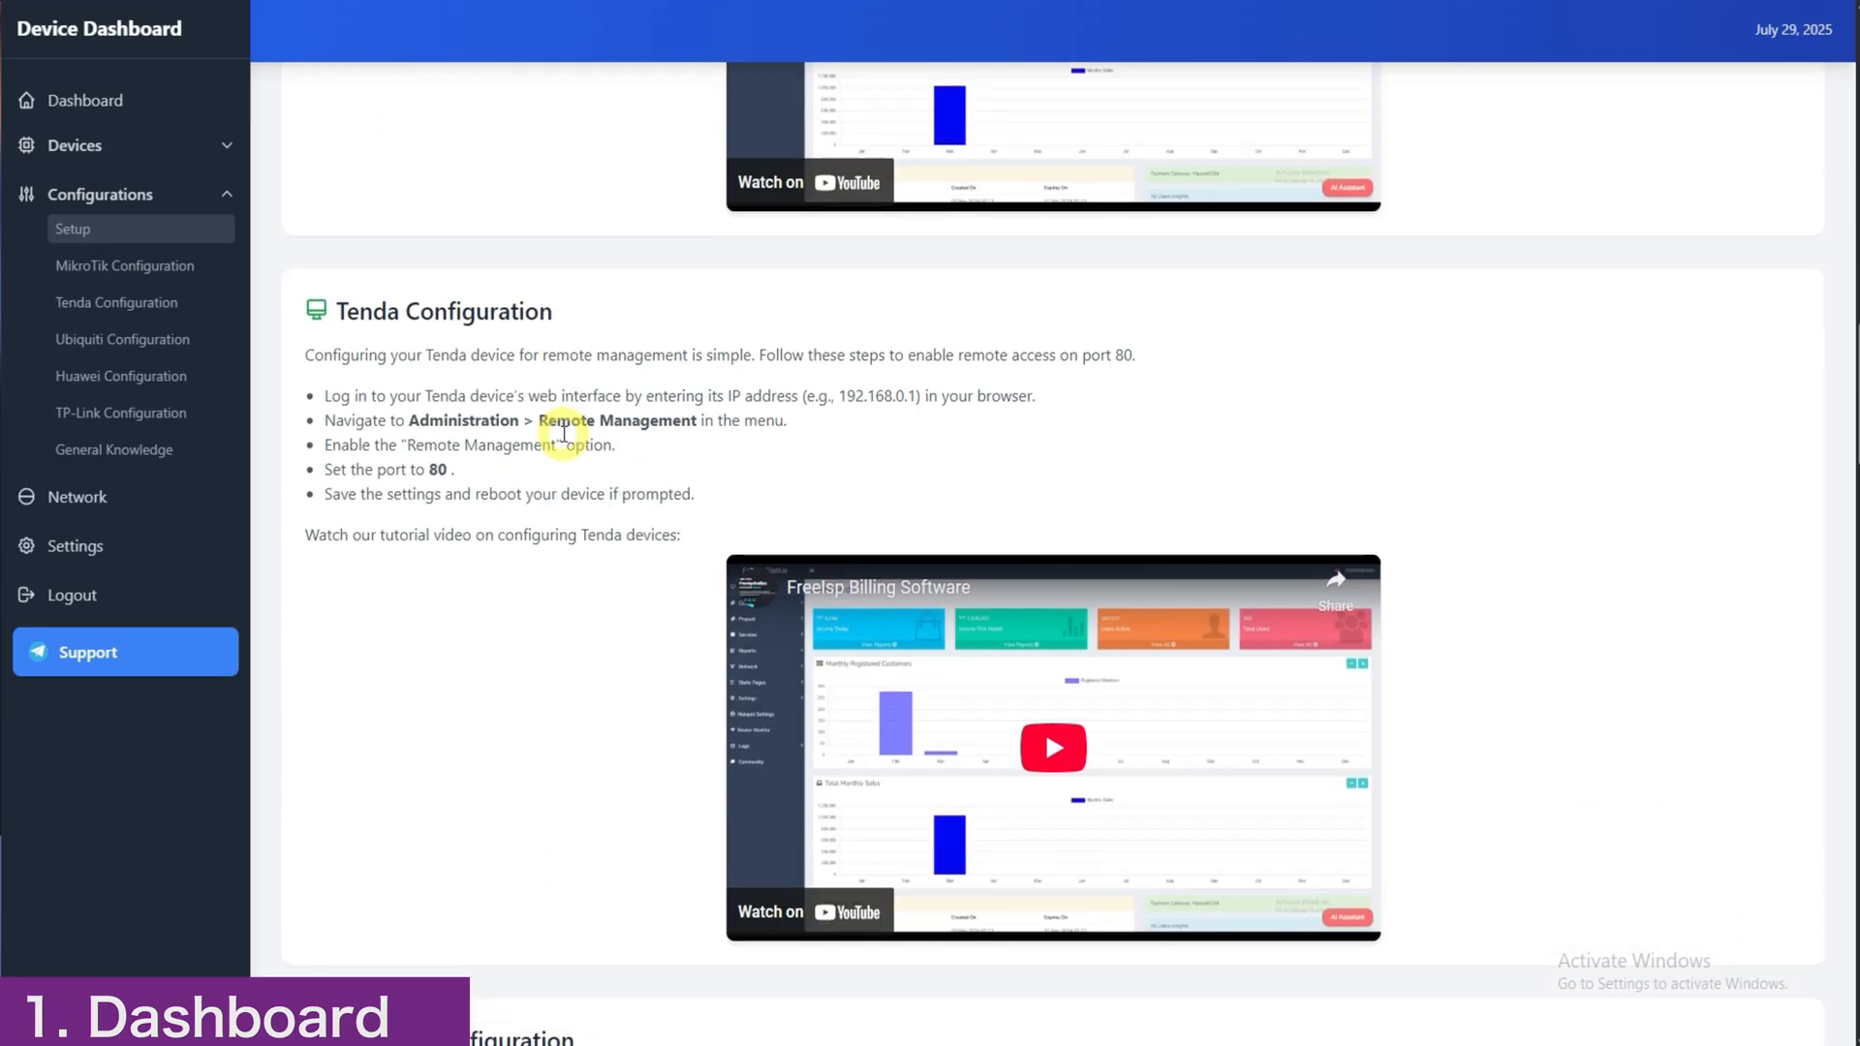
{"action": "scroll", "scroll_direction": "down", "scroll_amount": 3}
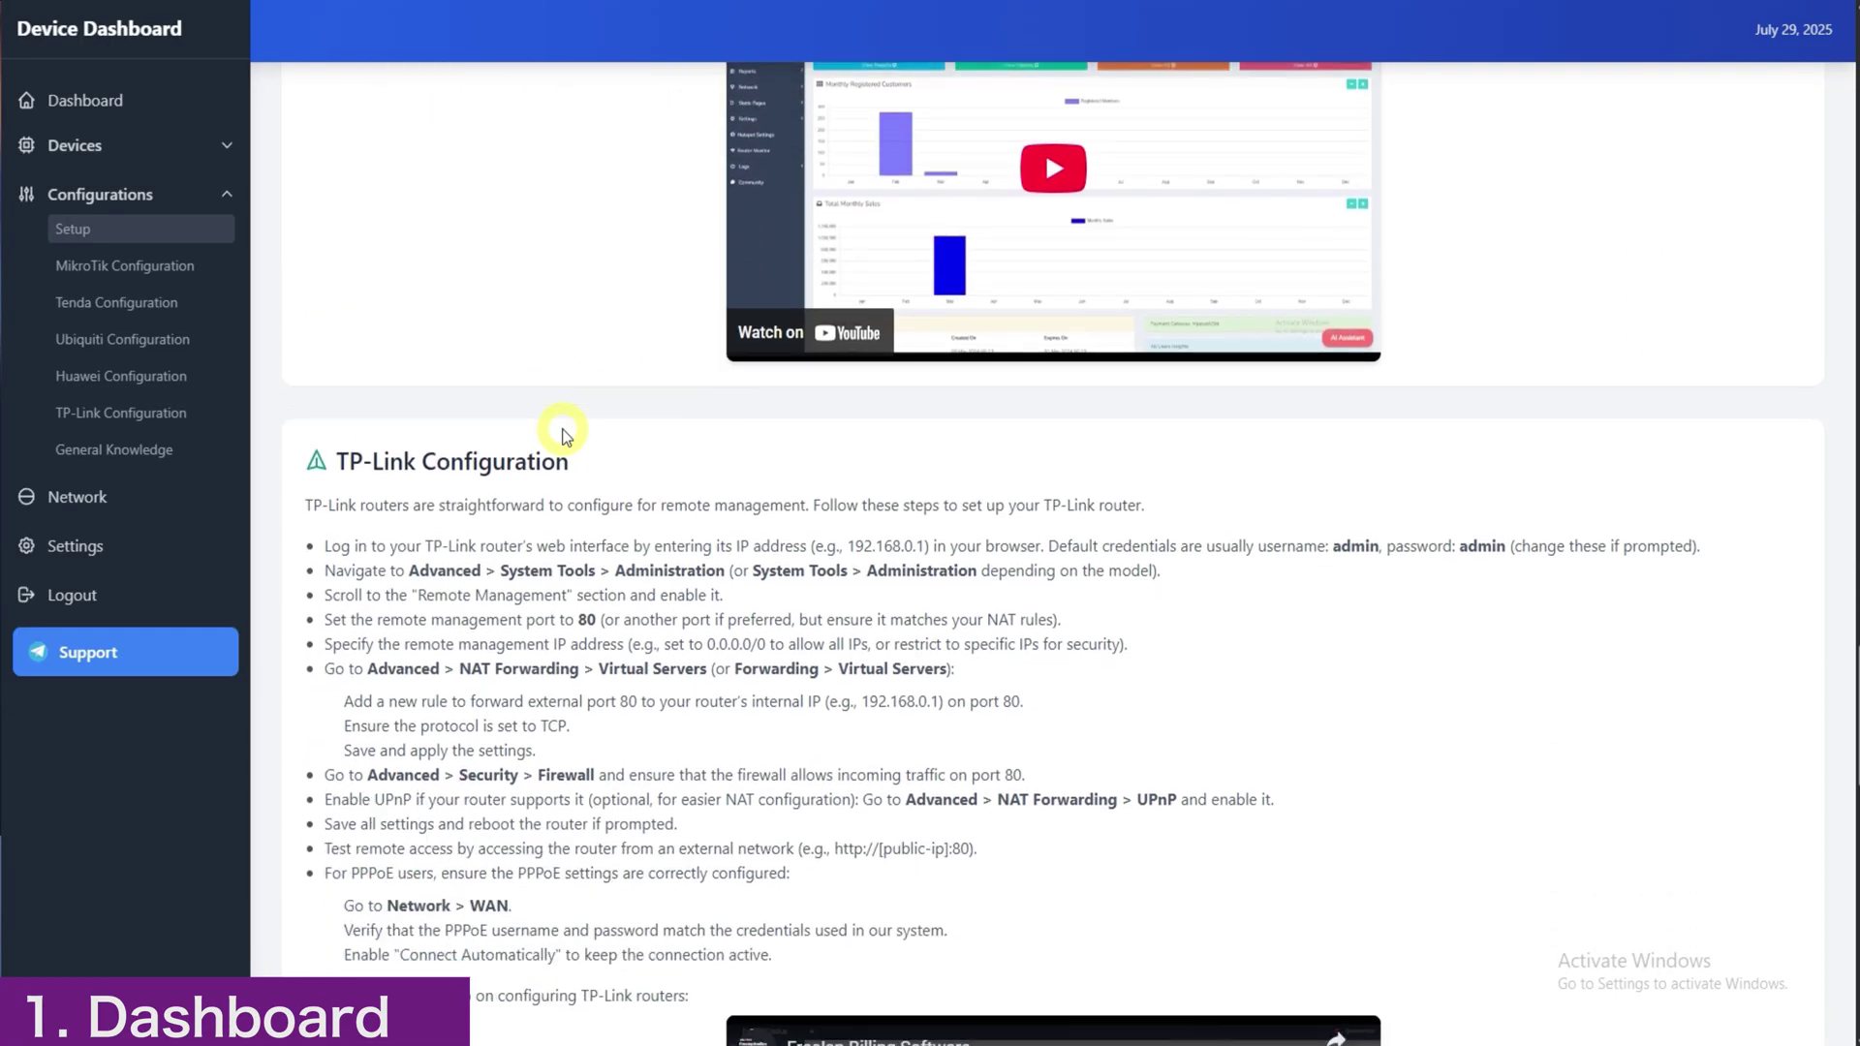
{"action": "scroll", "scroll_direction": "down", "scroll_amount": 3}
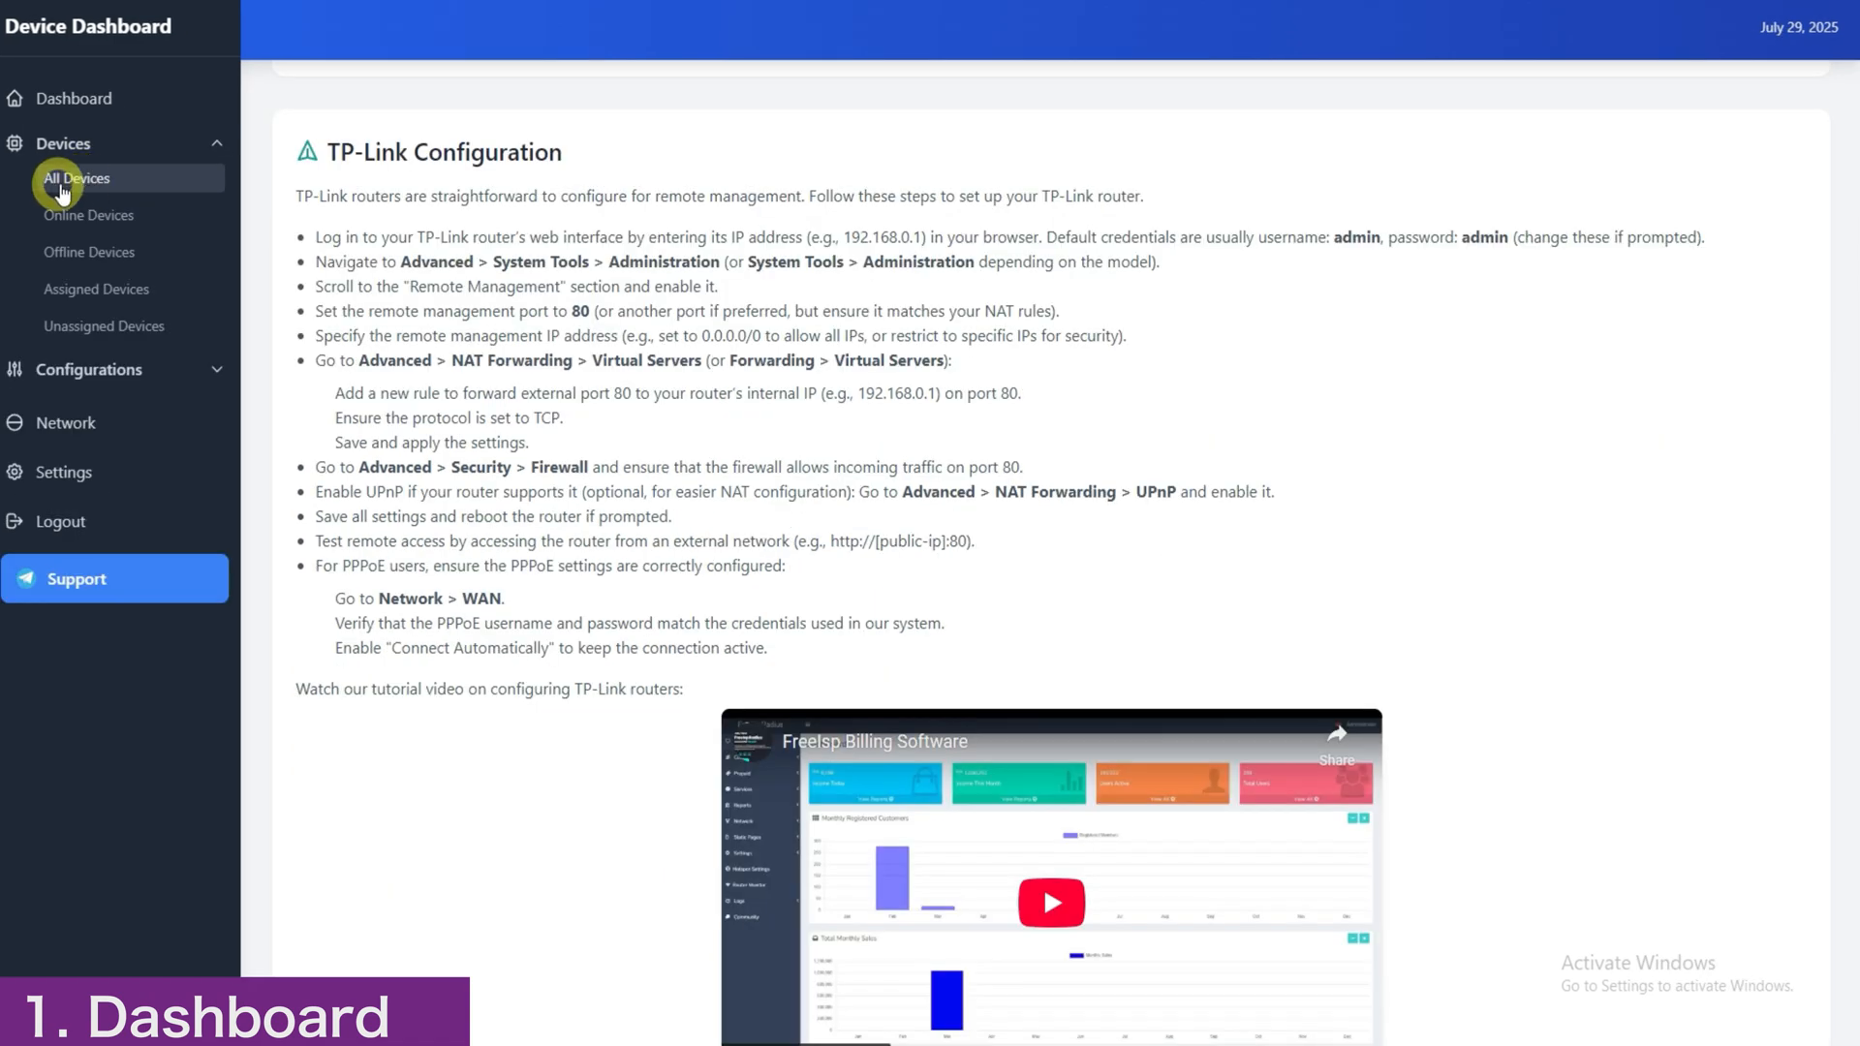
Show the Managed Devices table listing all 57 devices.
{"action": "left_click", "coordinate": [76, 178]}
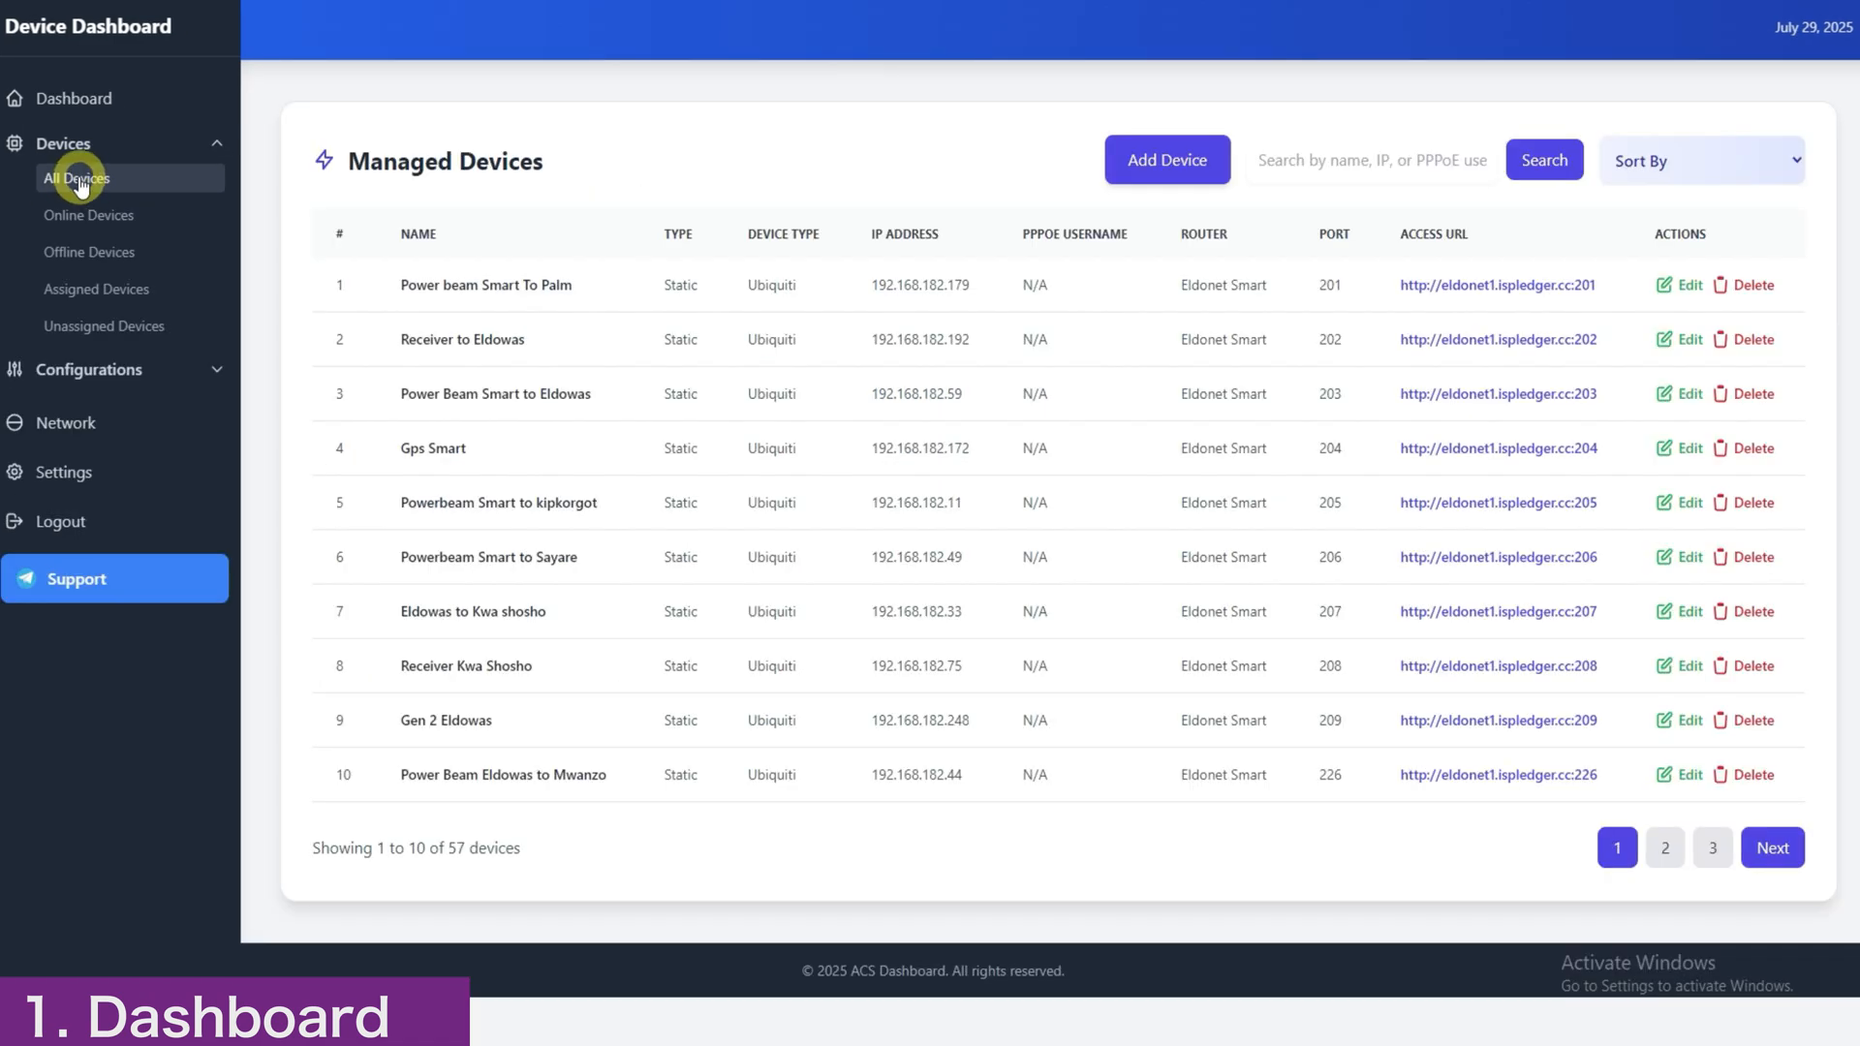
{"action": "mouse_move", "coordinate": [733, 225]}
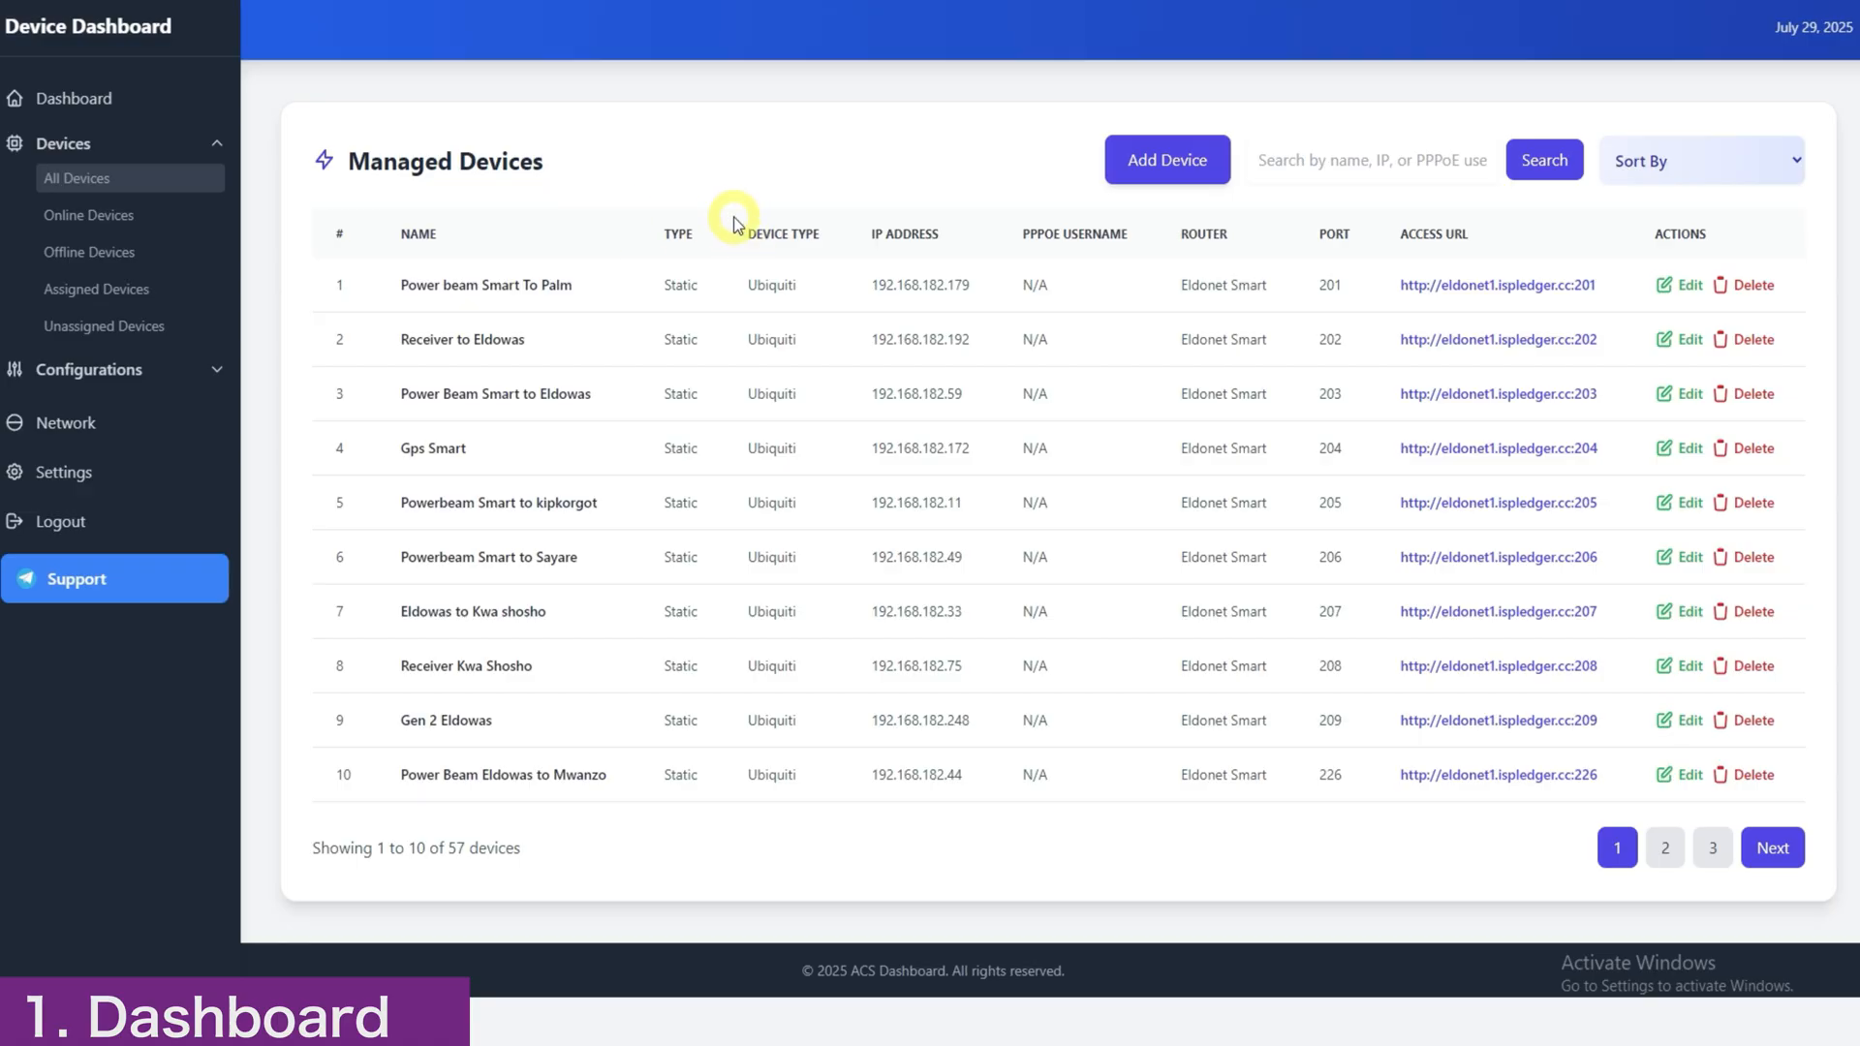
{"action": "mouse_move", "coordinate": [548, 230]}
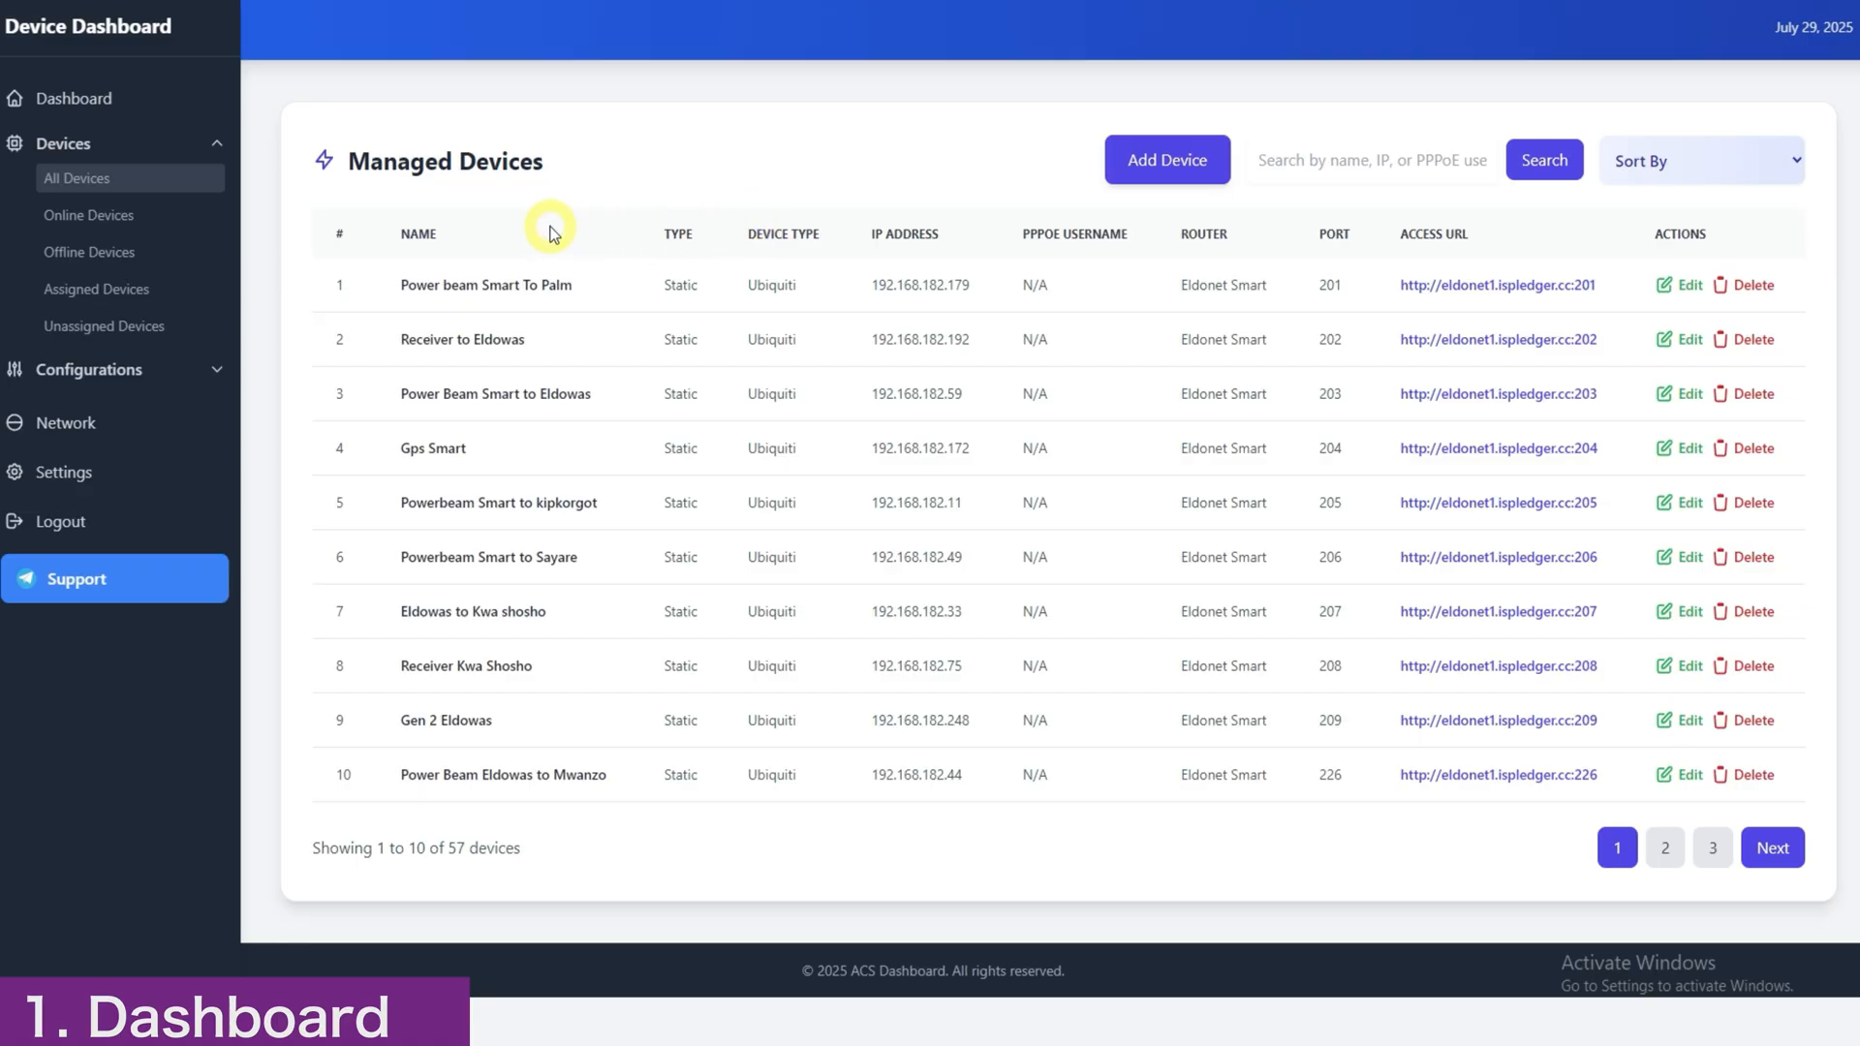
{"action": "mouse_move", "coordinate": [1387, 296]}
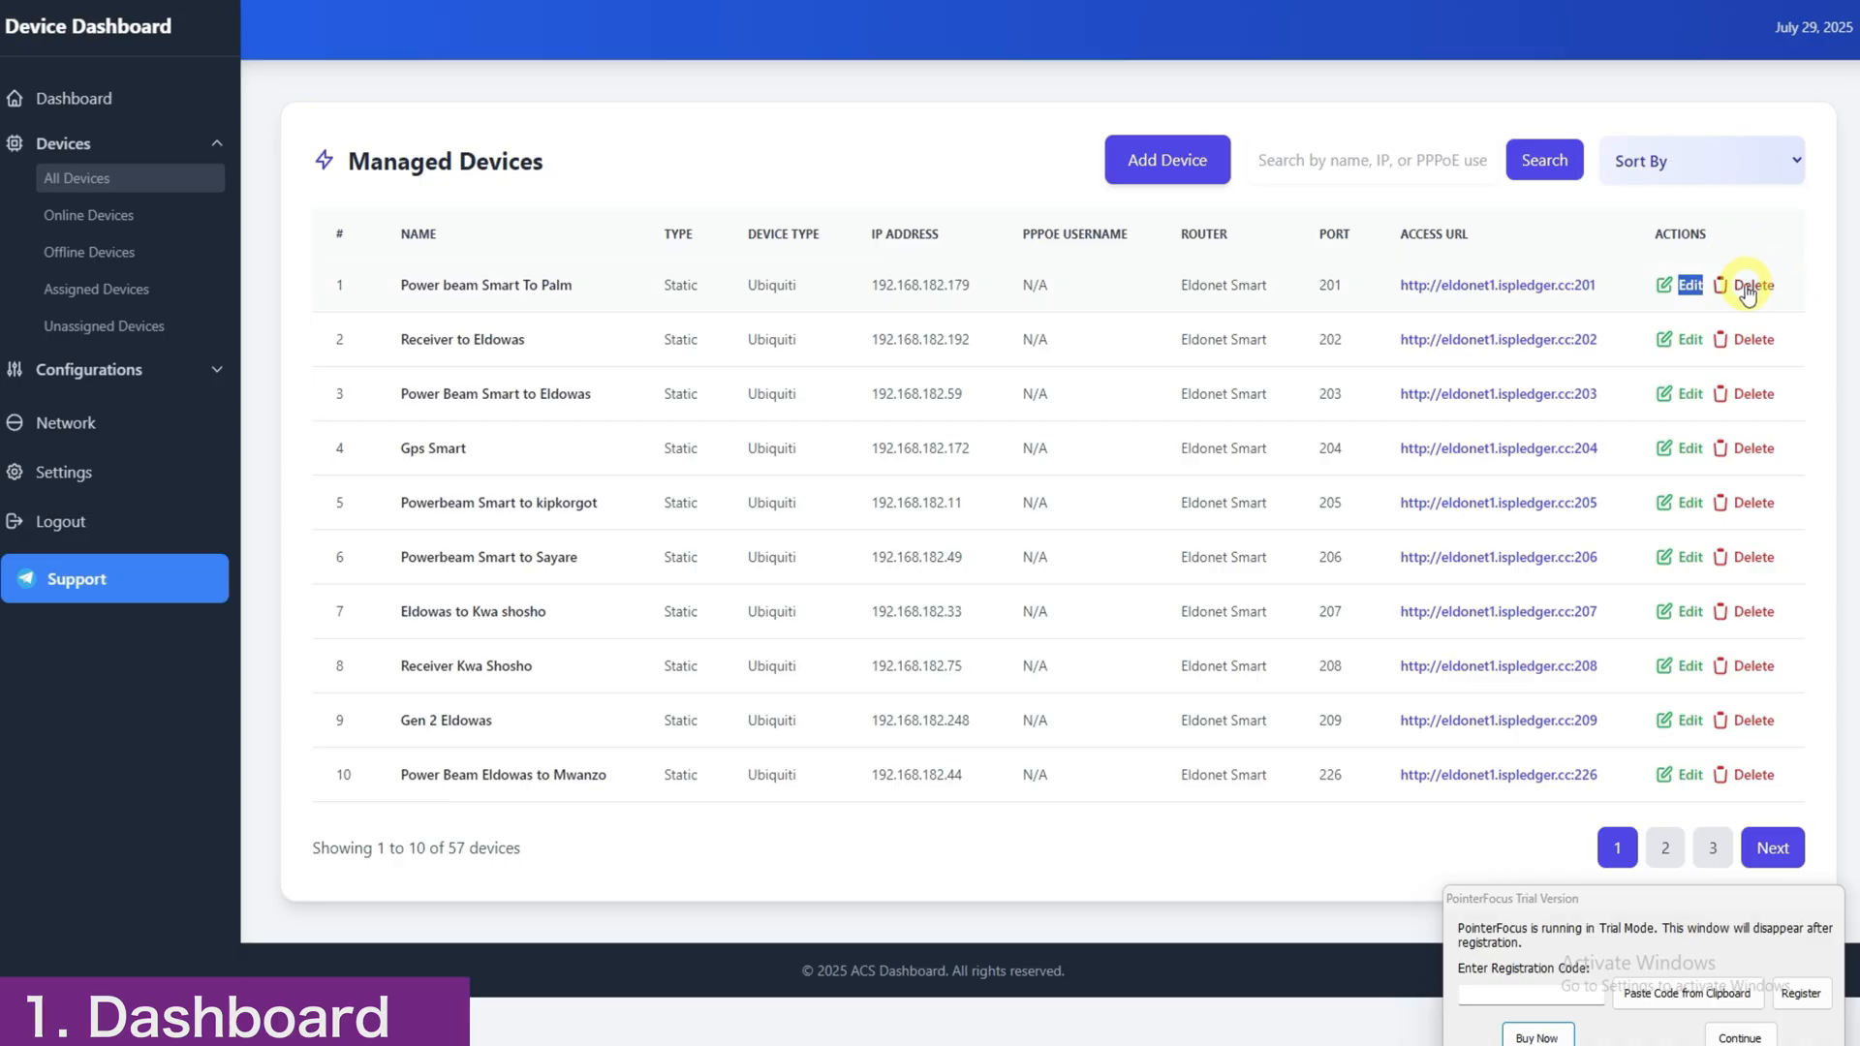
{"action": "mouse_move", "coordinate": [1363, 45]}
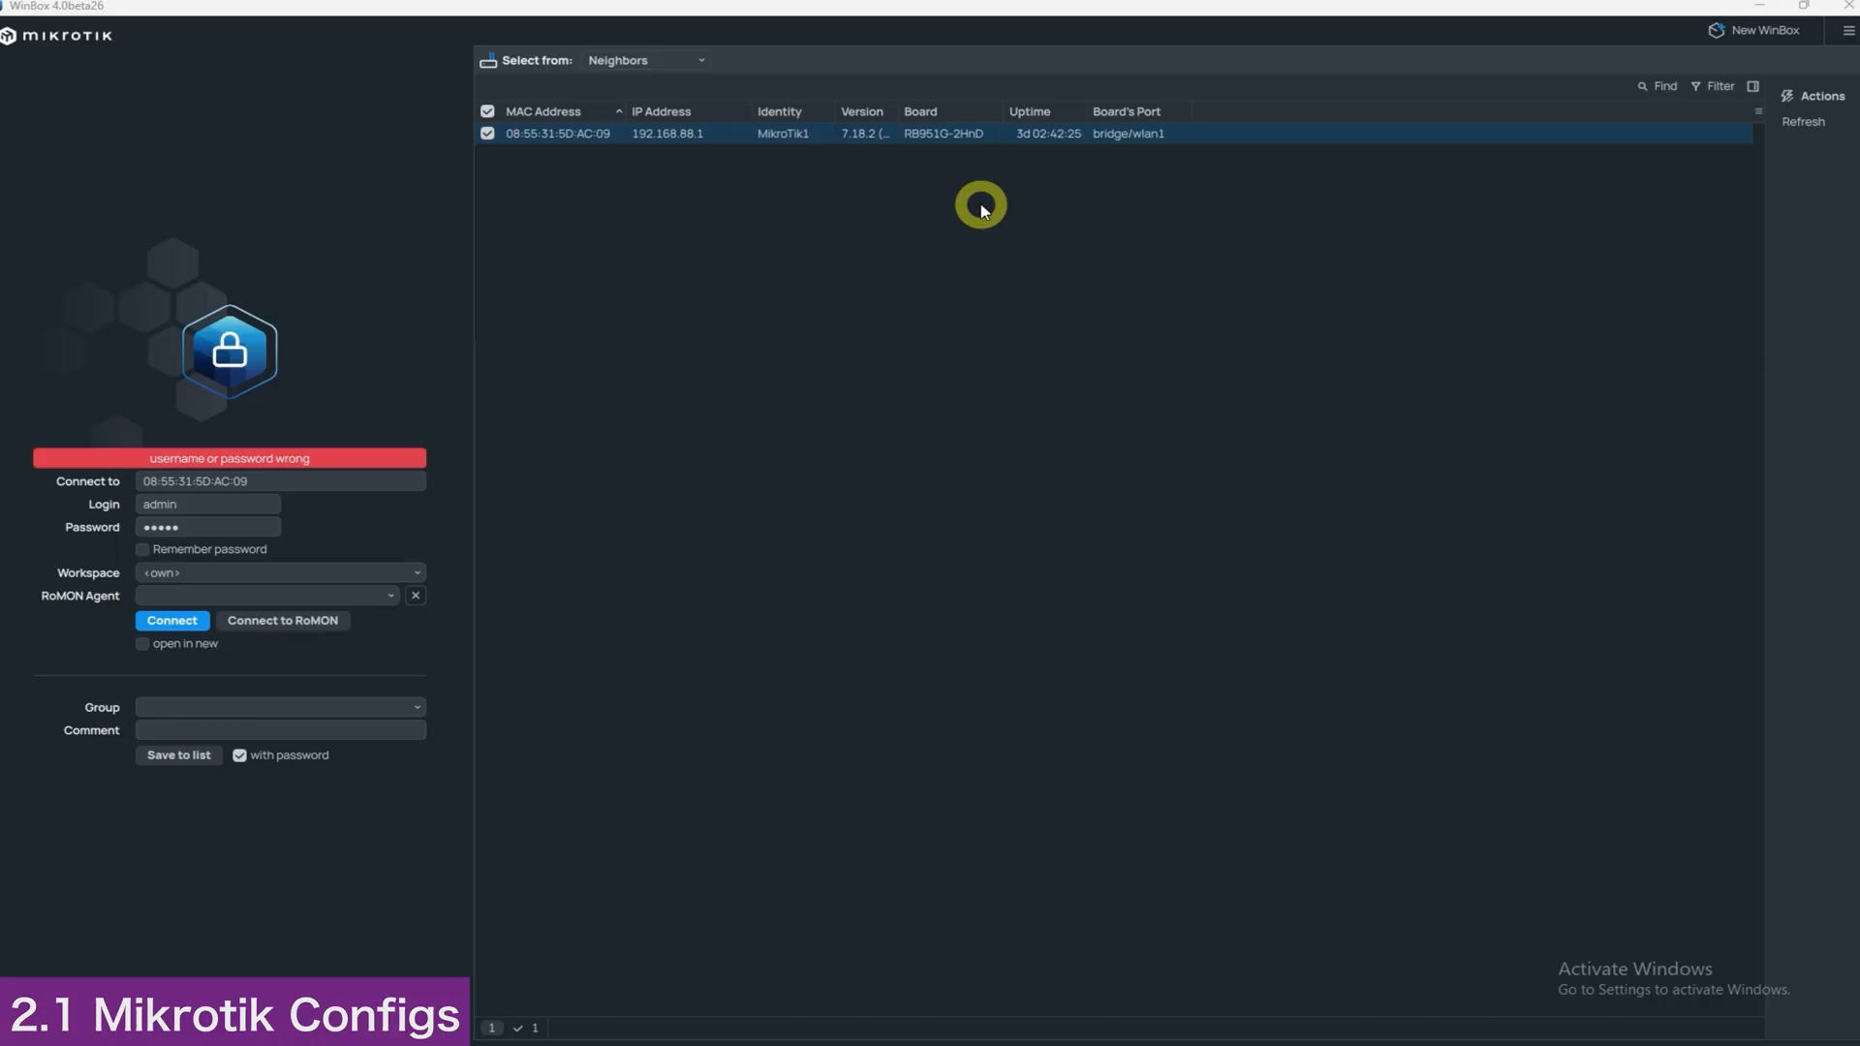
{"action": "mouse_move", "coordinate": [908, 228]}
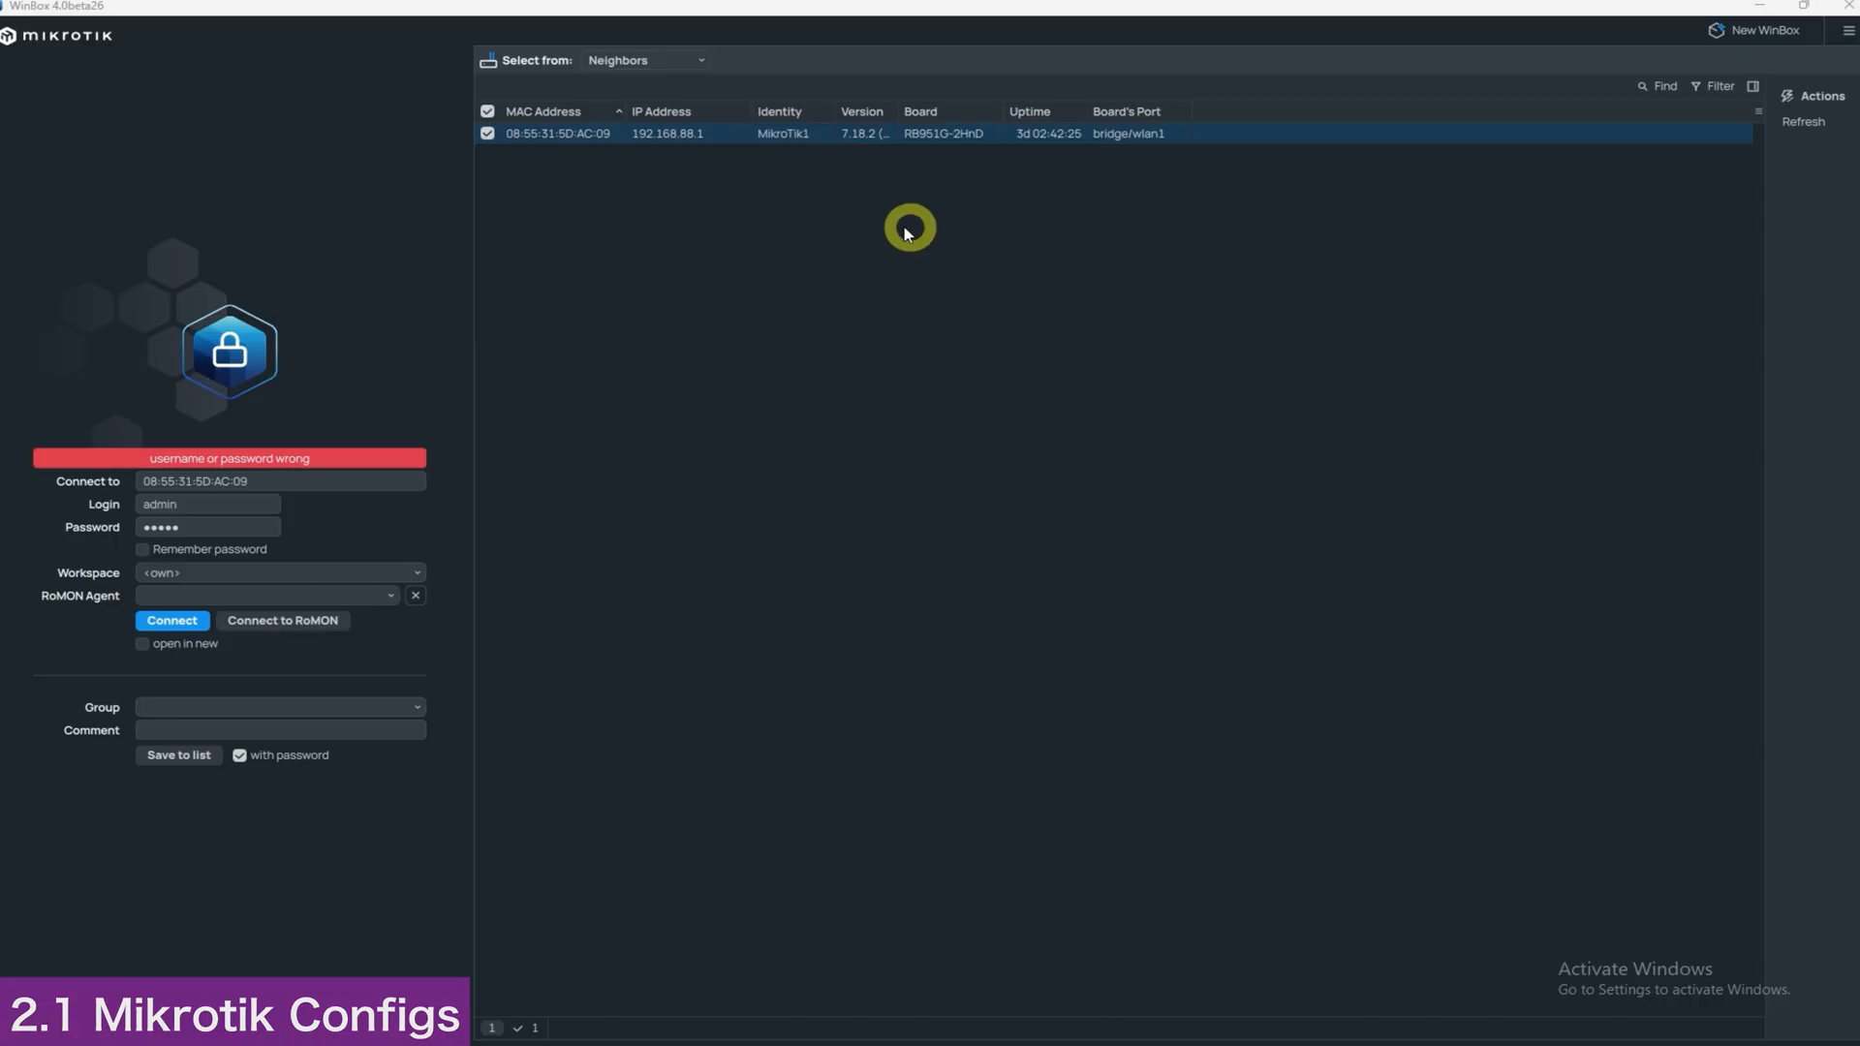
{"action": "mouse_move", "coordinate": [871, 397]}
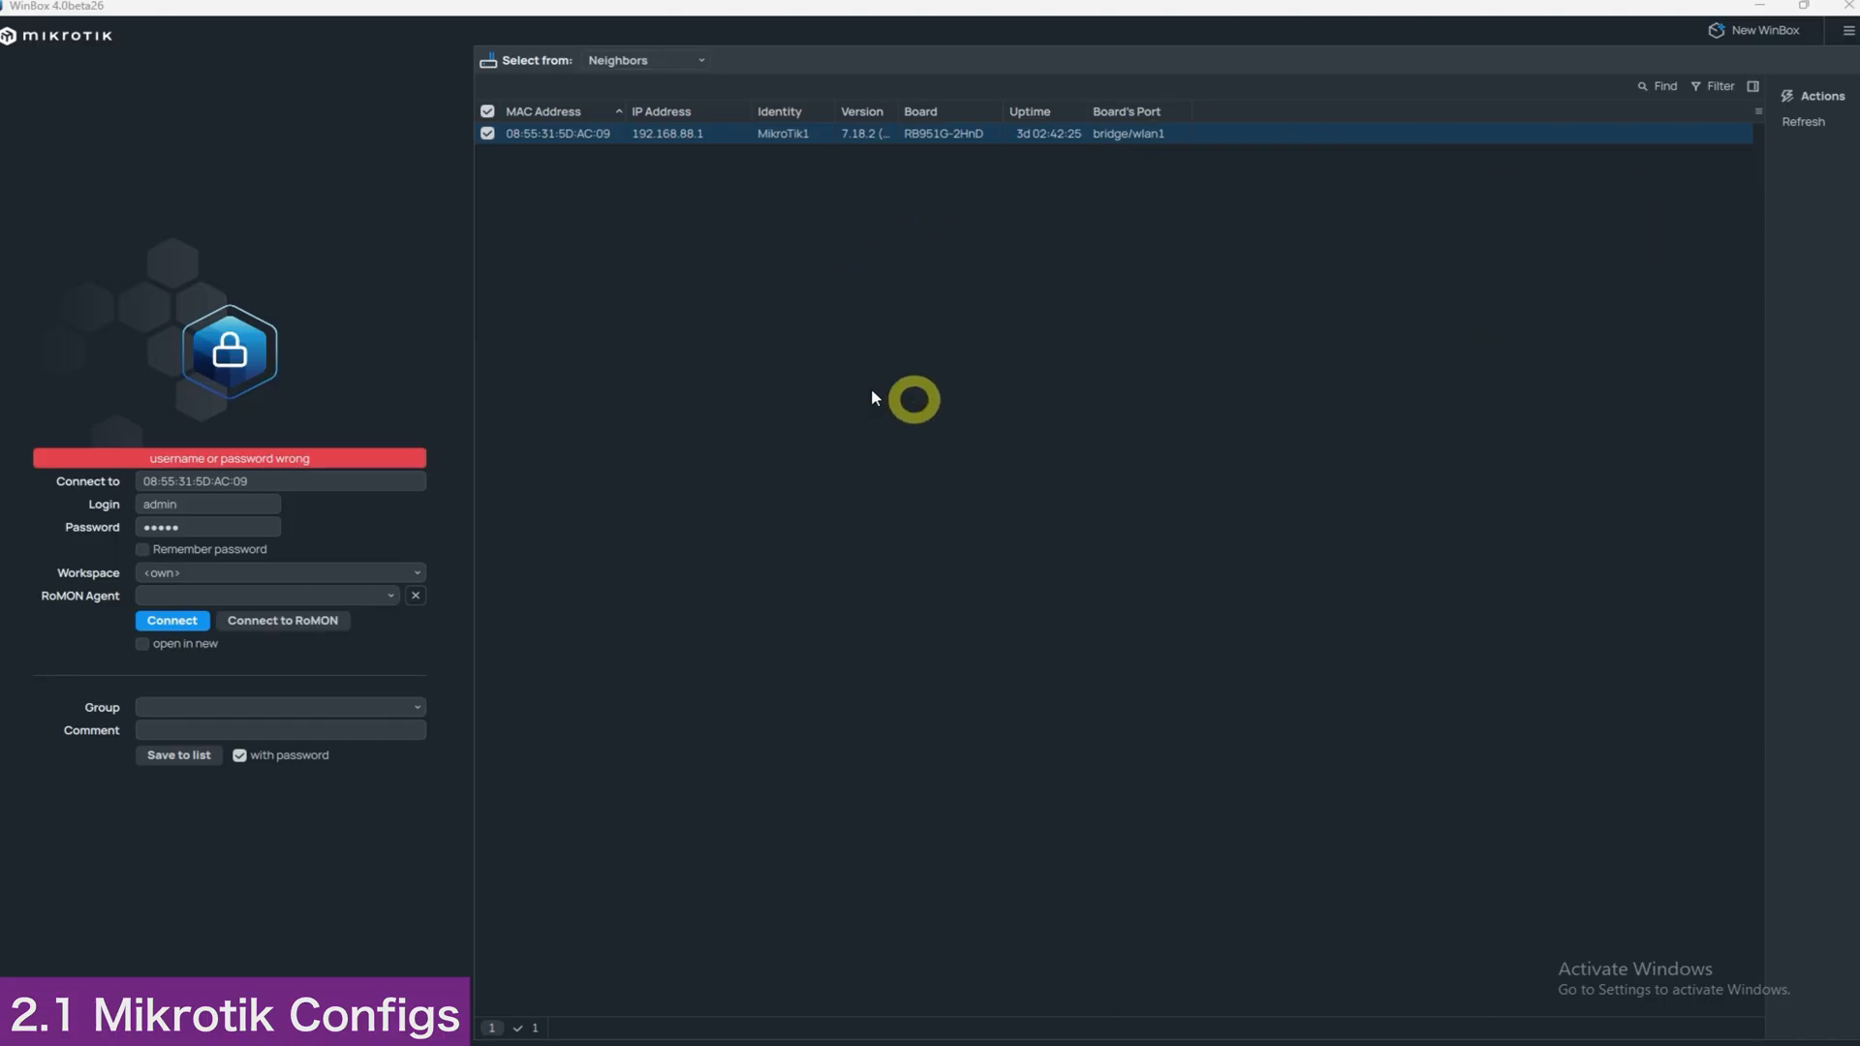
{"action": "mouse_move", "coordinate": [920, 112]}
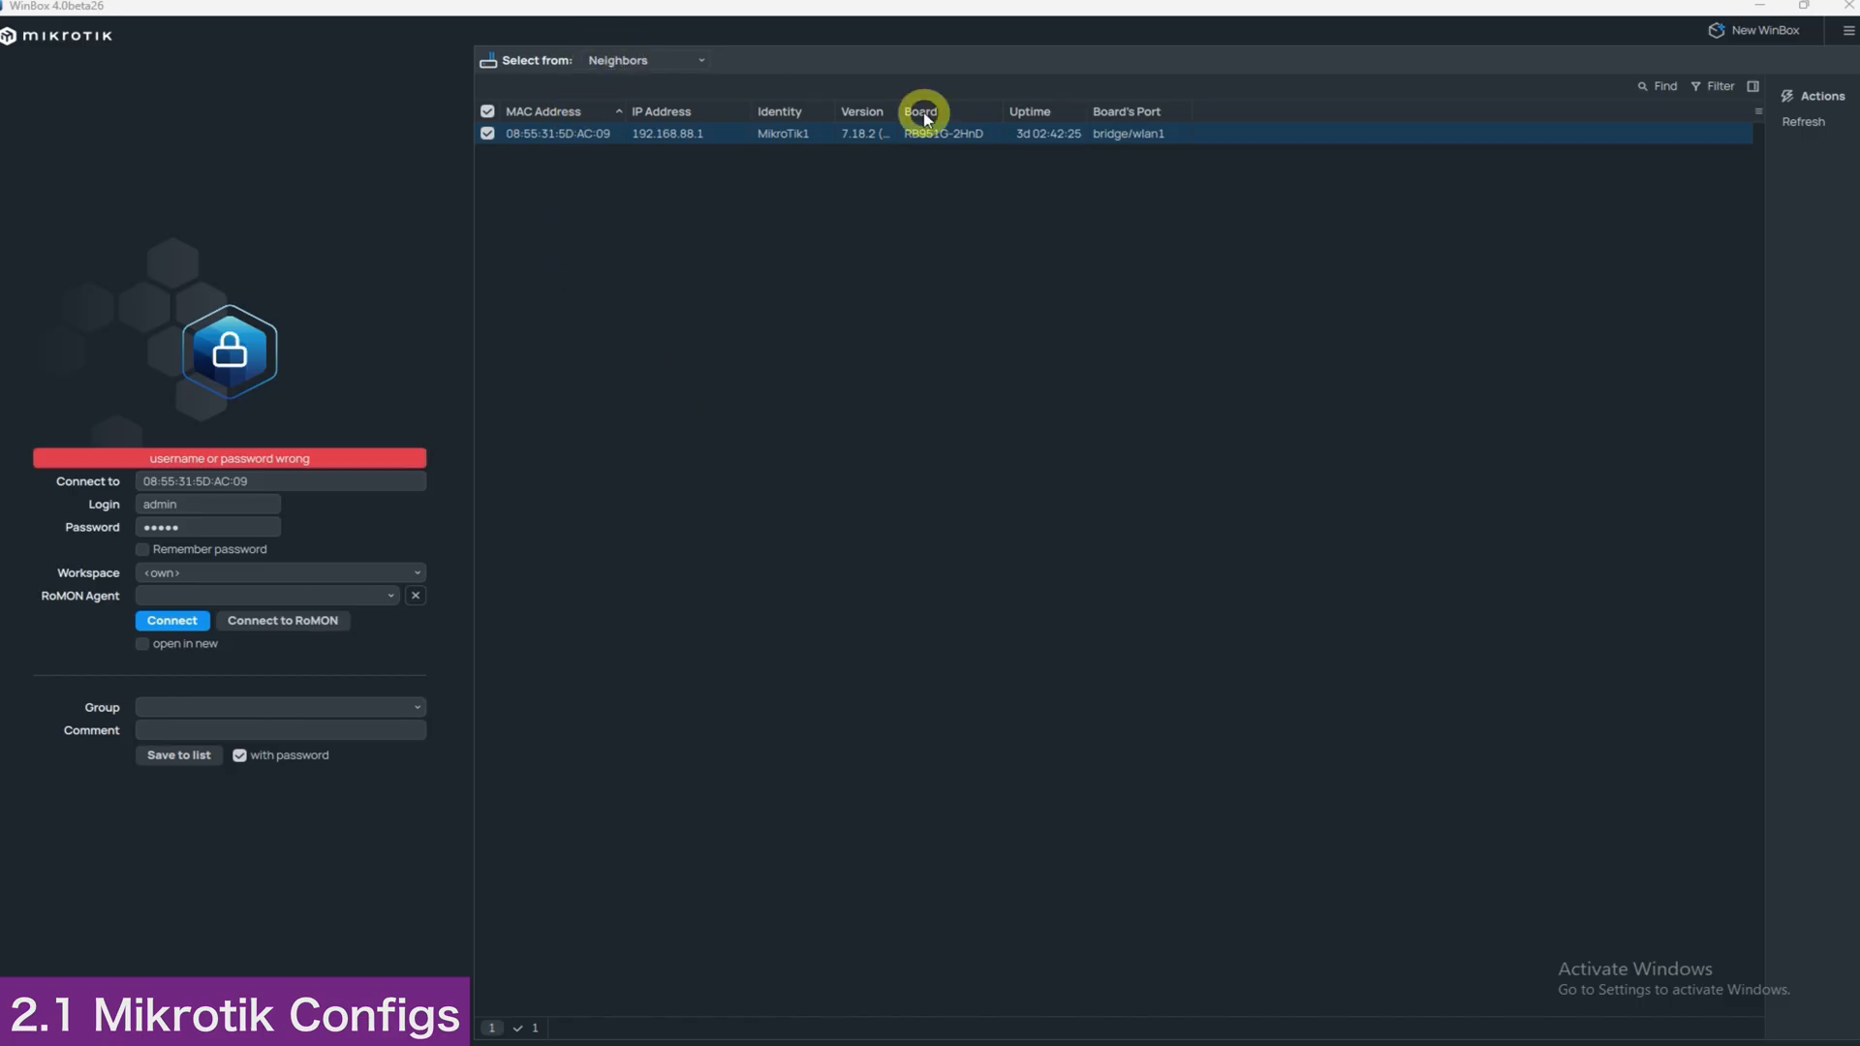
{"action": "left_click", "coordinate": [1801, 122]}
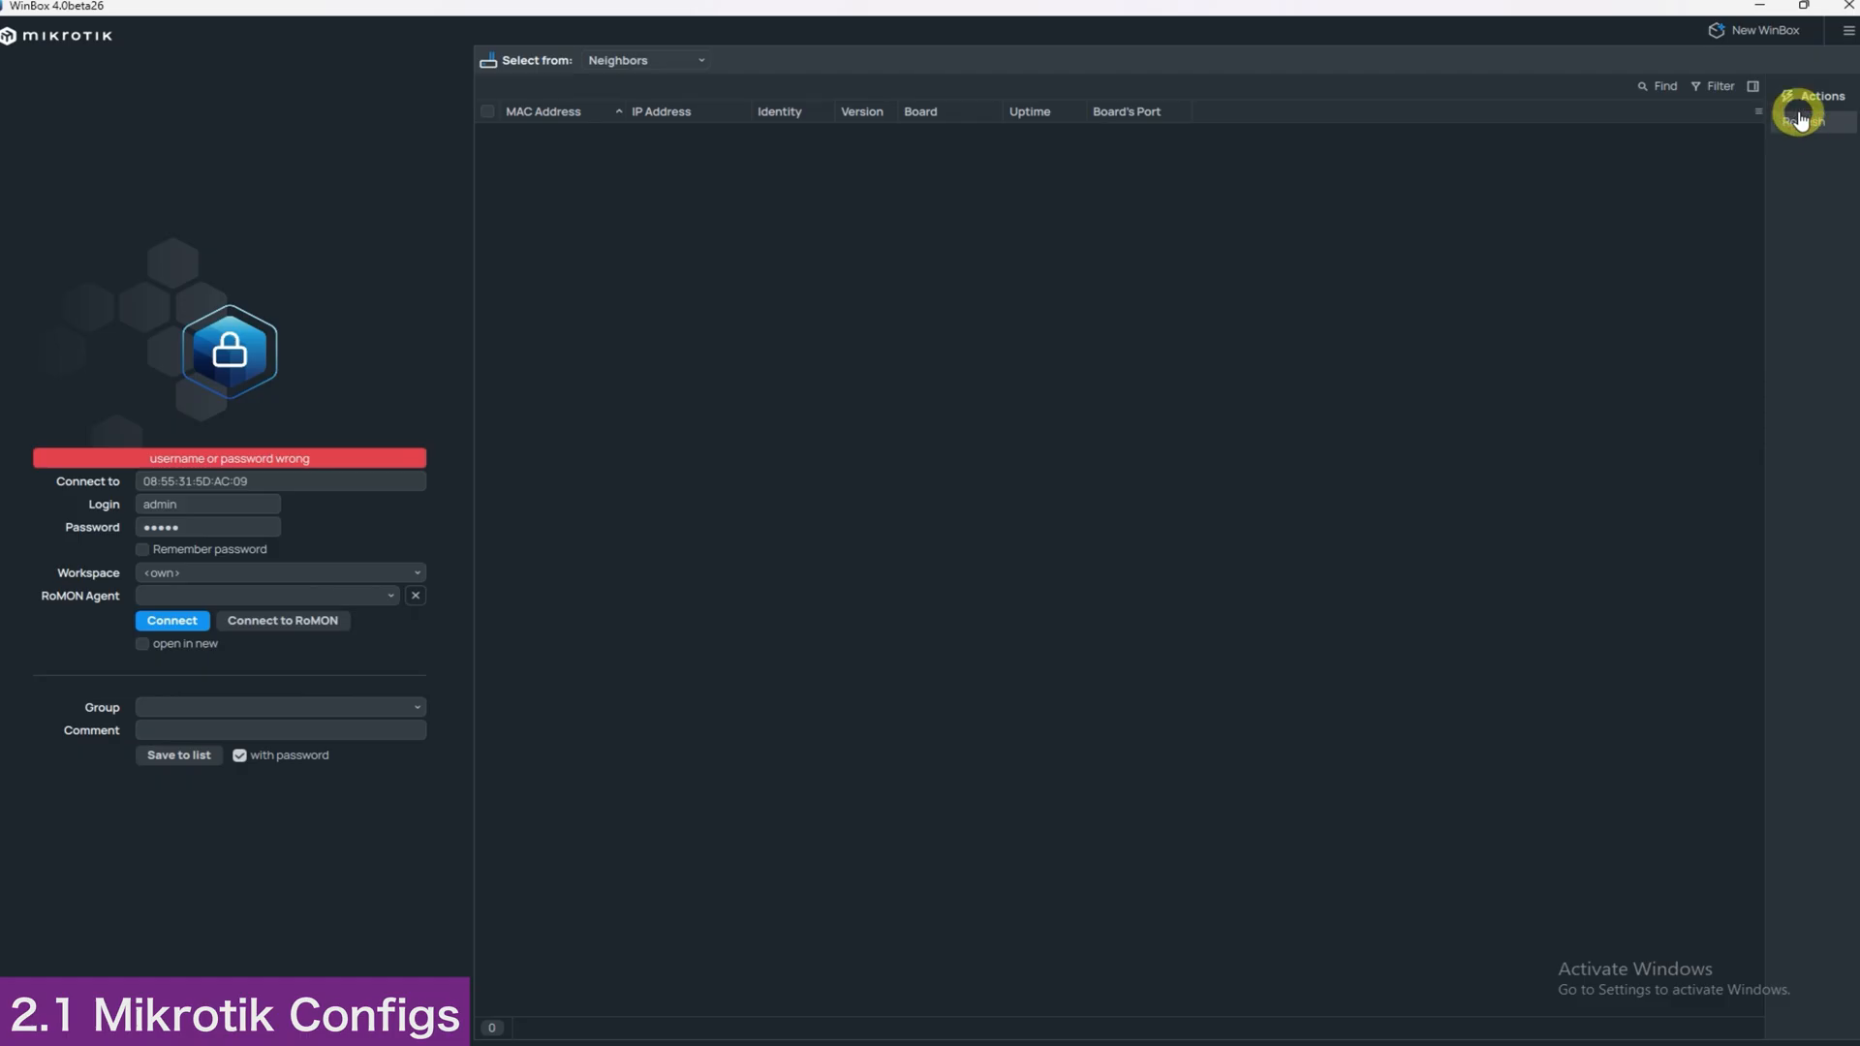
{"action": "left_click", "coordinate": [1800, 124]}
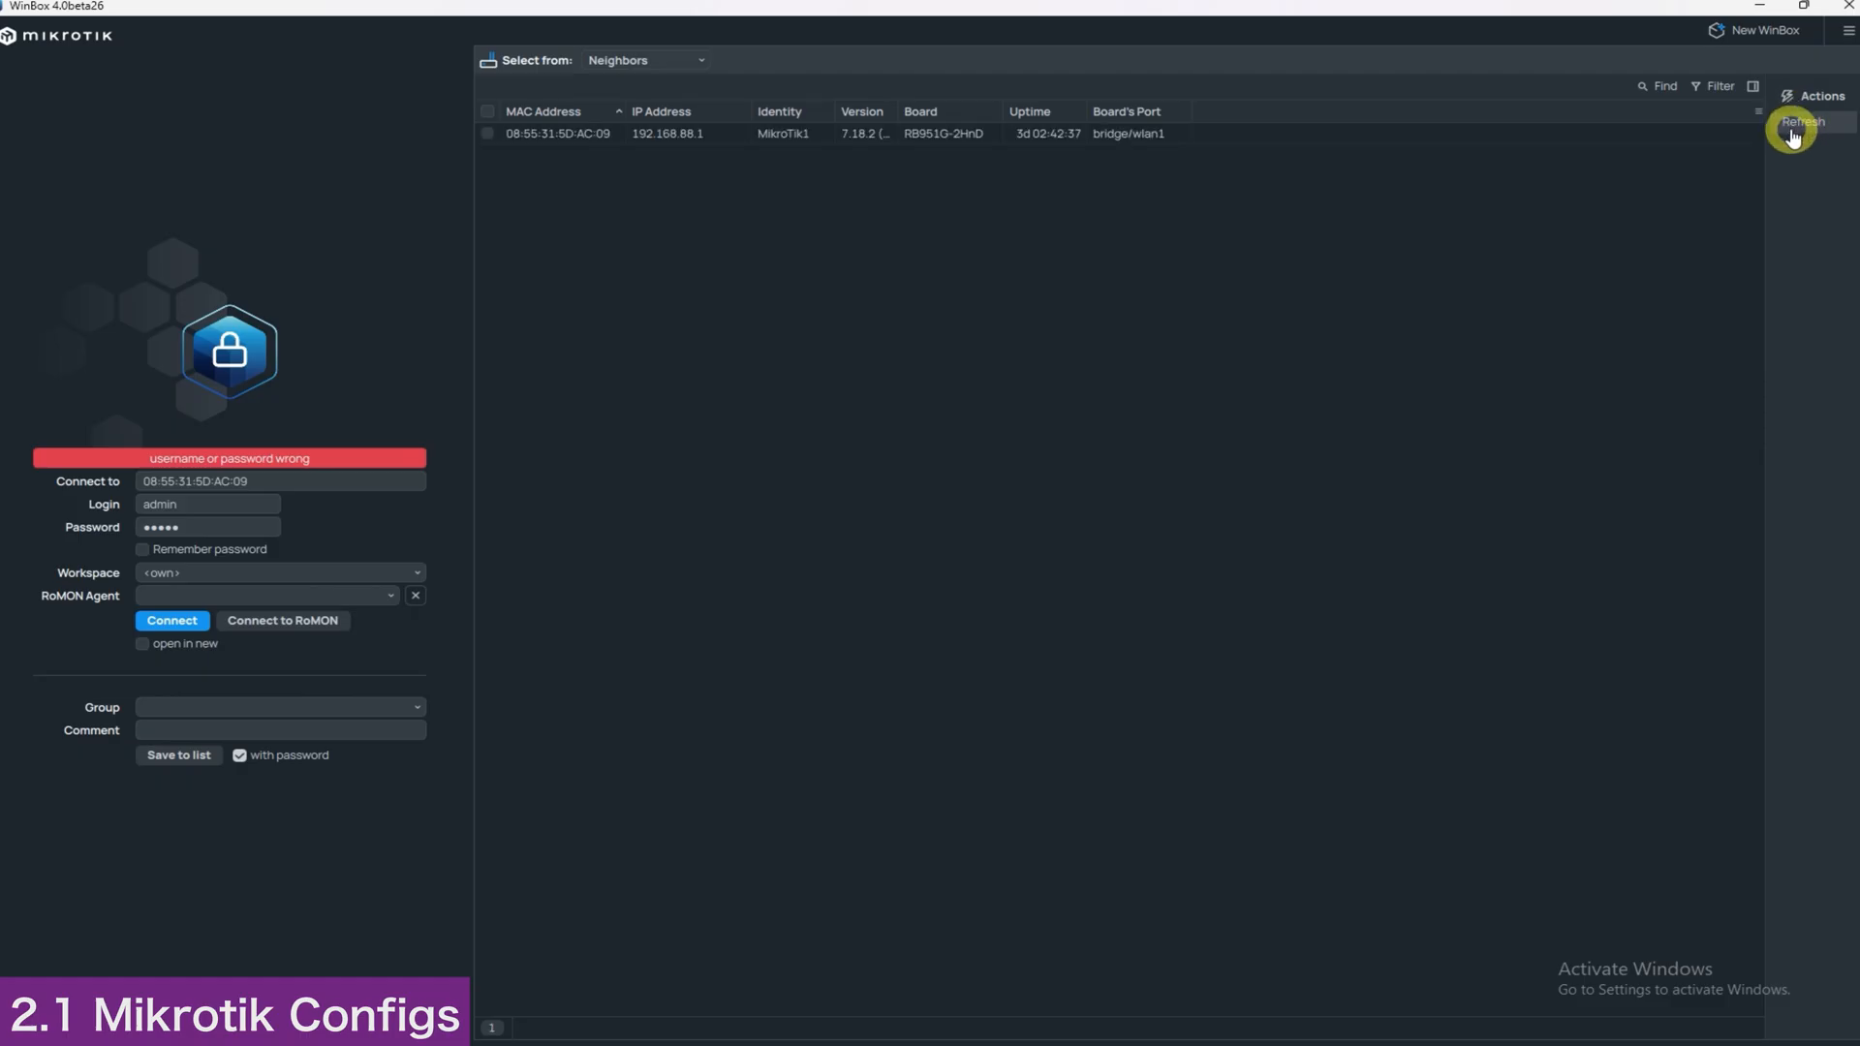
{"action": "mouse_move", "coordinate": [1110, 133]}
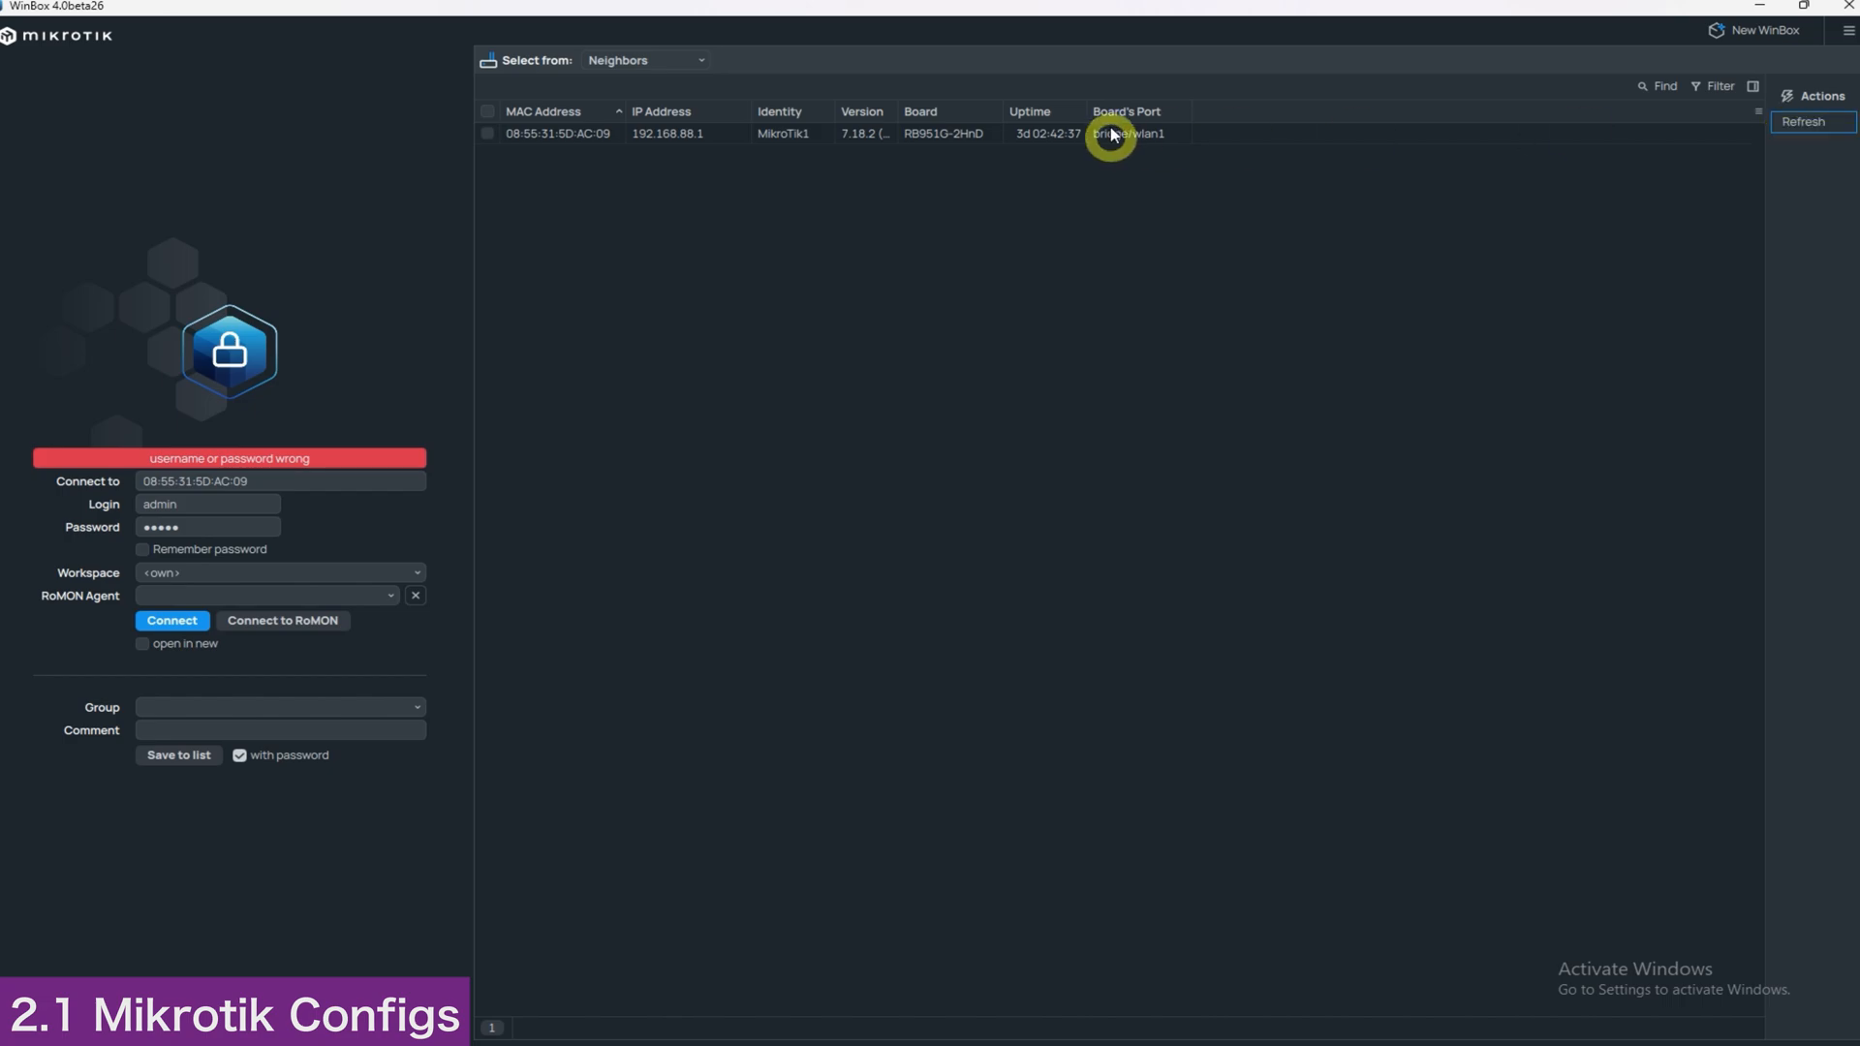
{"action": "mouse_move", "coordinate": [564, 136]}
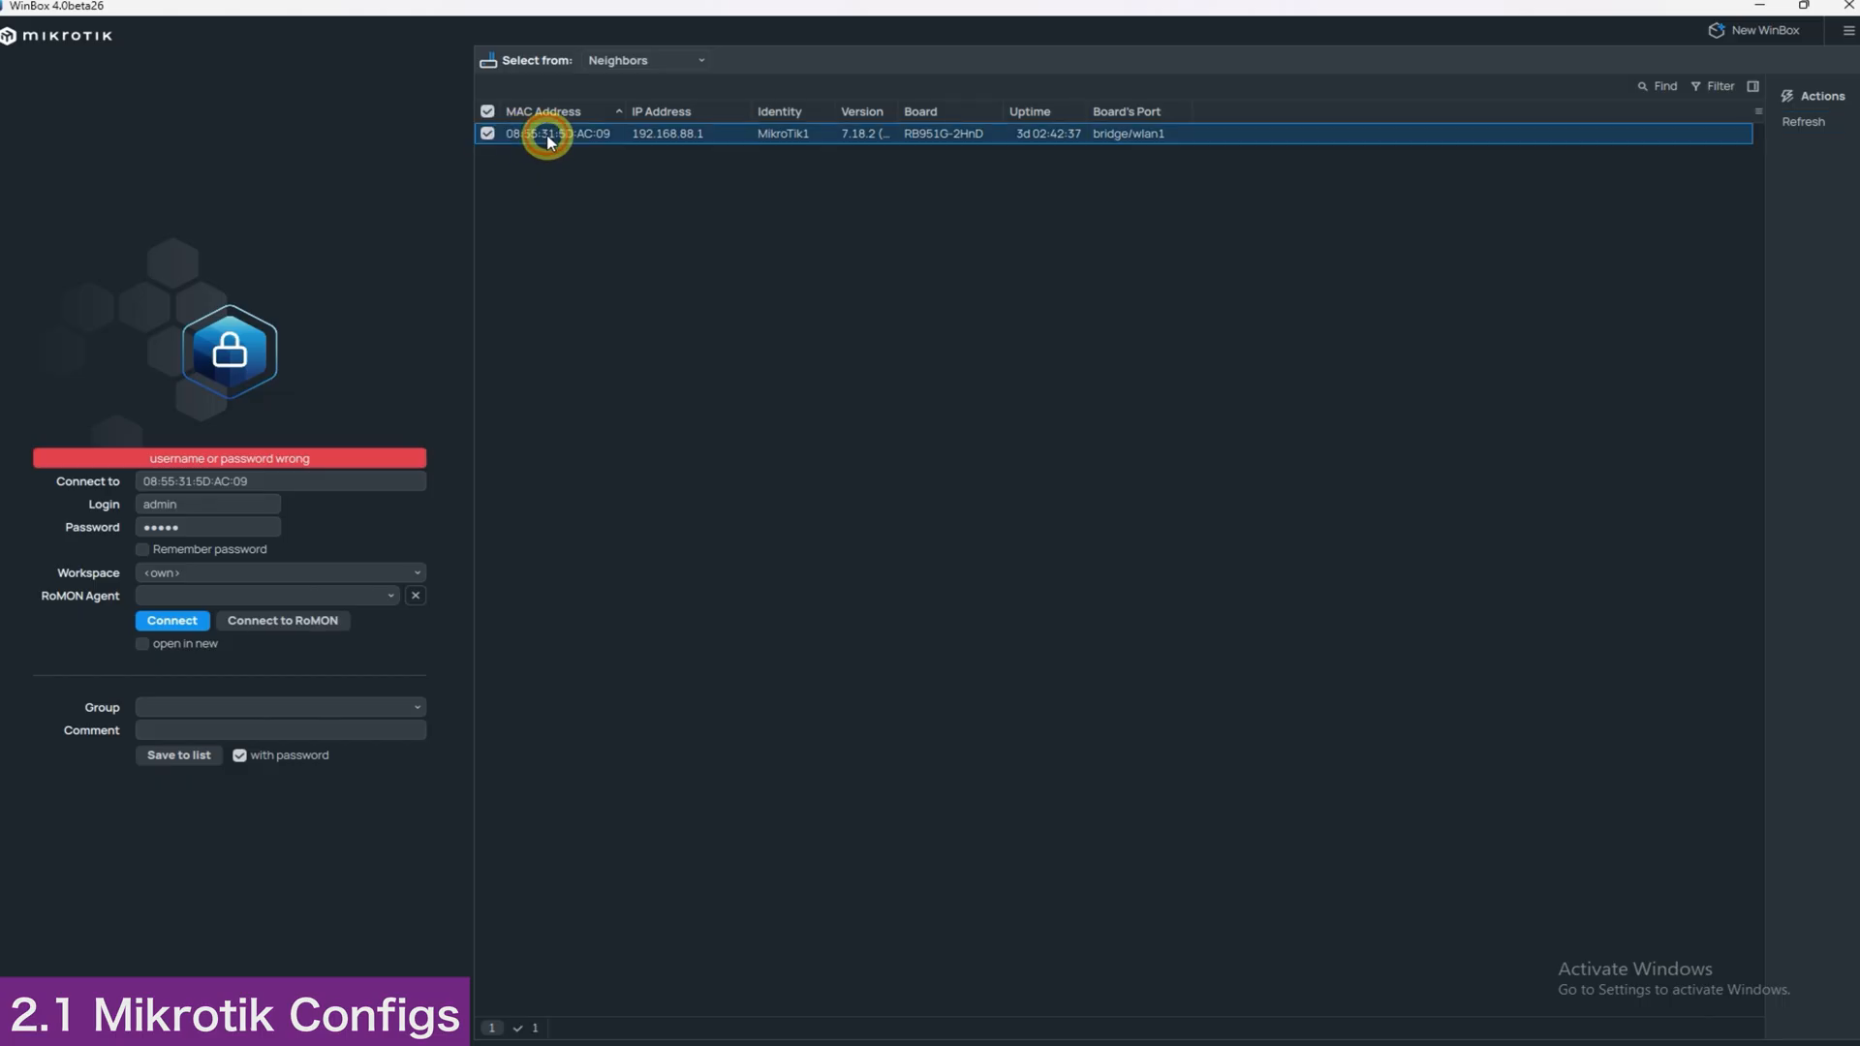
Log into the MikroTik1 router and copy the RouterOS 7 OVPN client script.
{"action": "left_click", "coordinate": [171, 620]}
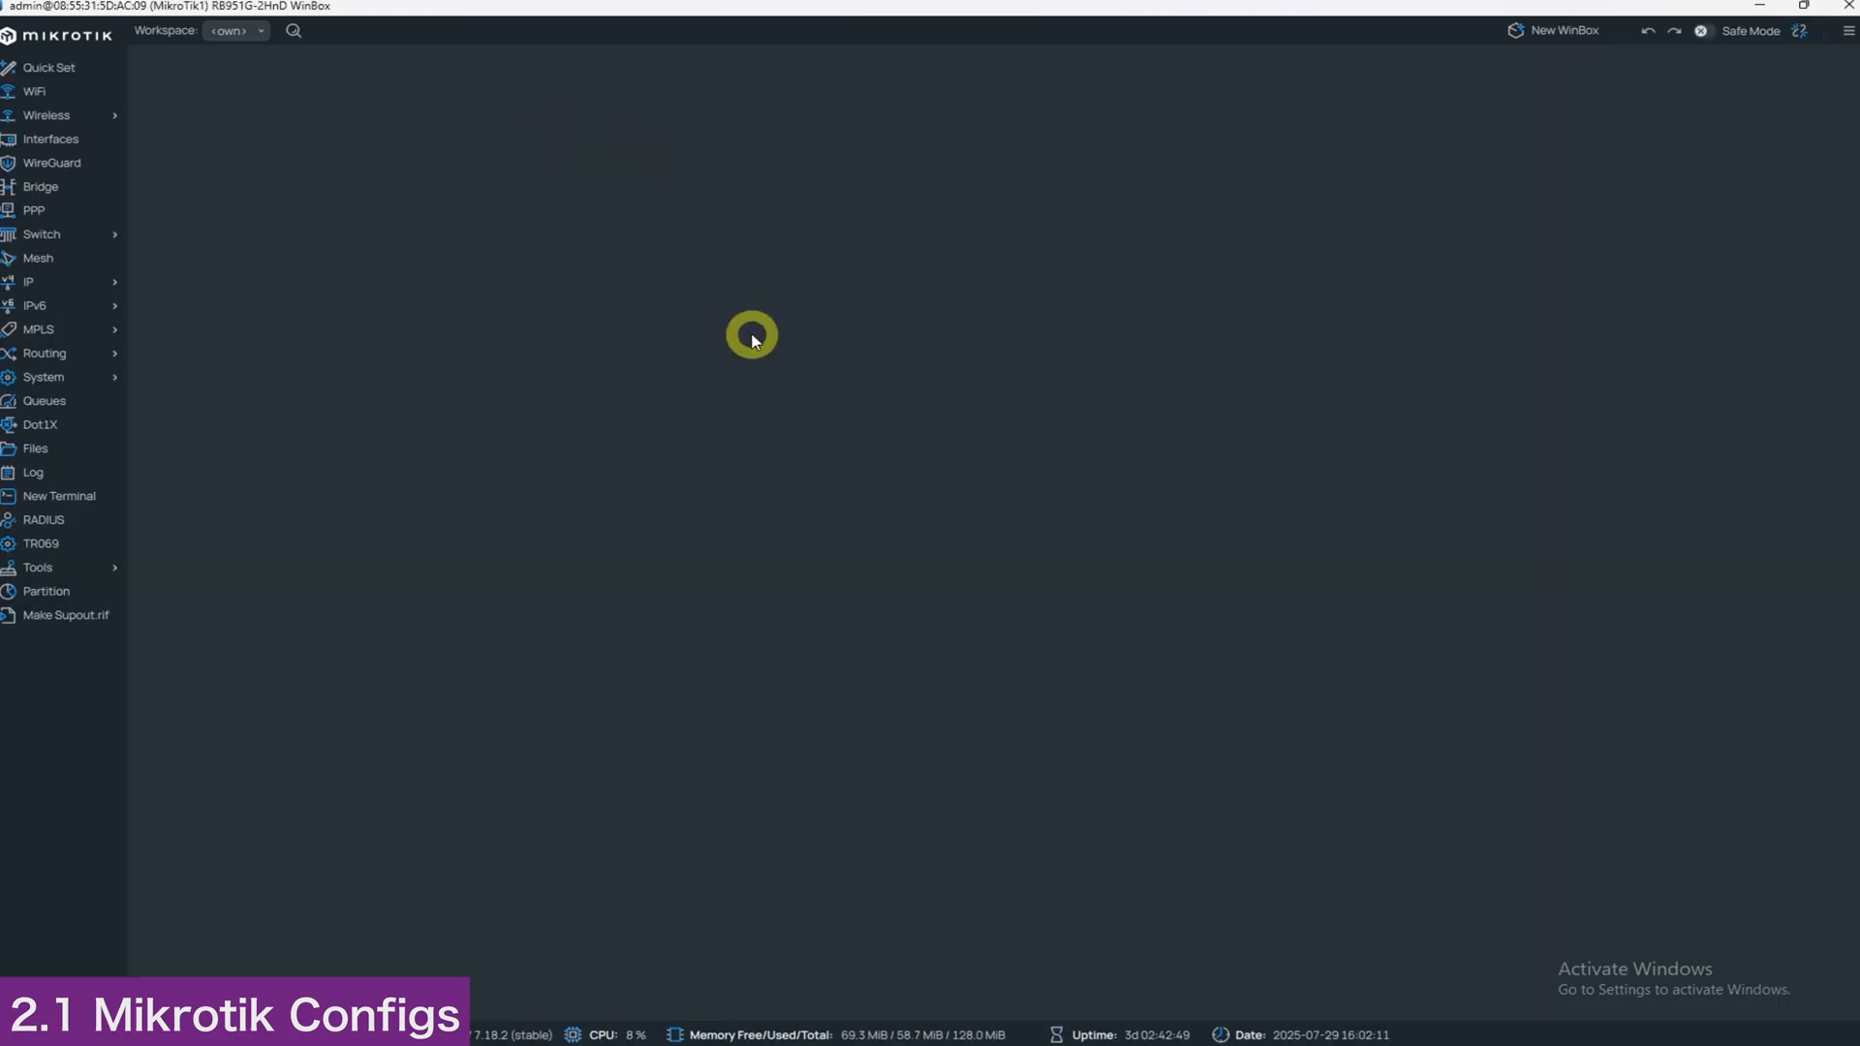
{"action": "mouse_move", "coordinate": [628, 495]}
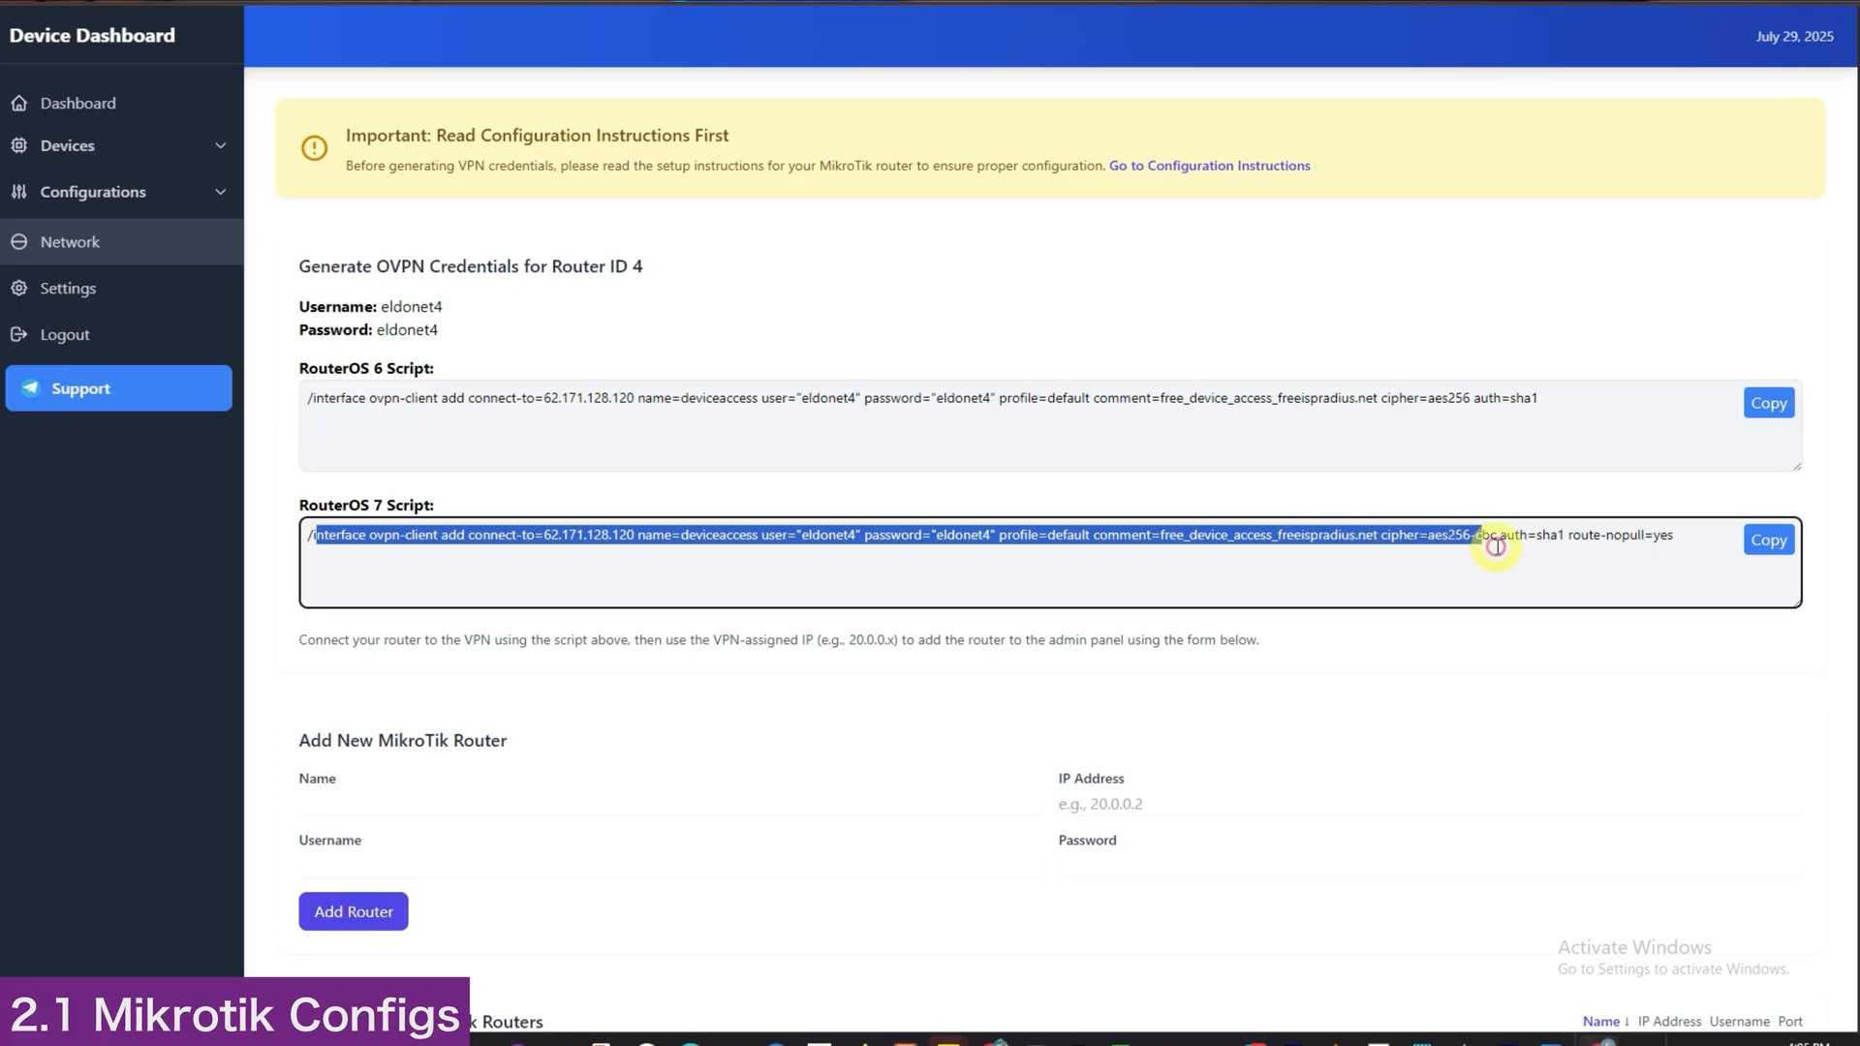
{"action": "left_click", "coordinate": [1767, 540]}
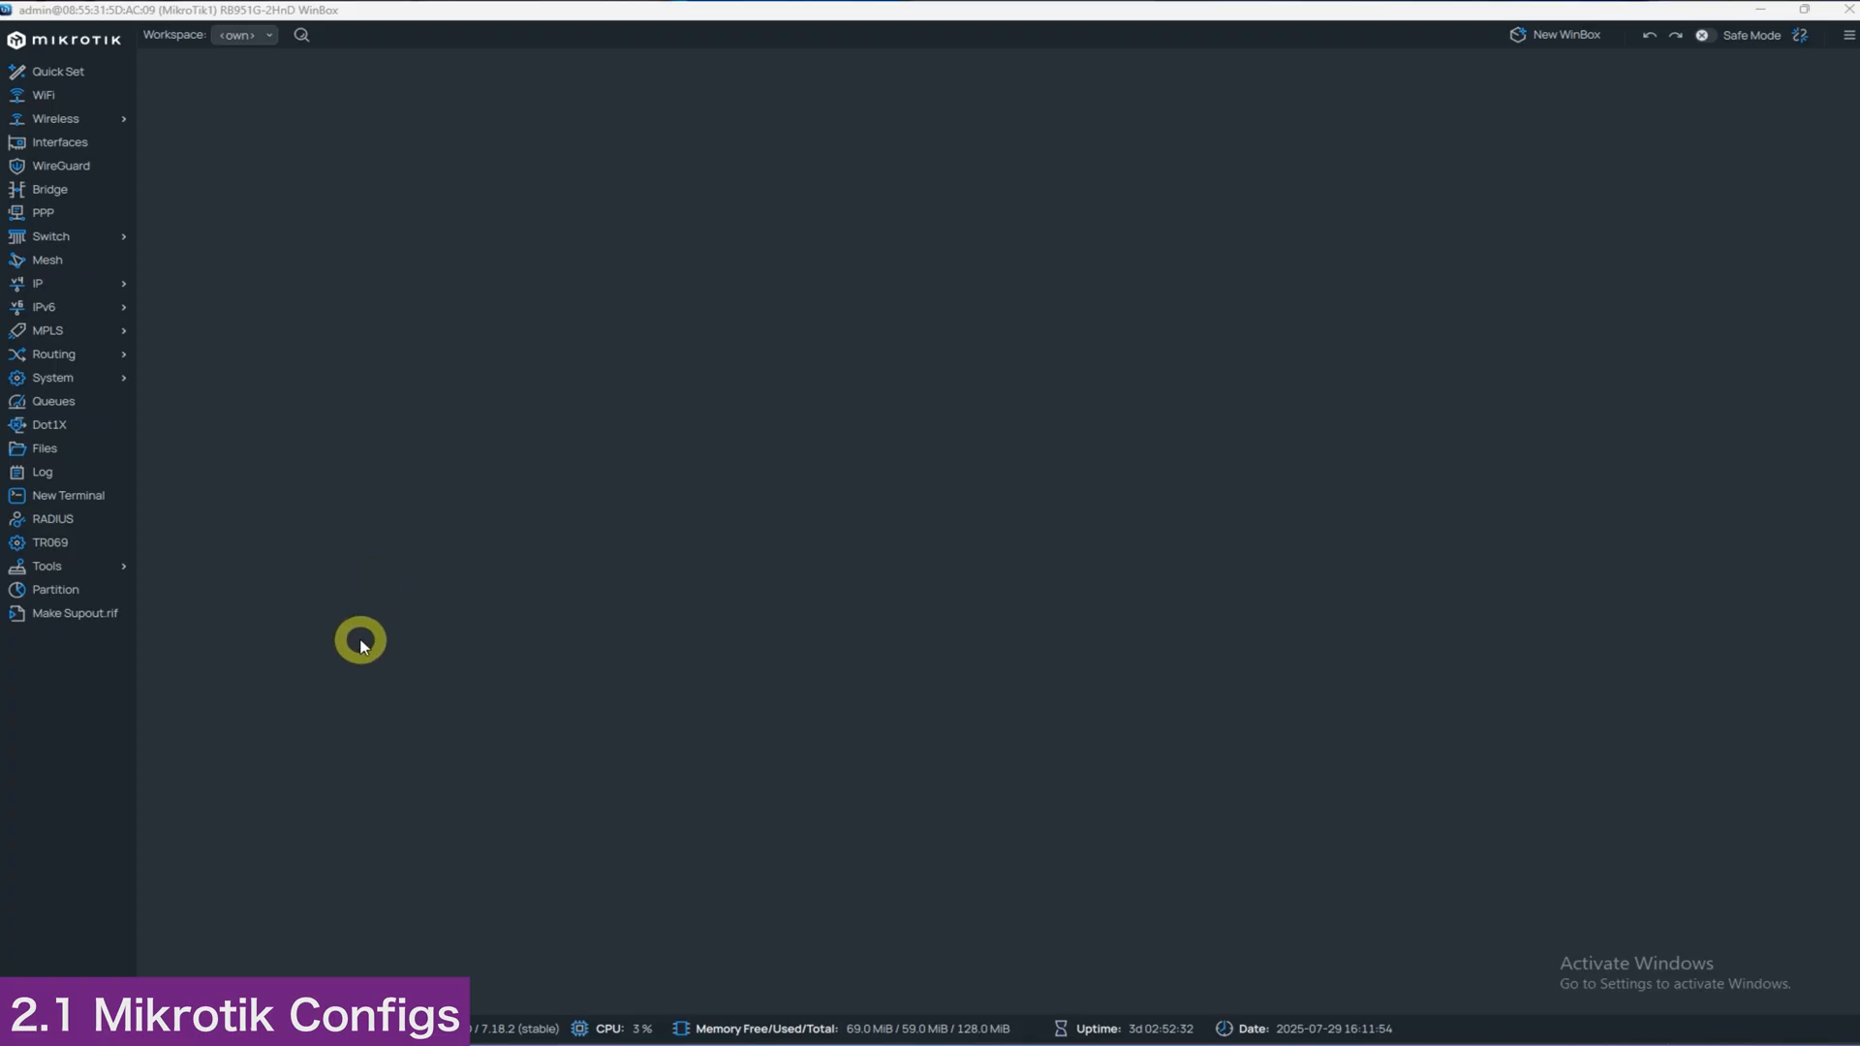
Paste and run the RouterOS 7 OVPN client script in the router's terminal.
{"action": "right_click", "coordinate": [475, 372]}
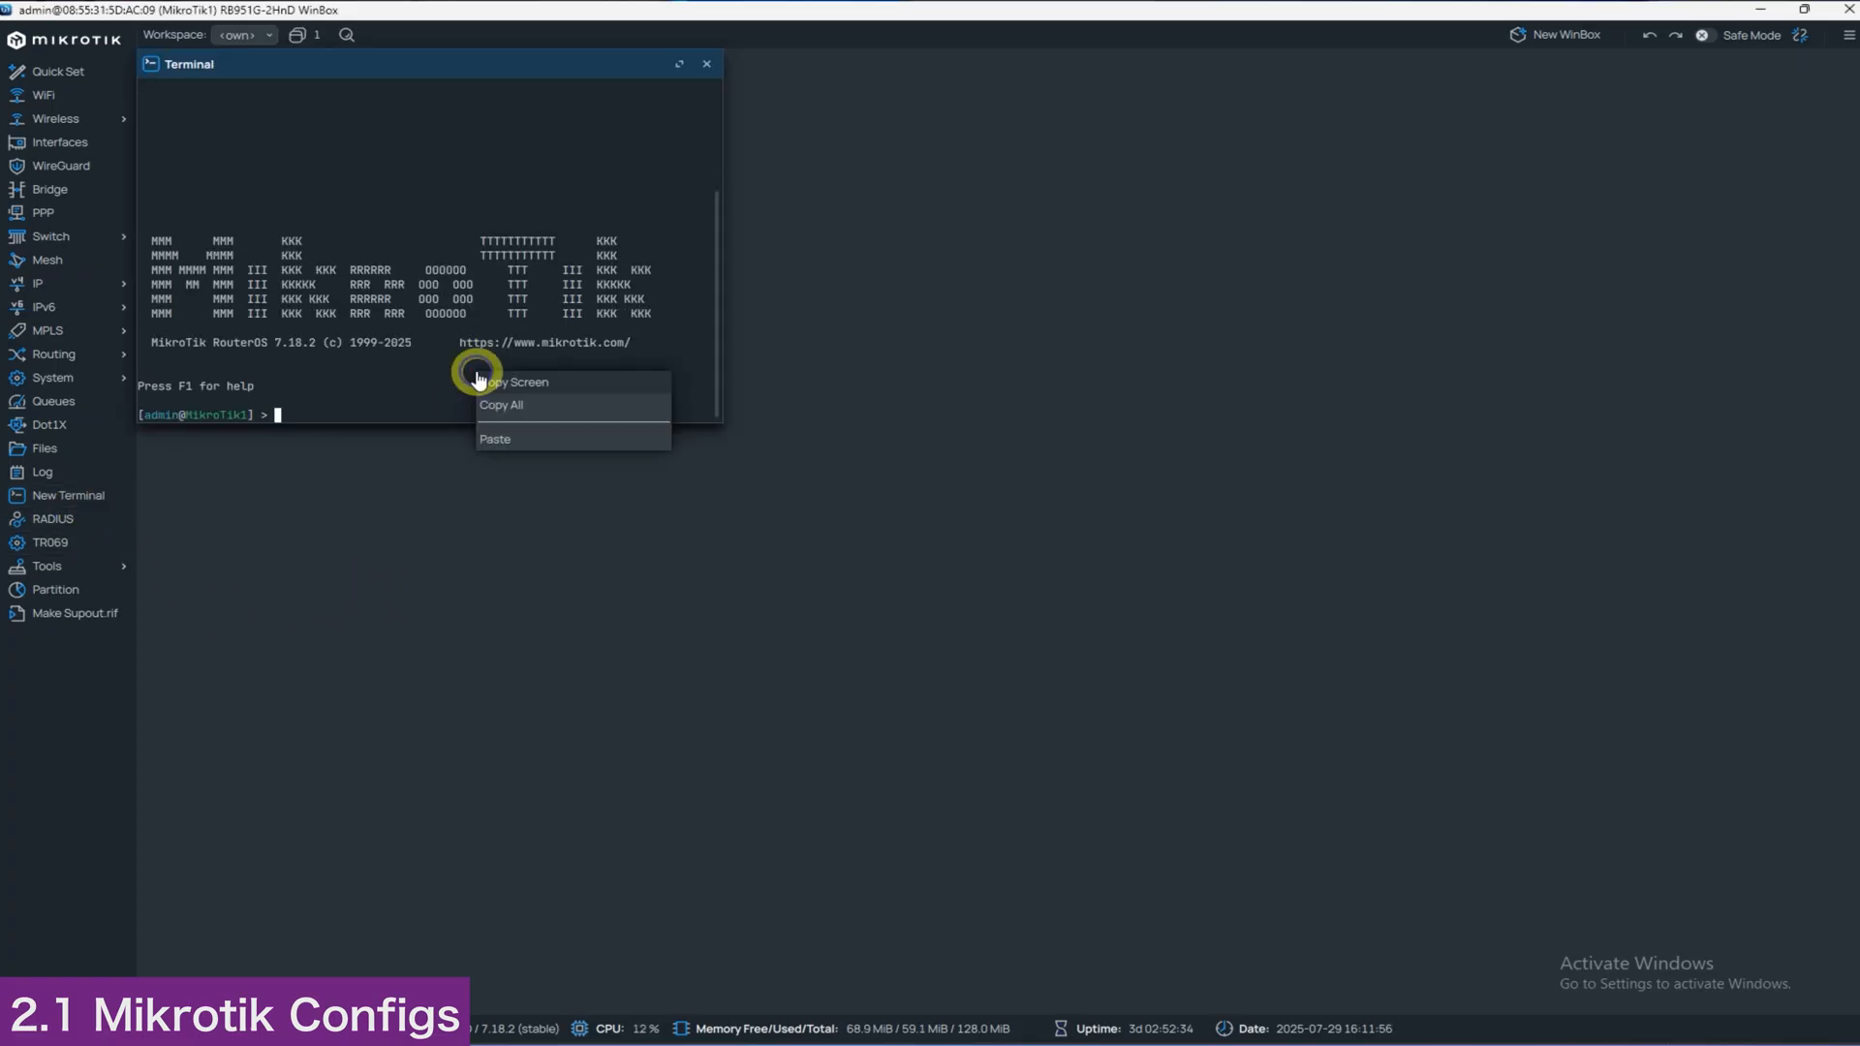
{"action": "left_click", "coordinate": [494, 438]}
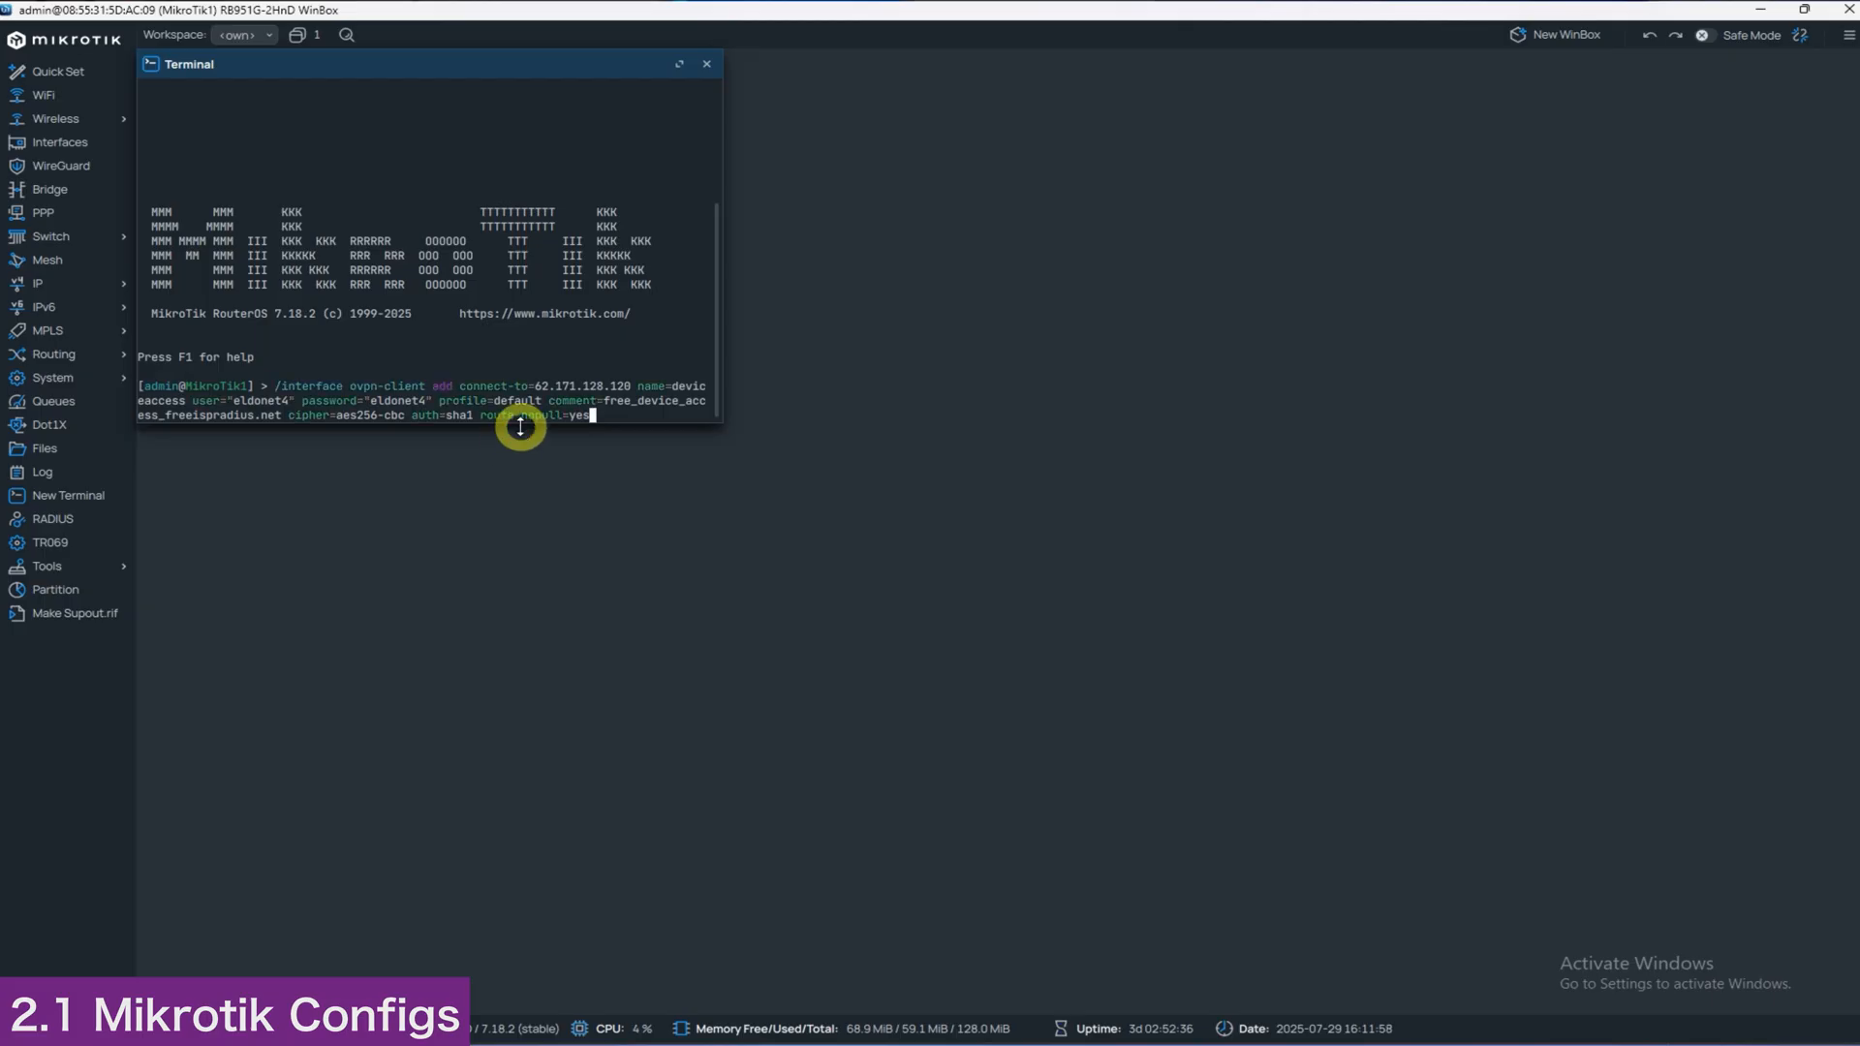
{"action": "key", "text": "Return"}
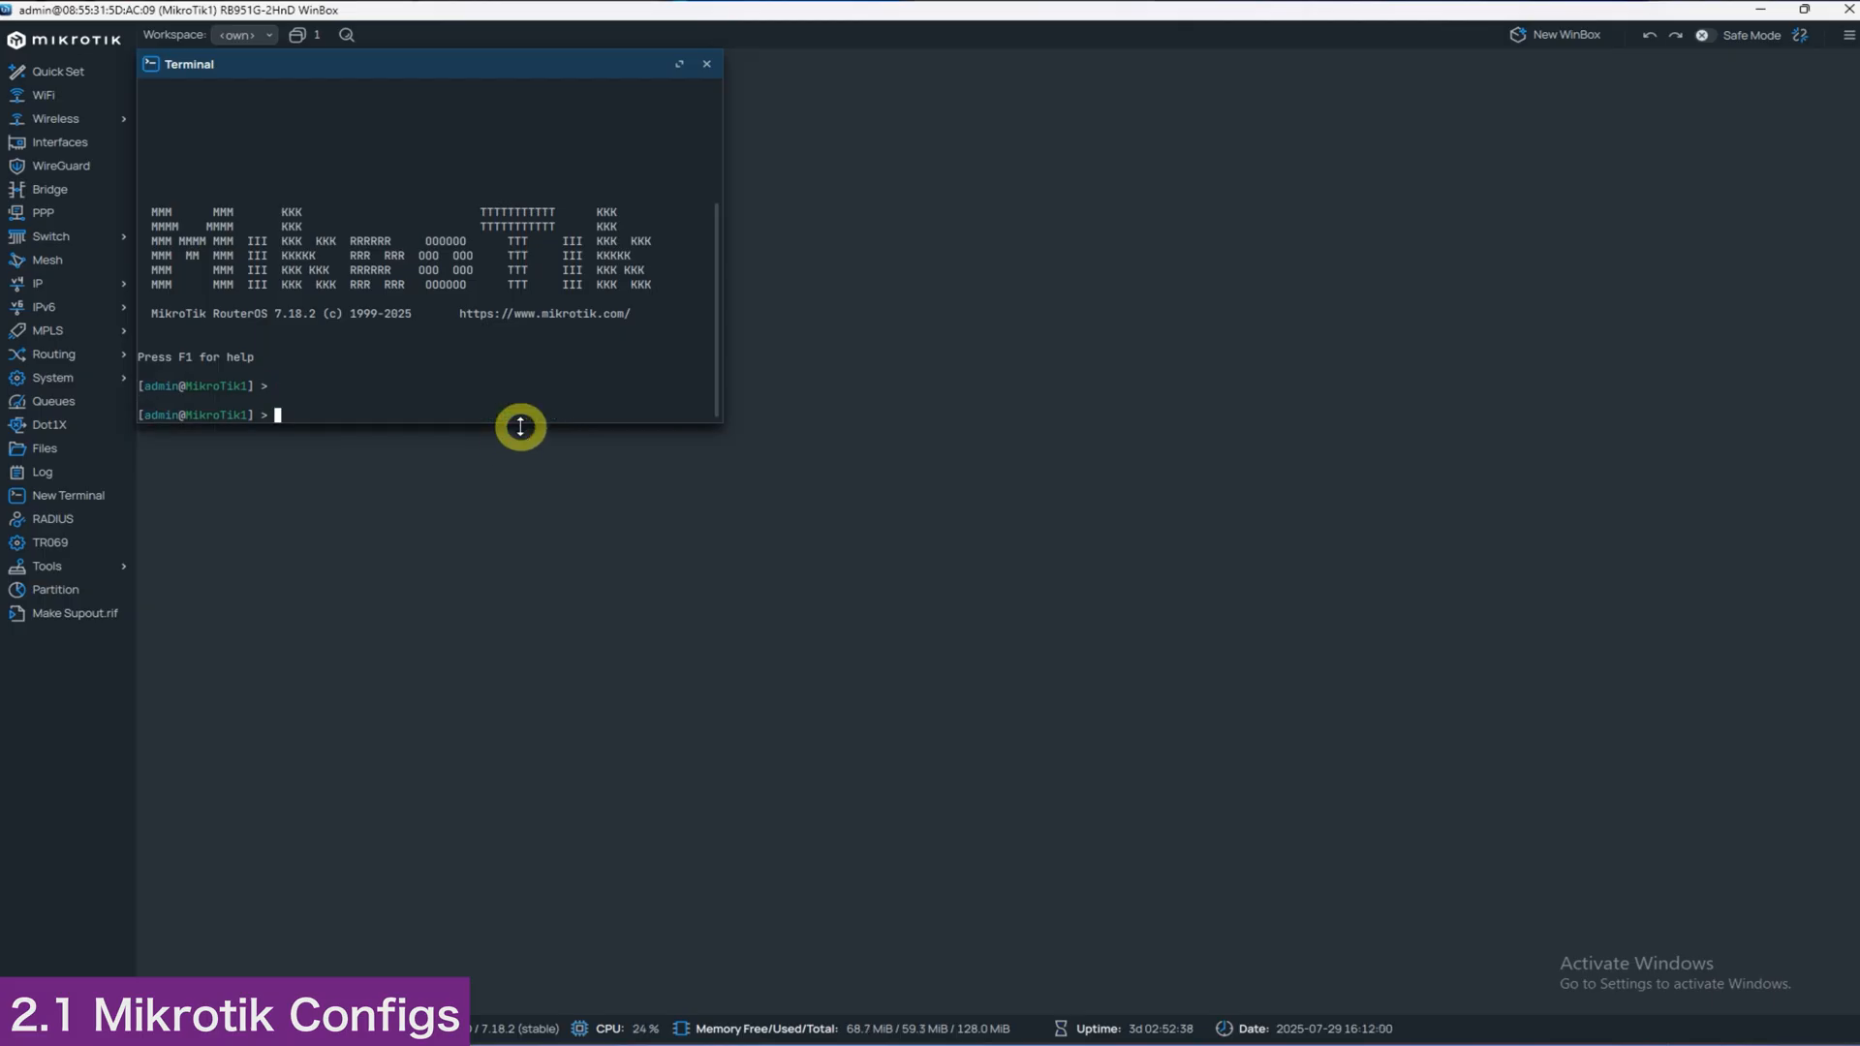
{"action": "mouse_move", "coordinate": [490, 912]}
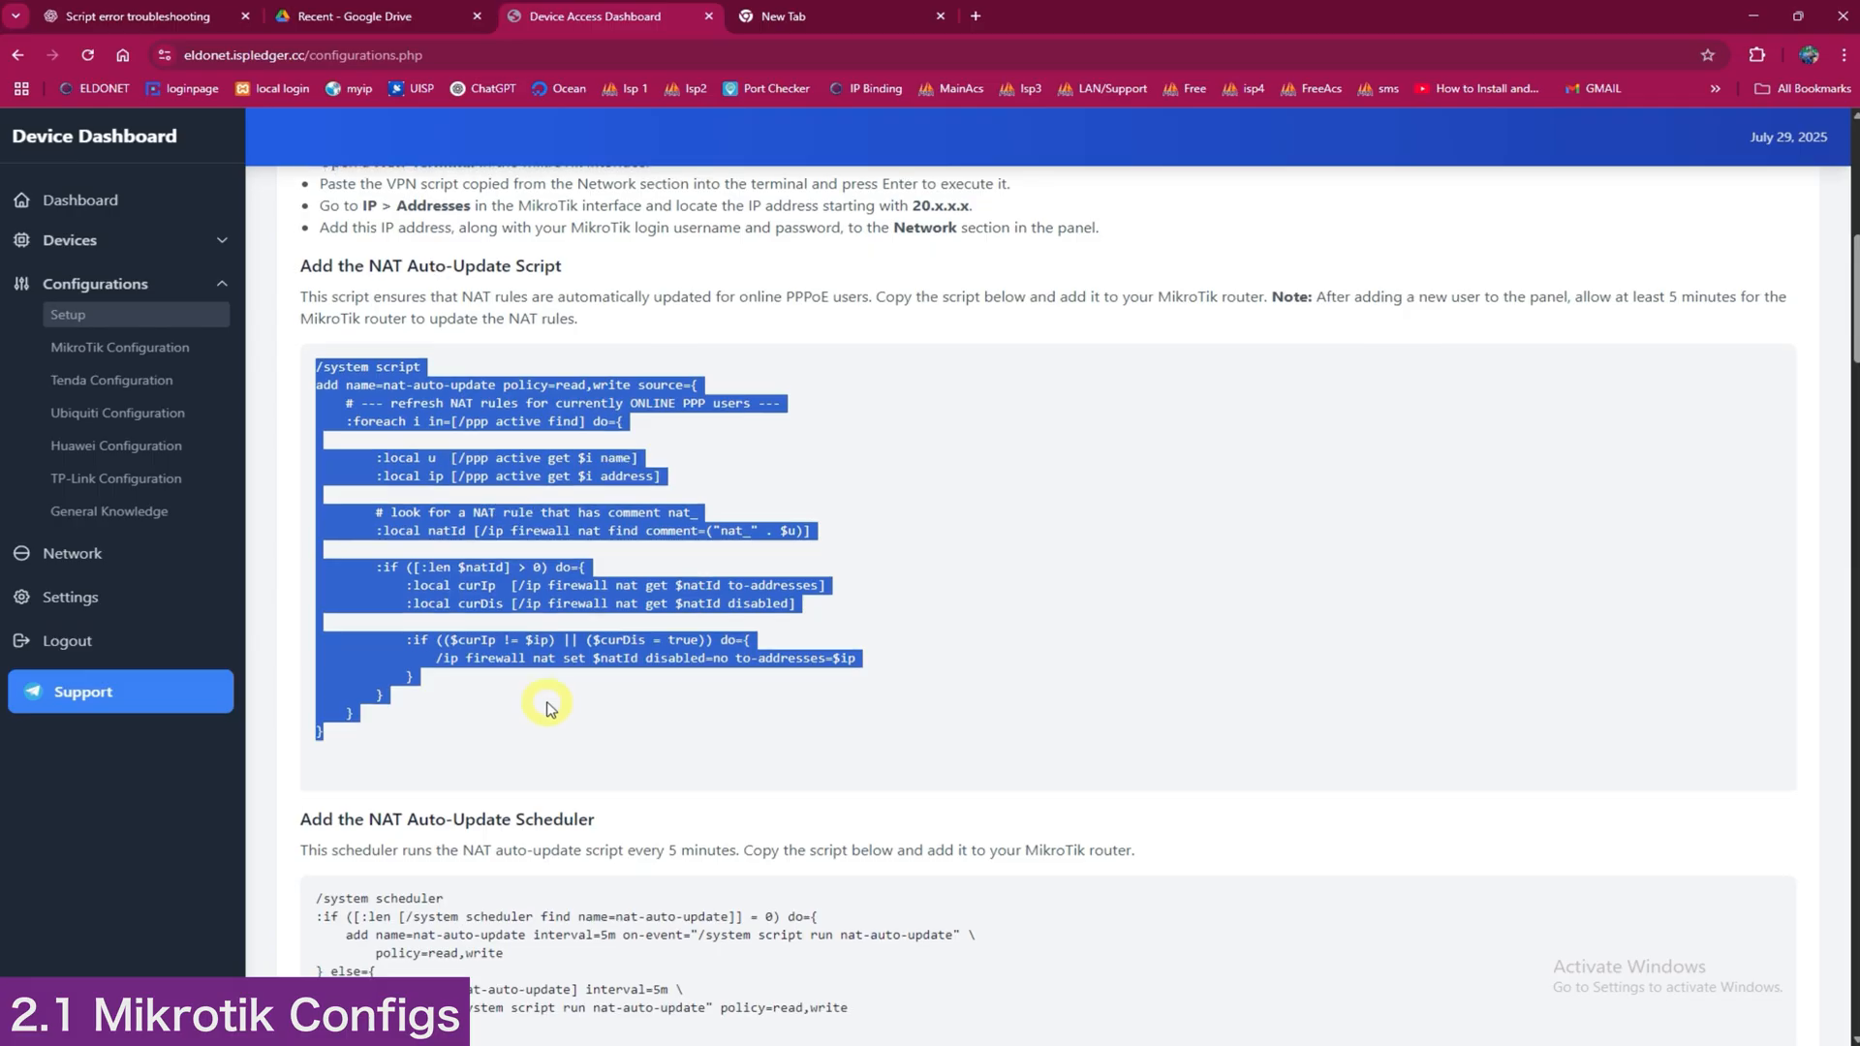
Start a second router terminal for the NAT auto-update script and scheduler.
{"action": "scroll", "scroll_direction": "down", "scroll_amount": 3}
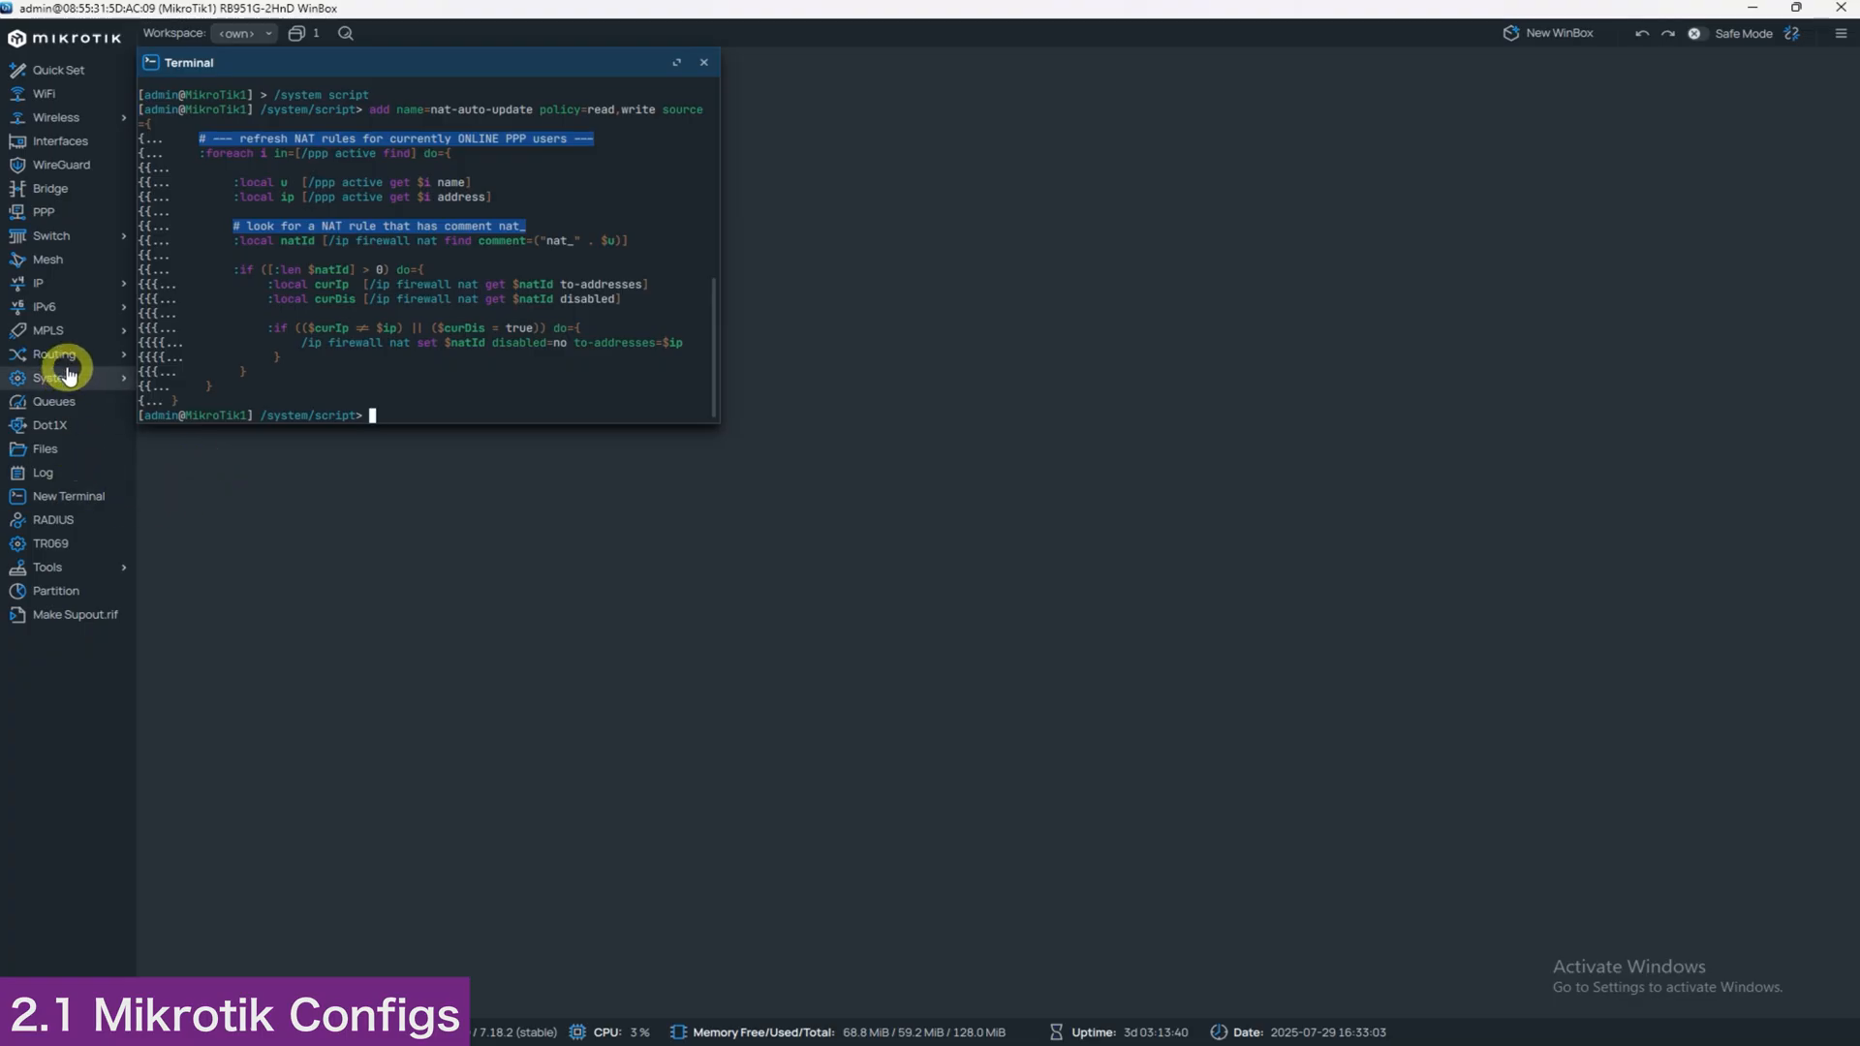
{"action": "left_click", "coordinate": [68, 496]}
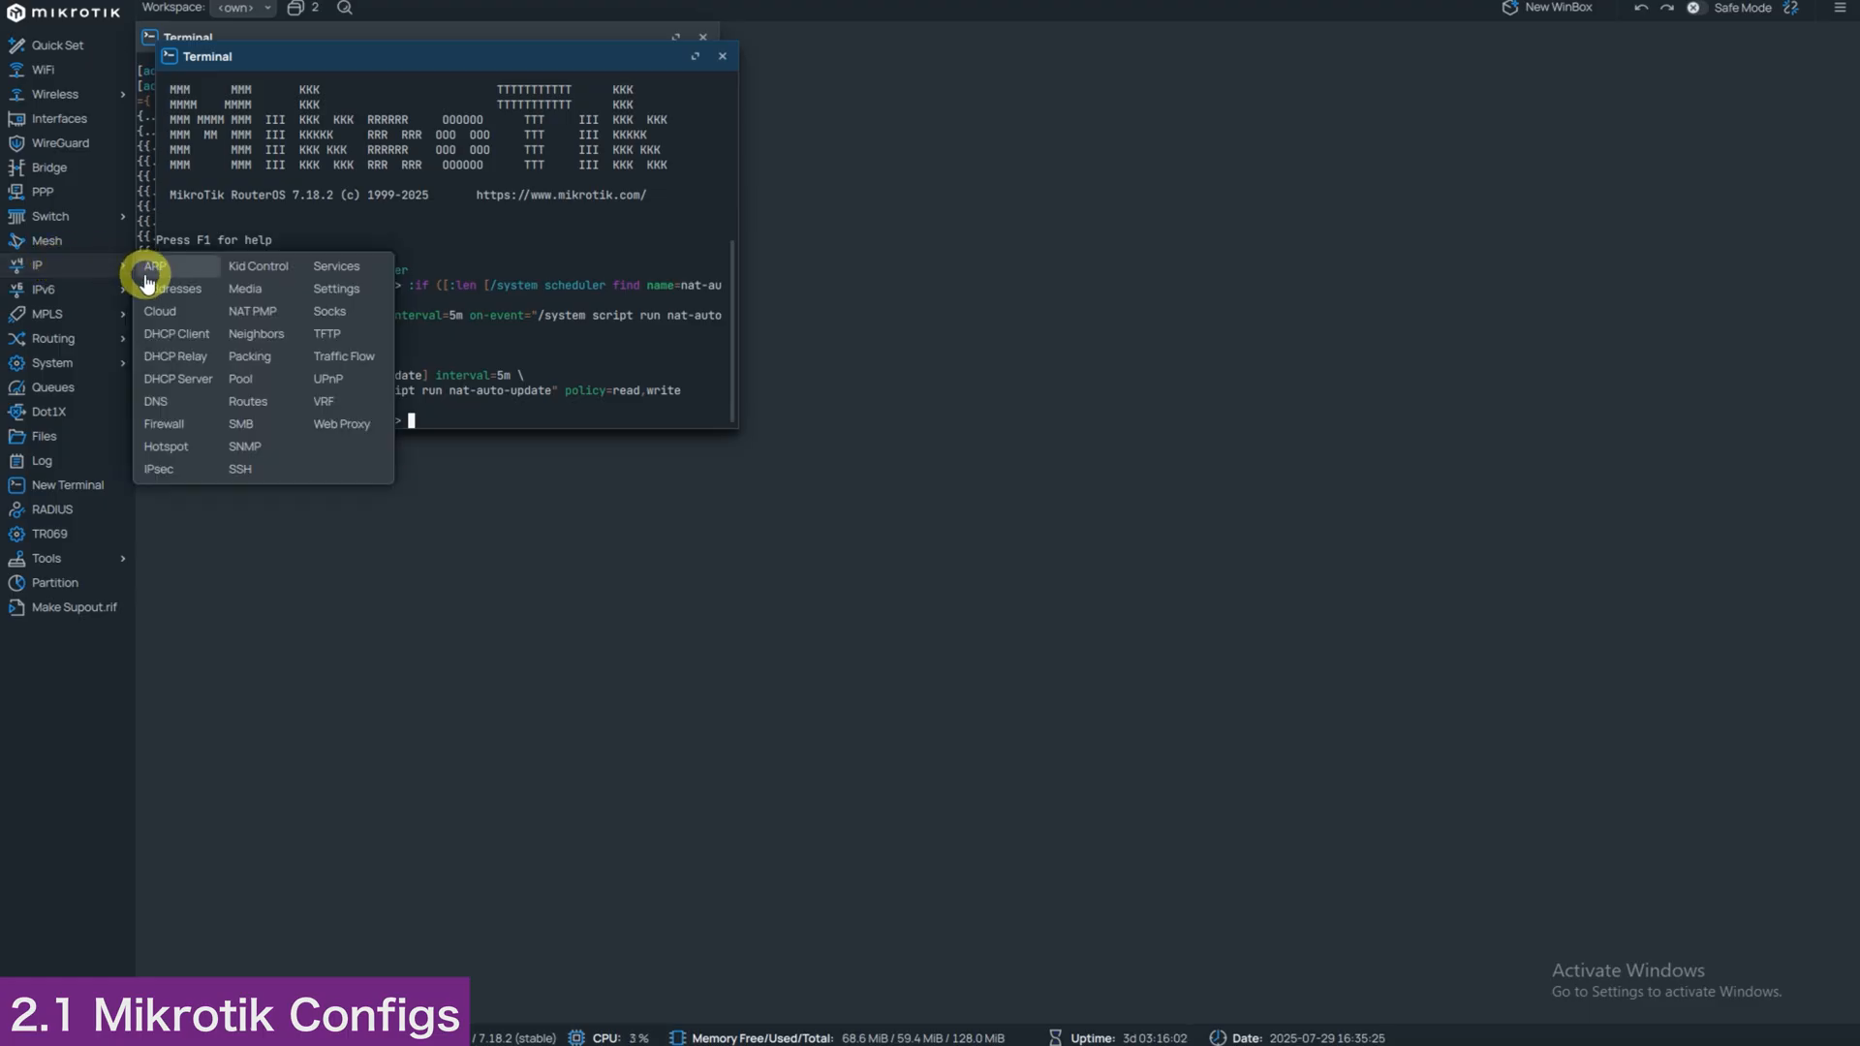
Find the 20.0.0.x address on the deviceaccess interface in IP > Addresses.
{"action": "left_click", "coordinate": [175, 289]}
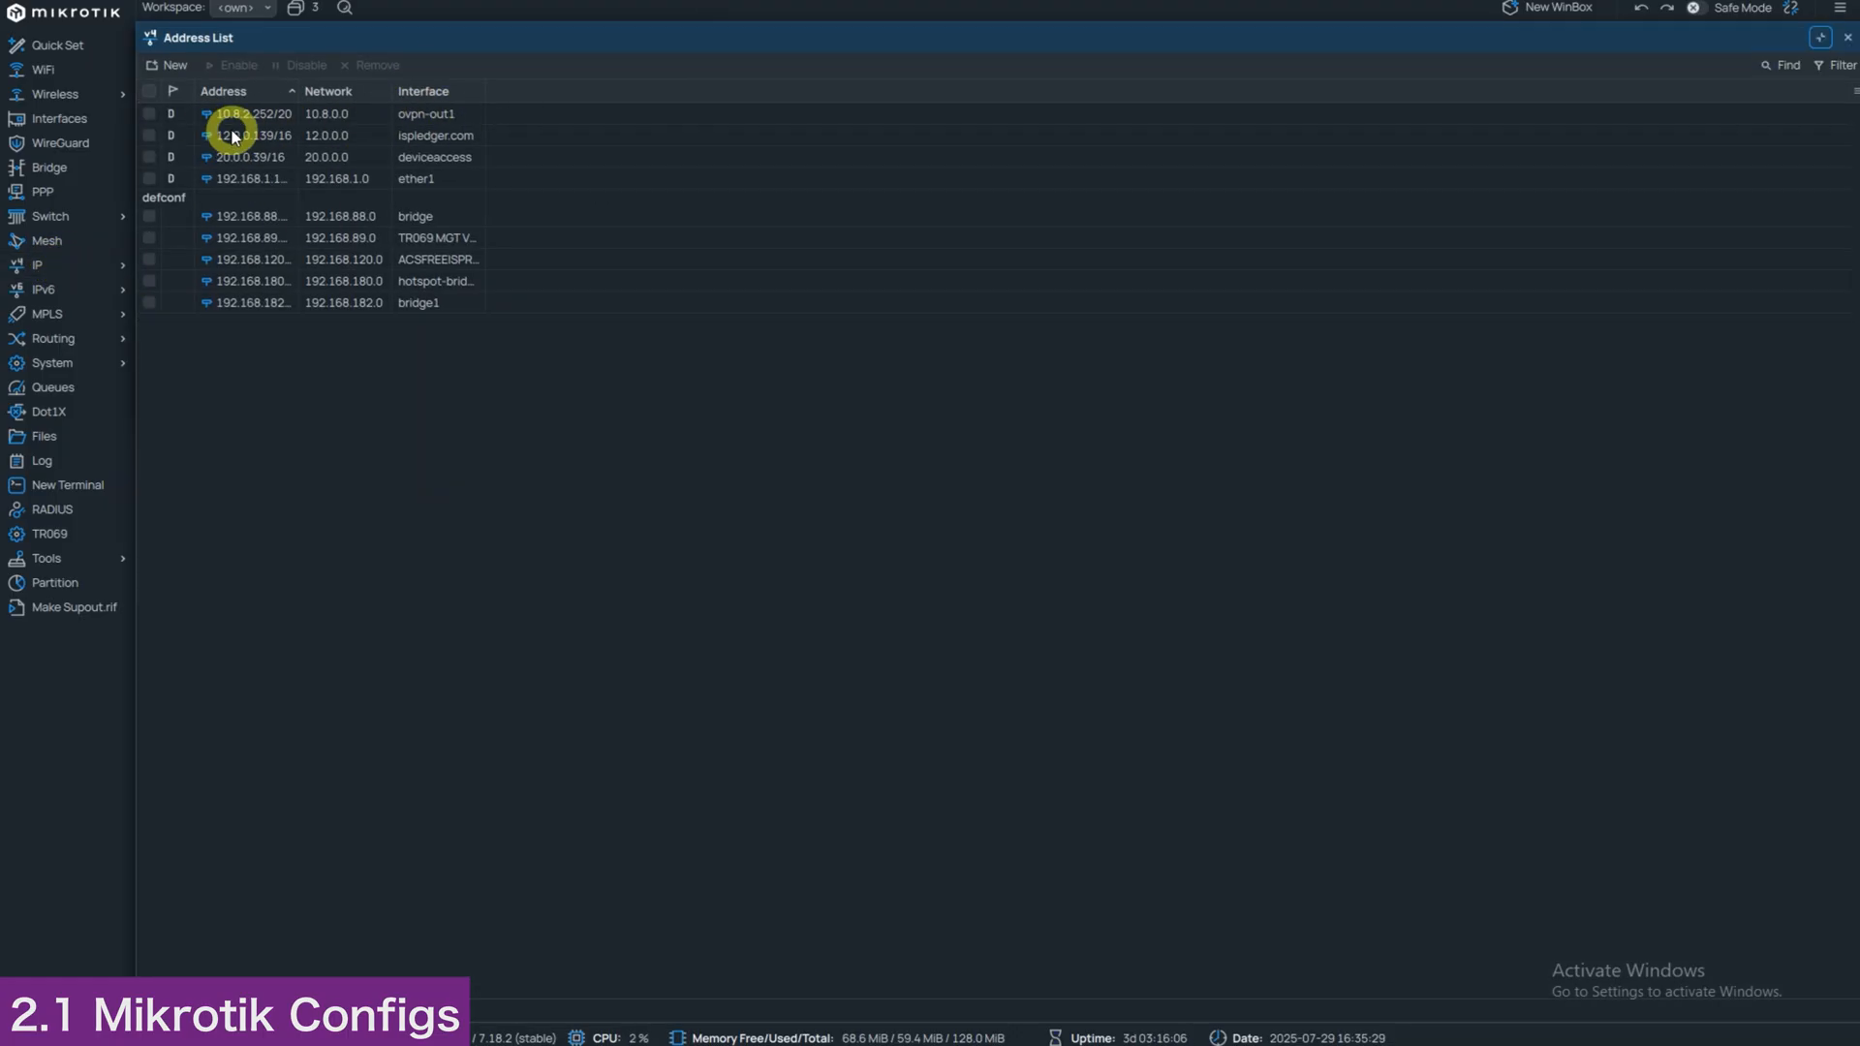
{"action": "mouse_move", "coordinate": [252, 157]}
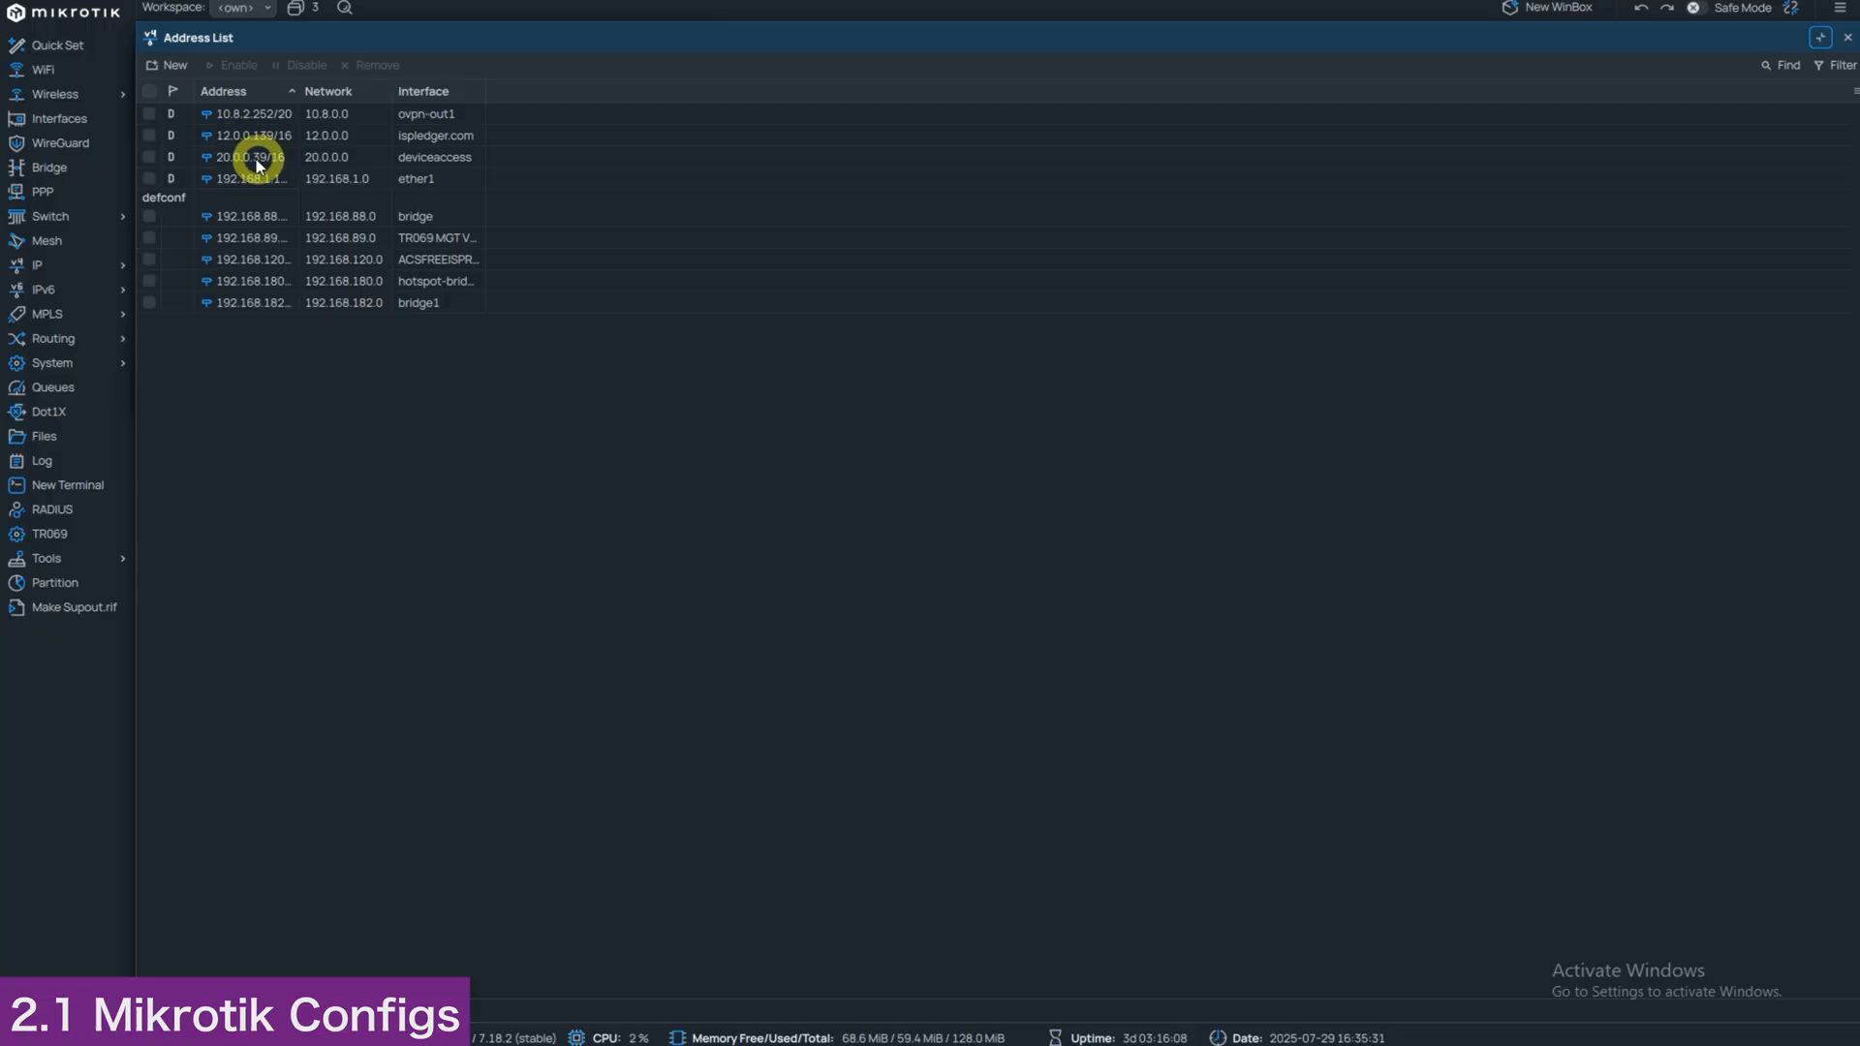
{"action": "mouse_move", "coordinate": [251, 156]}
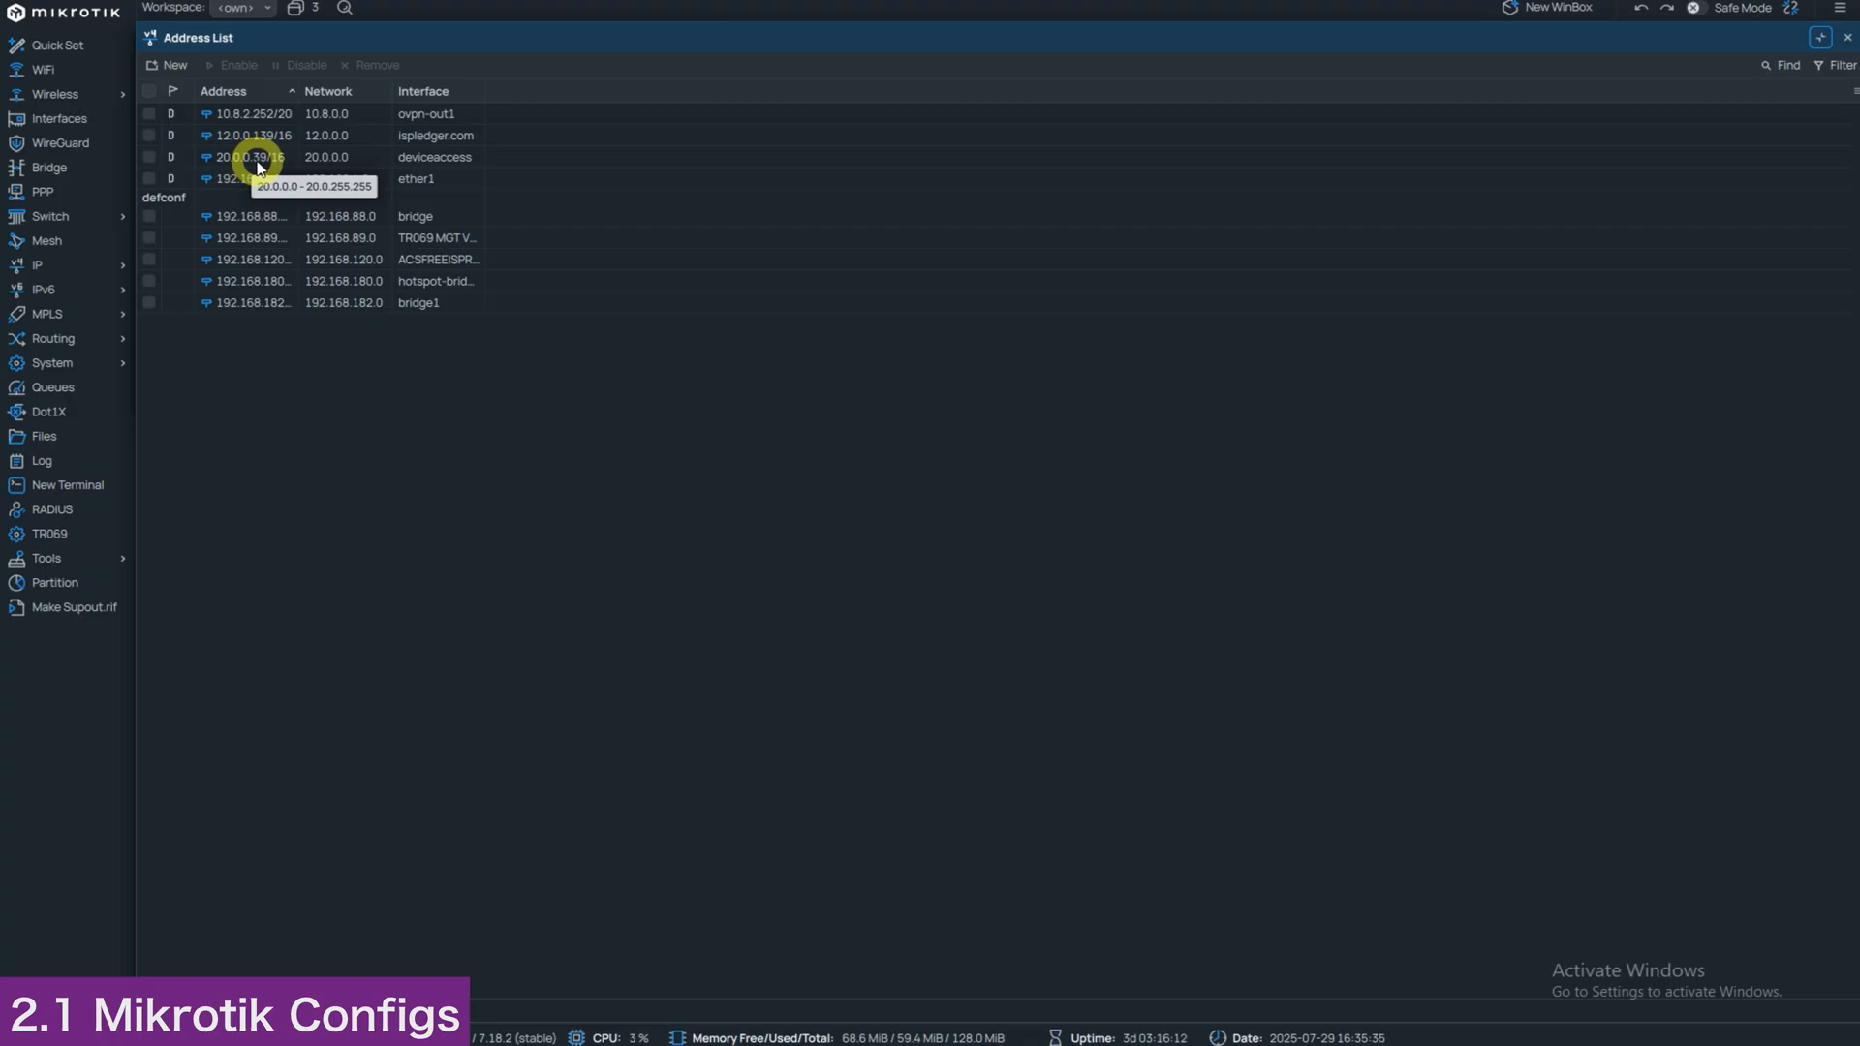
{"action": "left_click", "coordinate": [250, 157]}
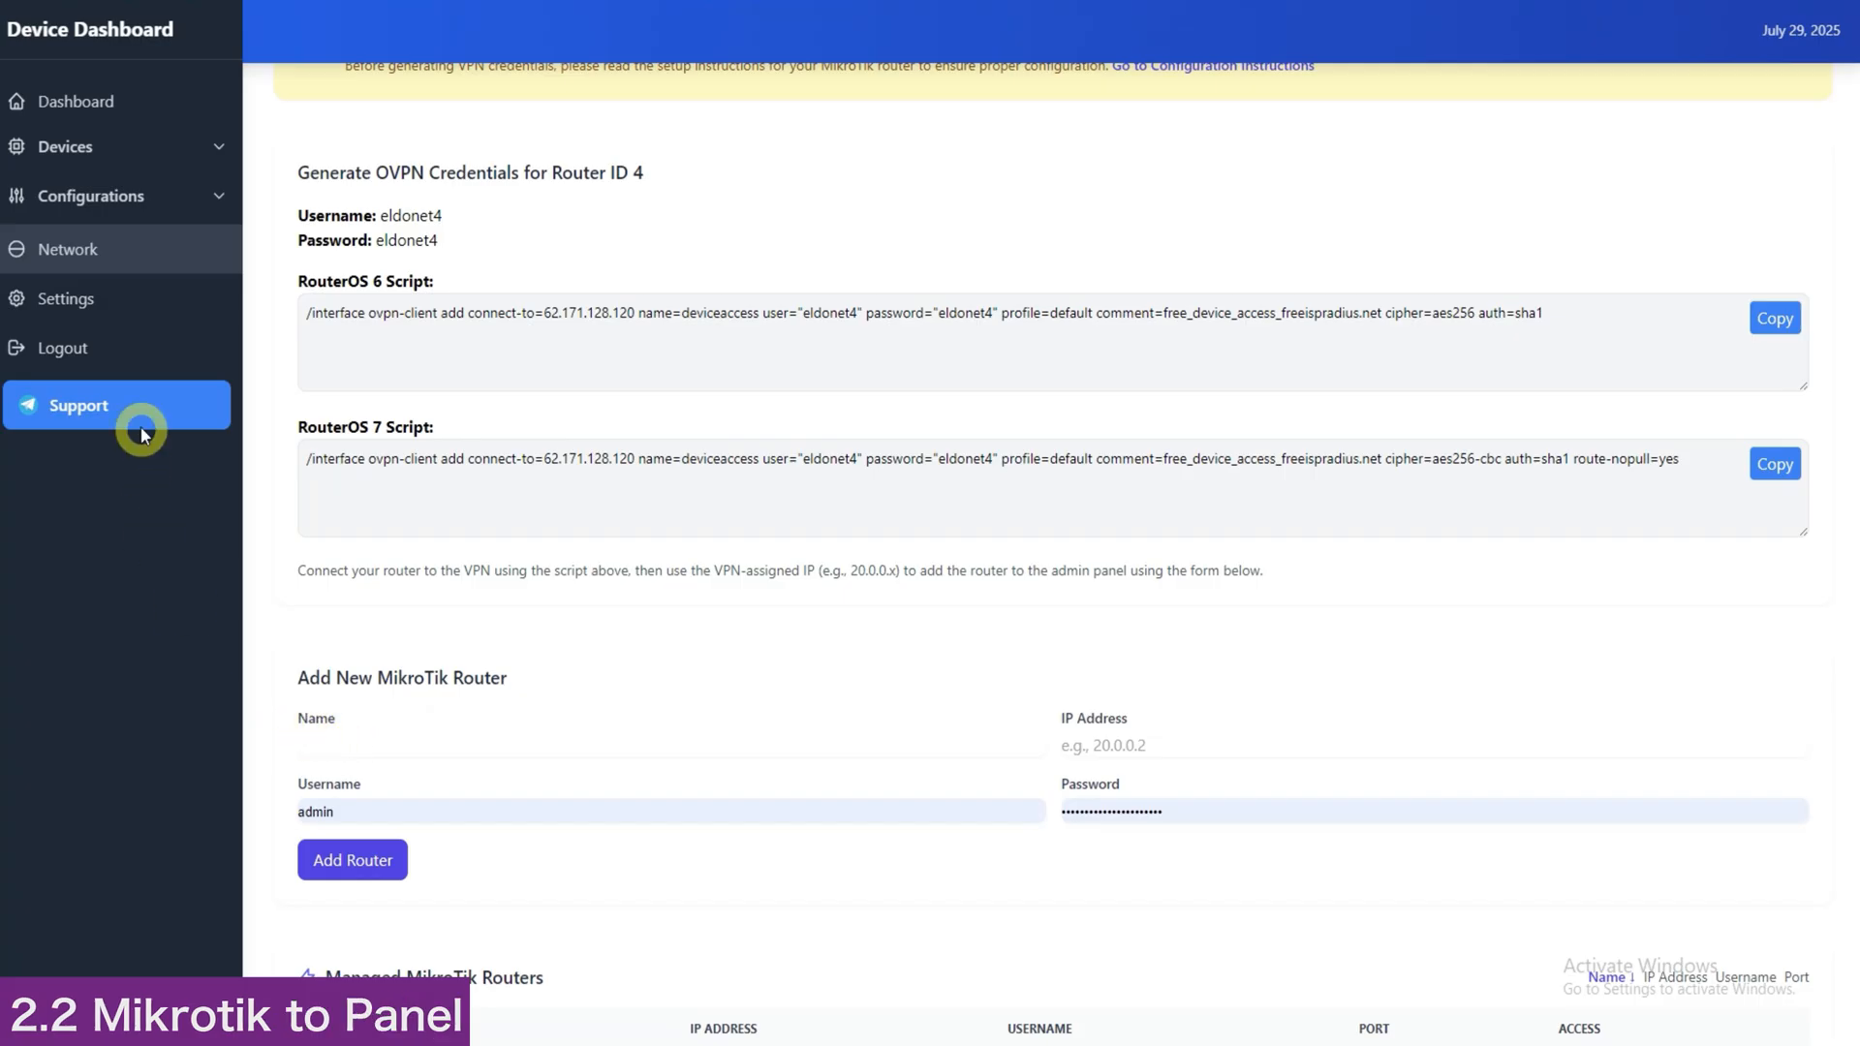
Fill the new MikroTik router form with name Demo and its 20.0.0.x VPN address.
{"action": "left_click", "coordinate": [671, 744]}
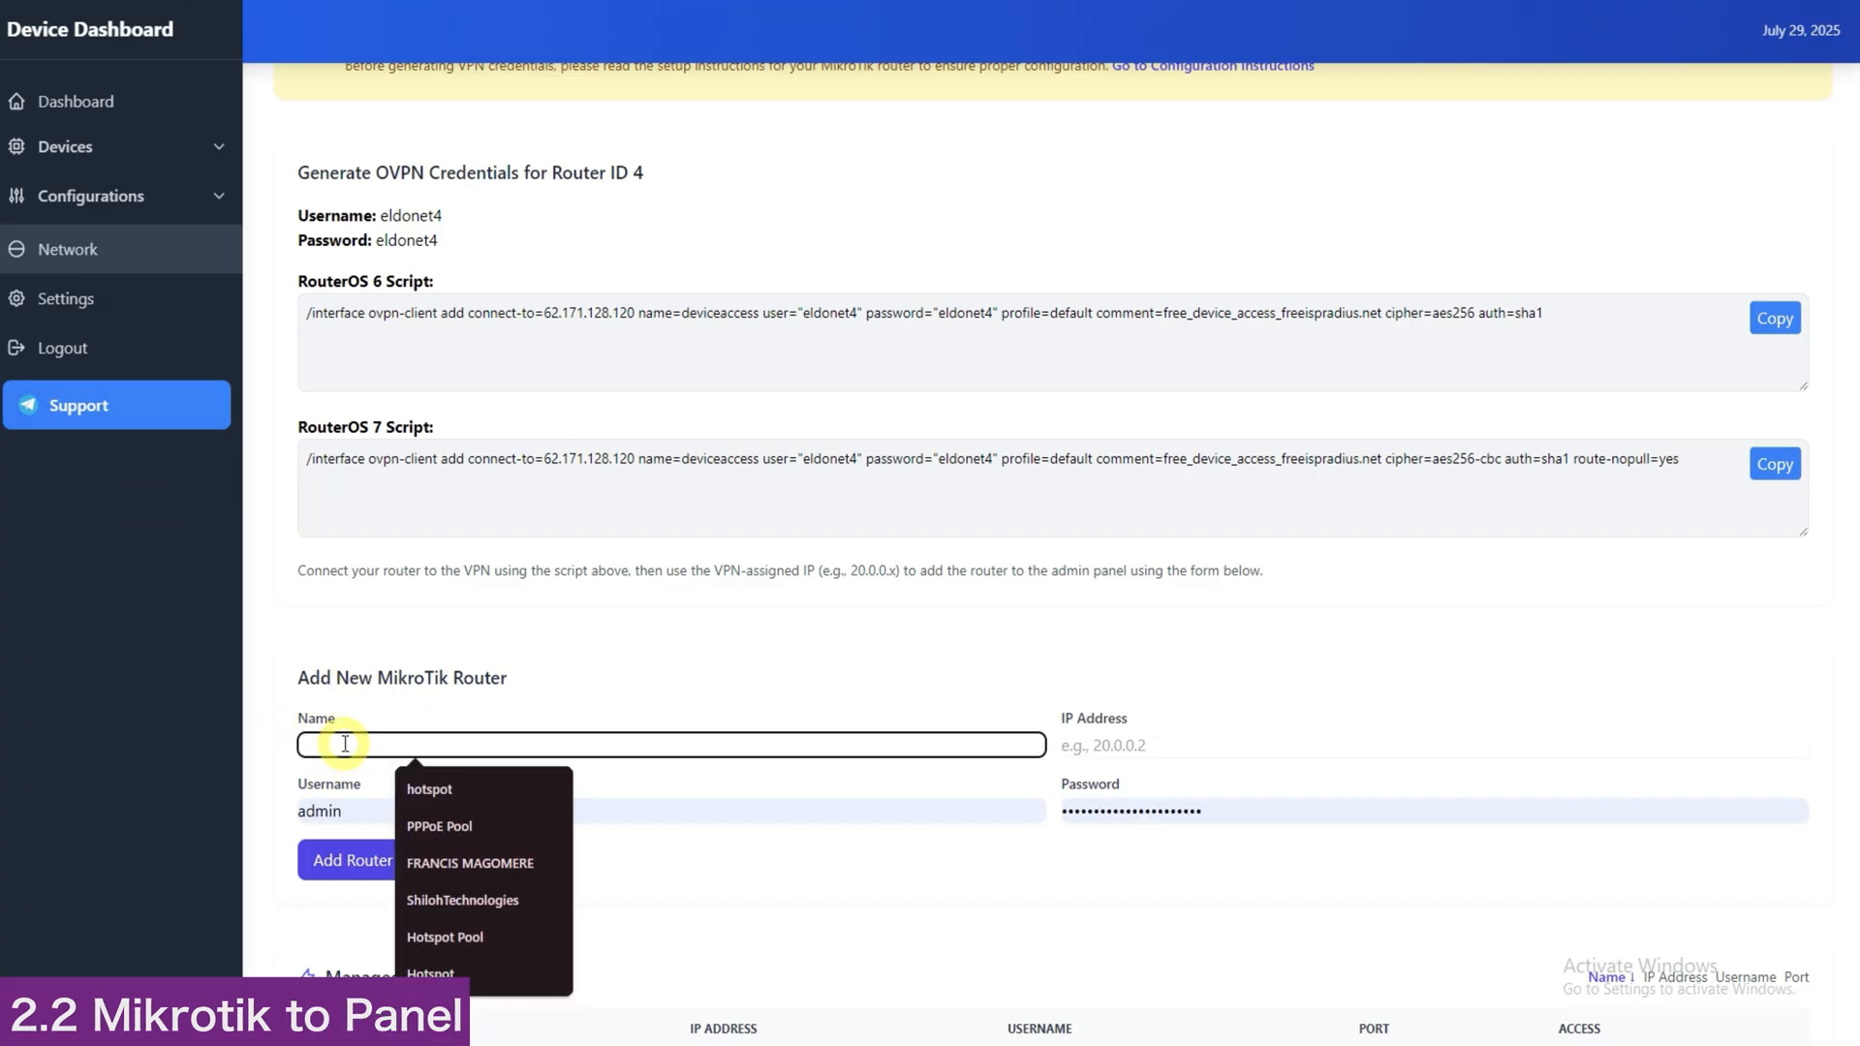
{"action": "type", "text": "Demo"}
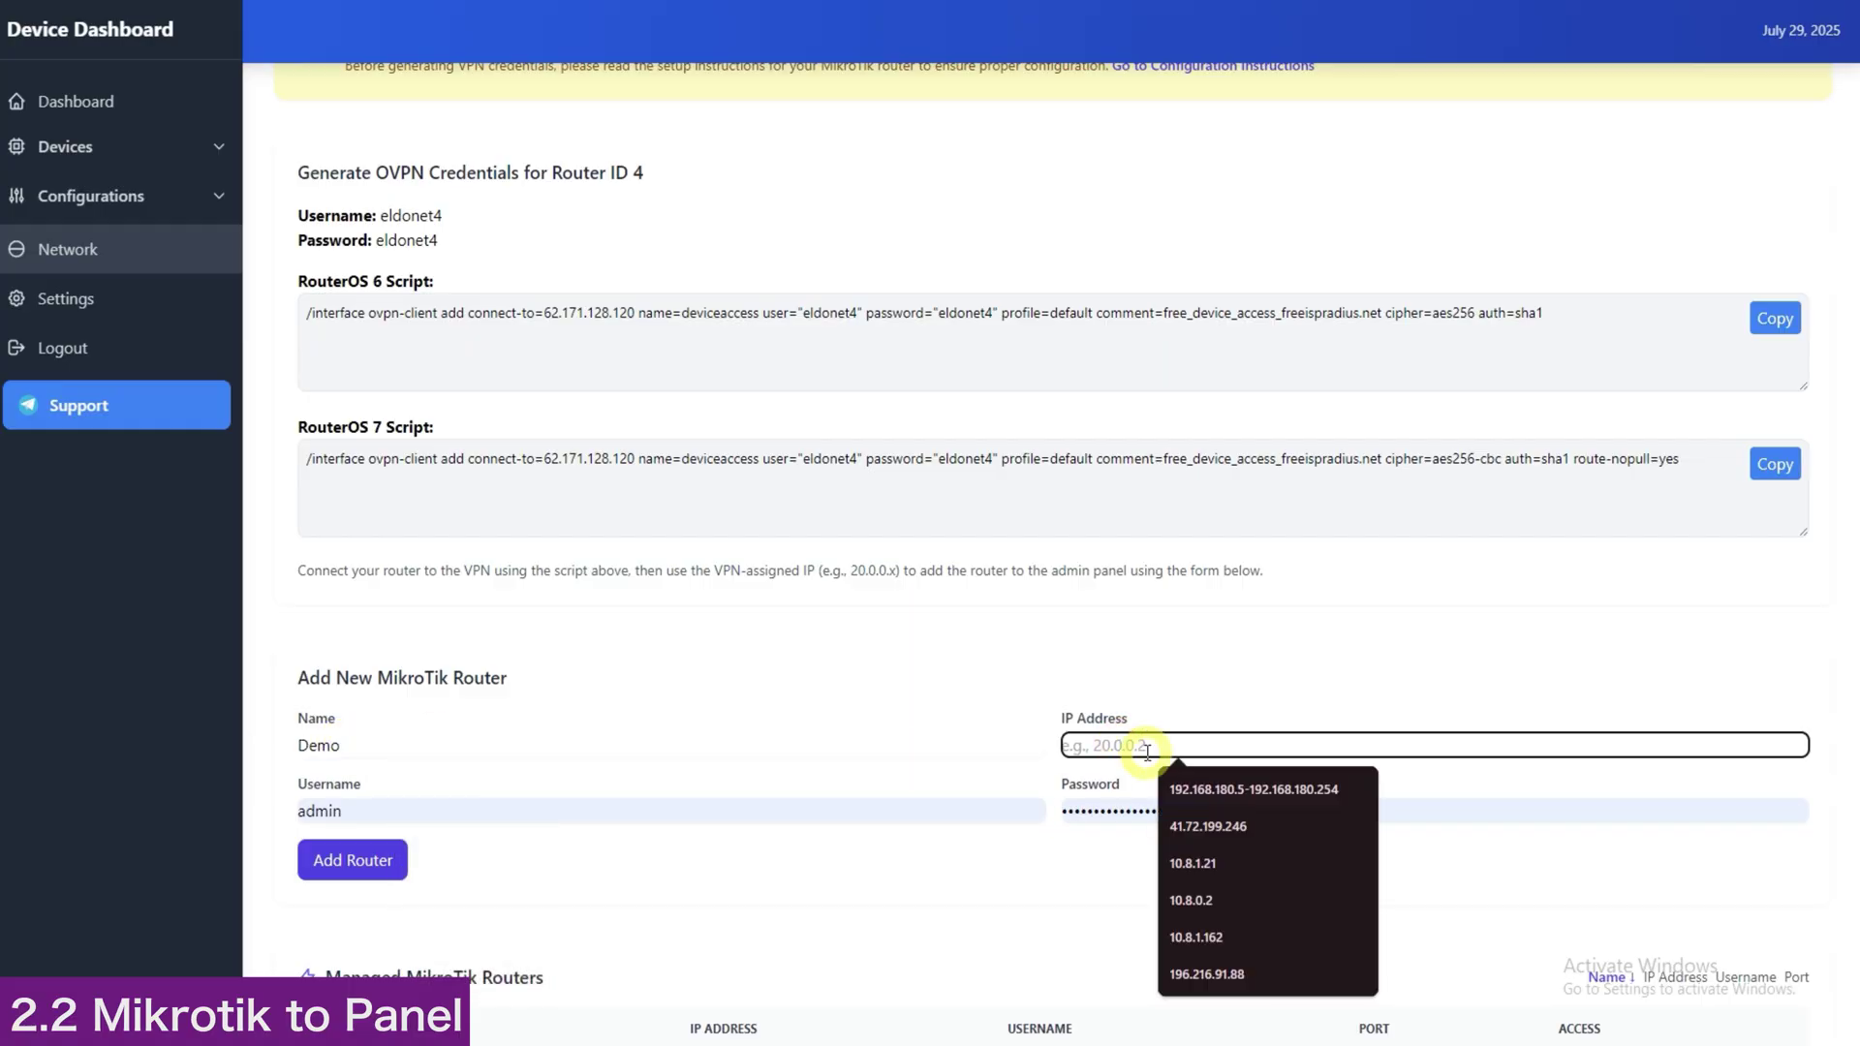
{"action": "type", "text": "20.0.0"}
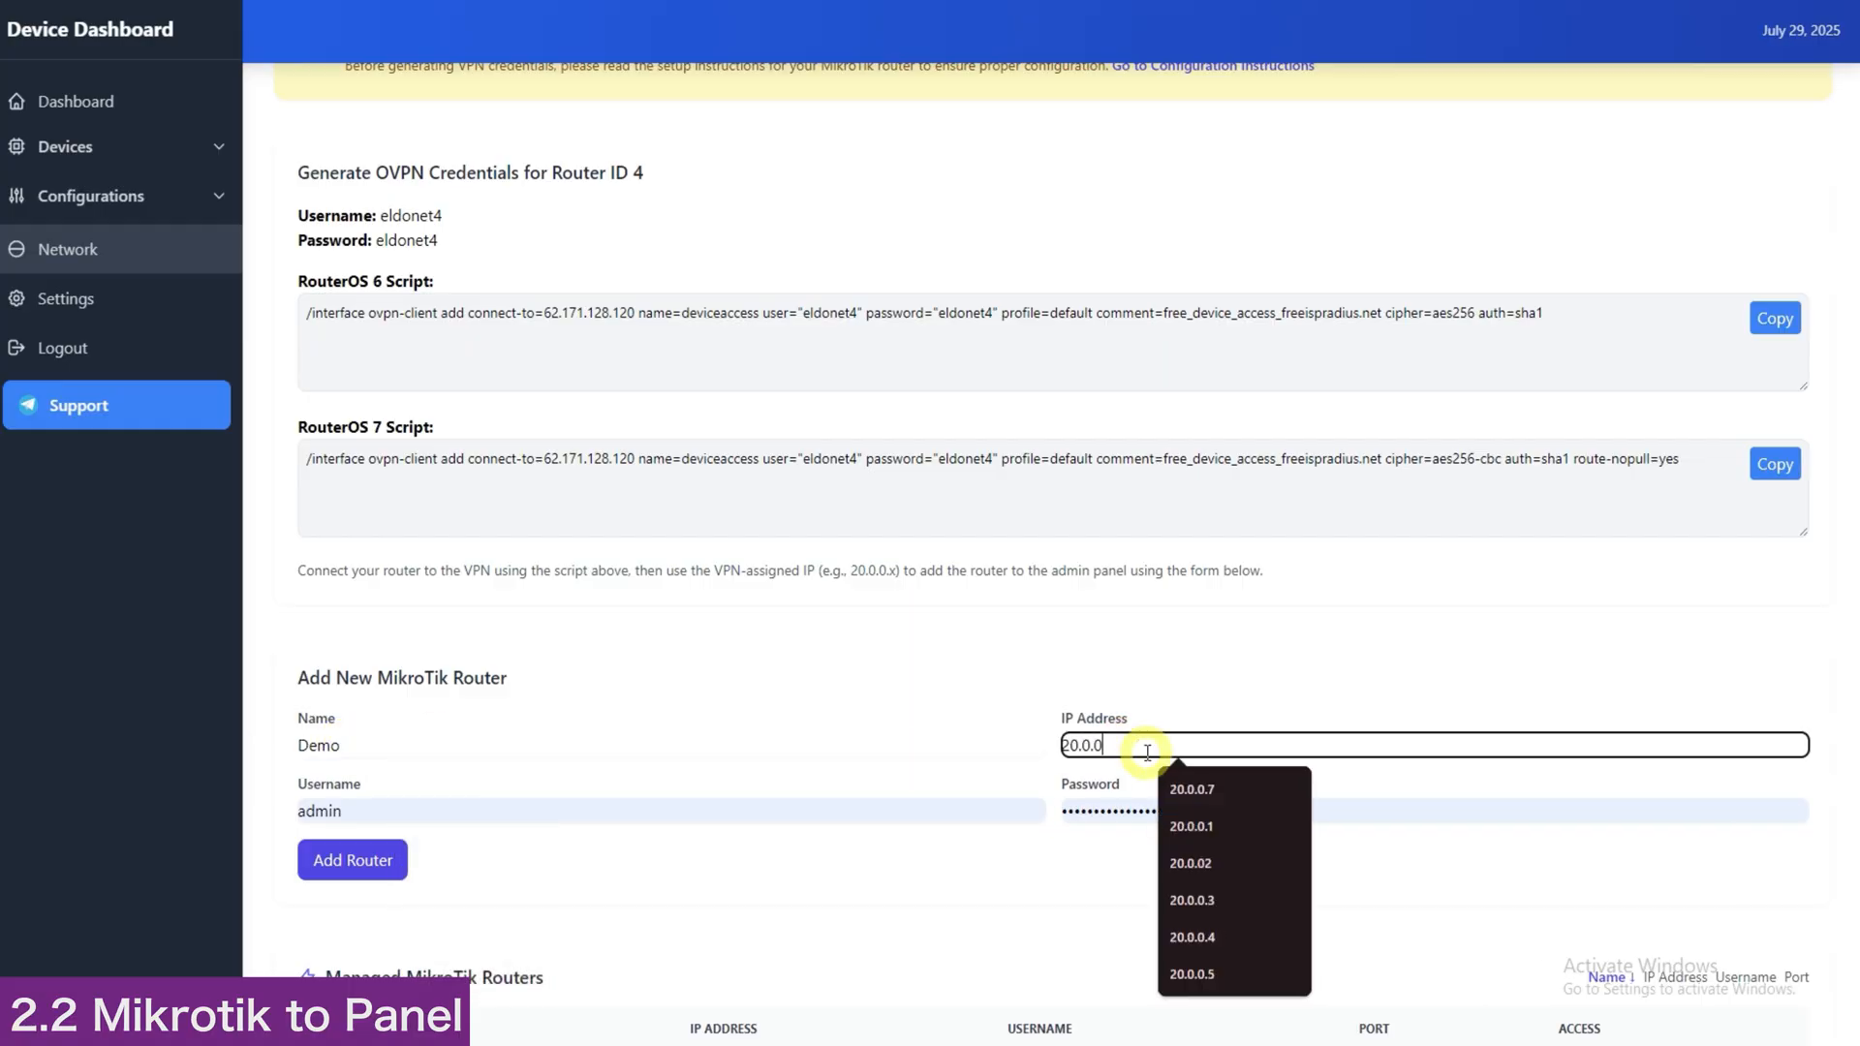
{"action": "left_click", "coordinate": [1189, 898]}
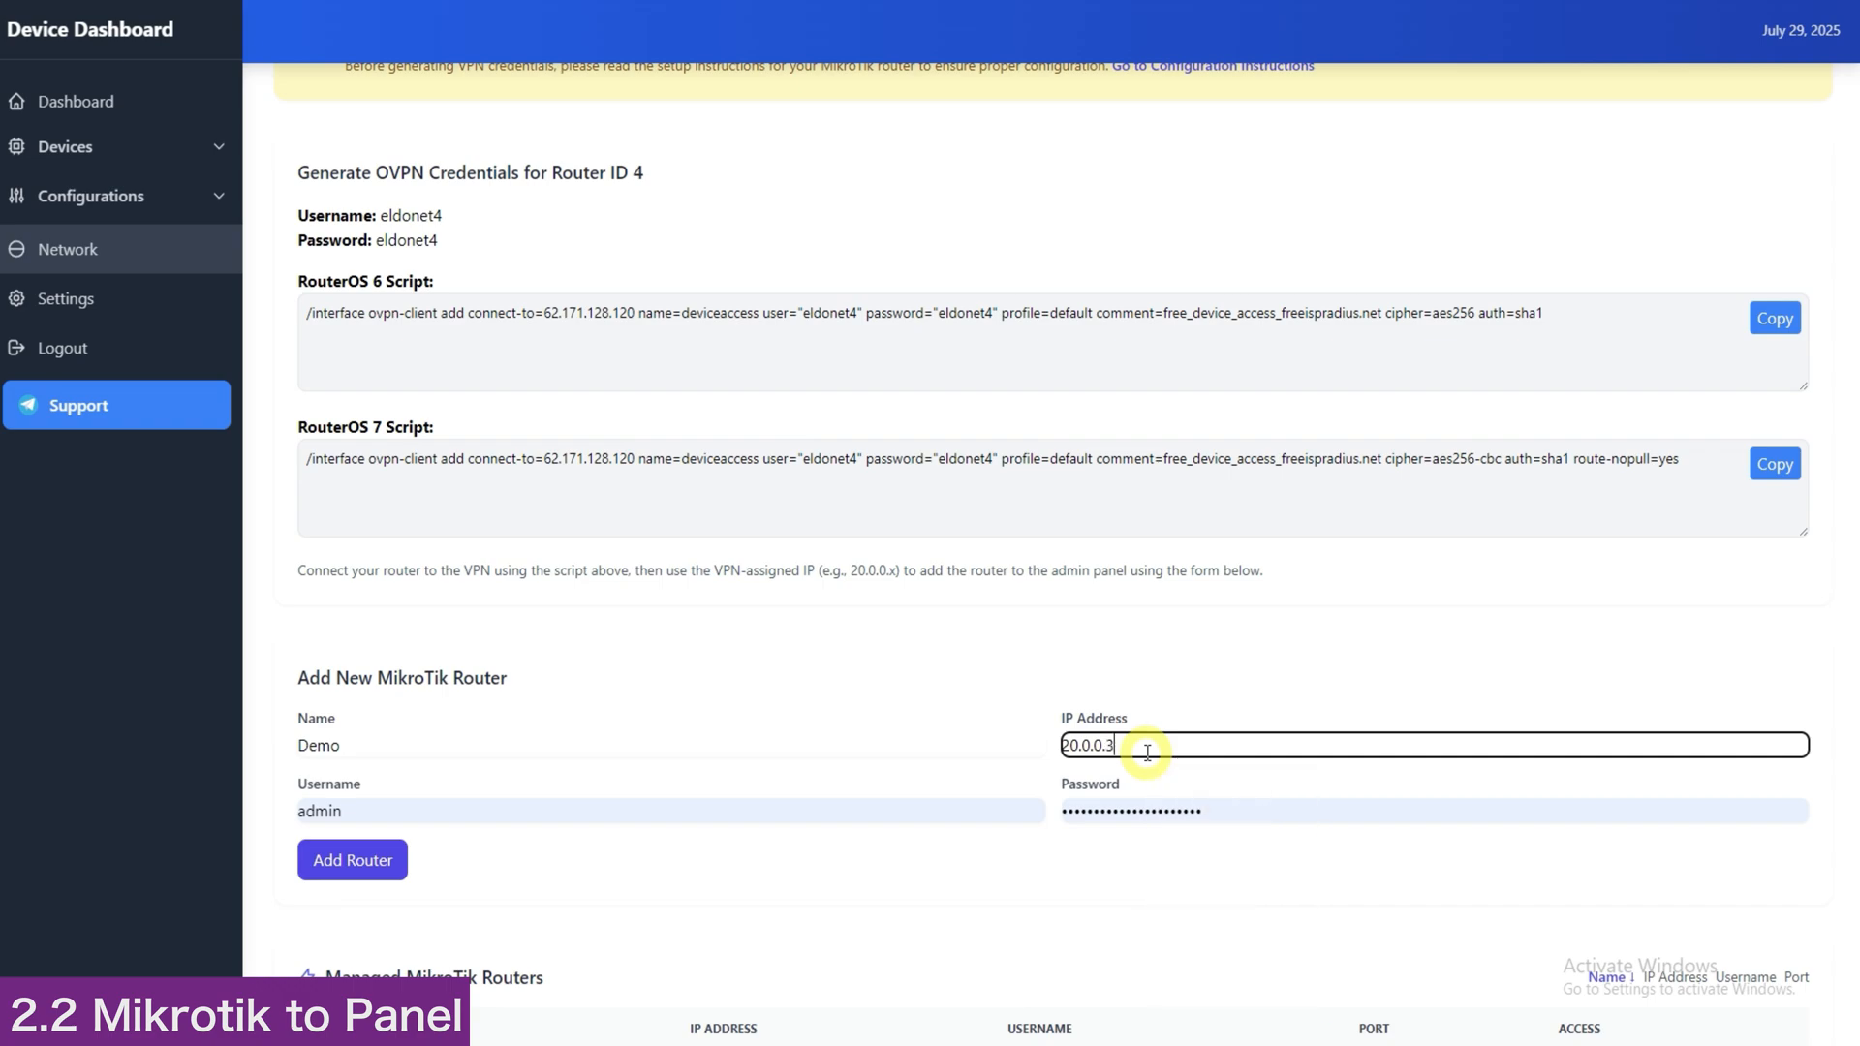
{"action": "type", "text": "9"}
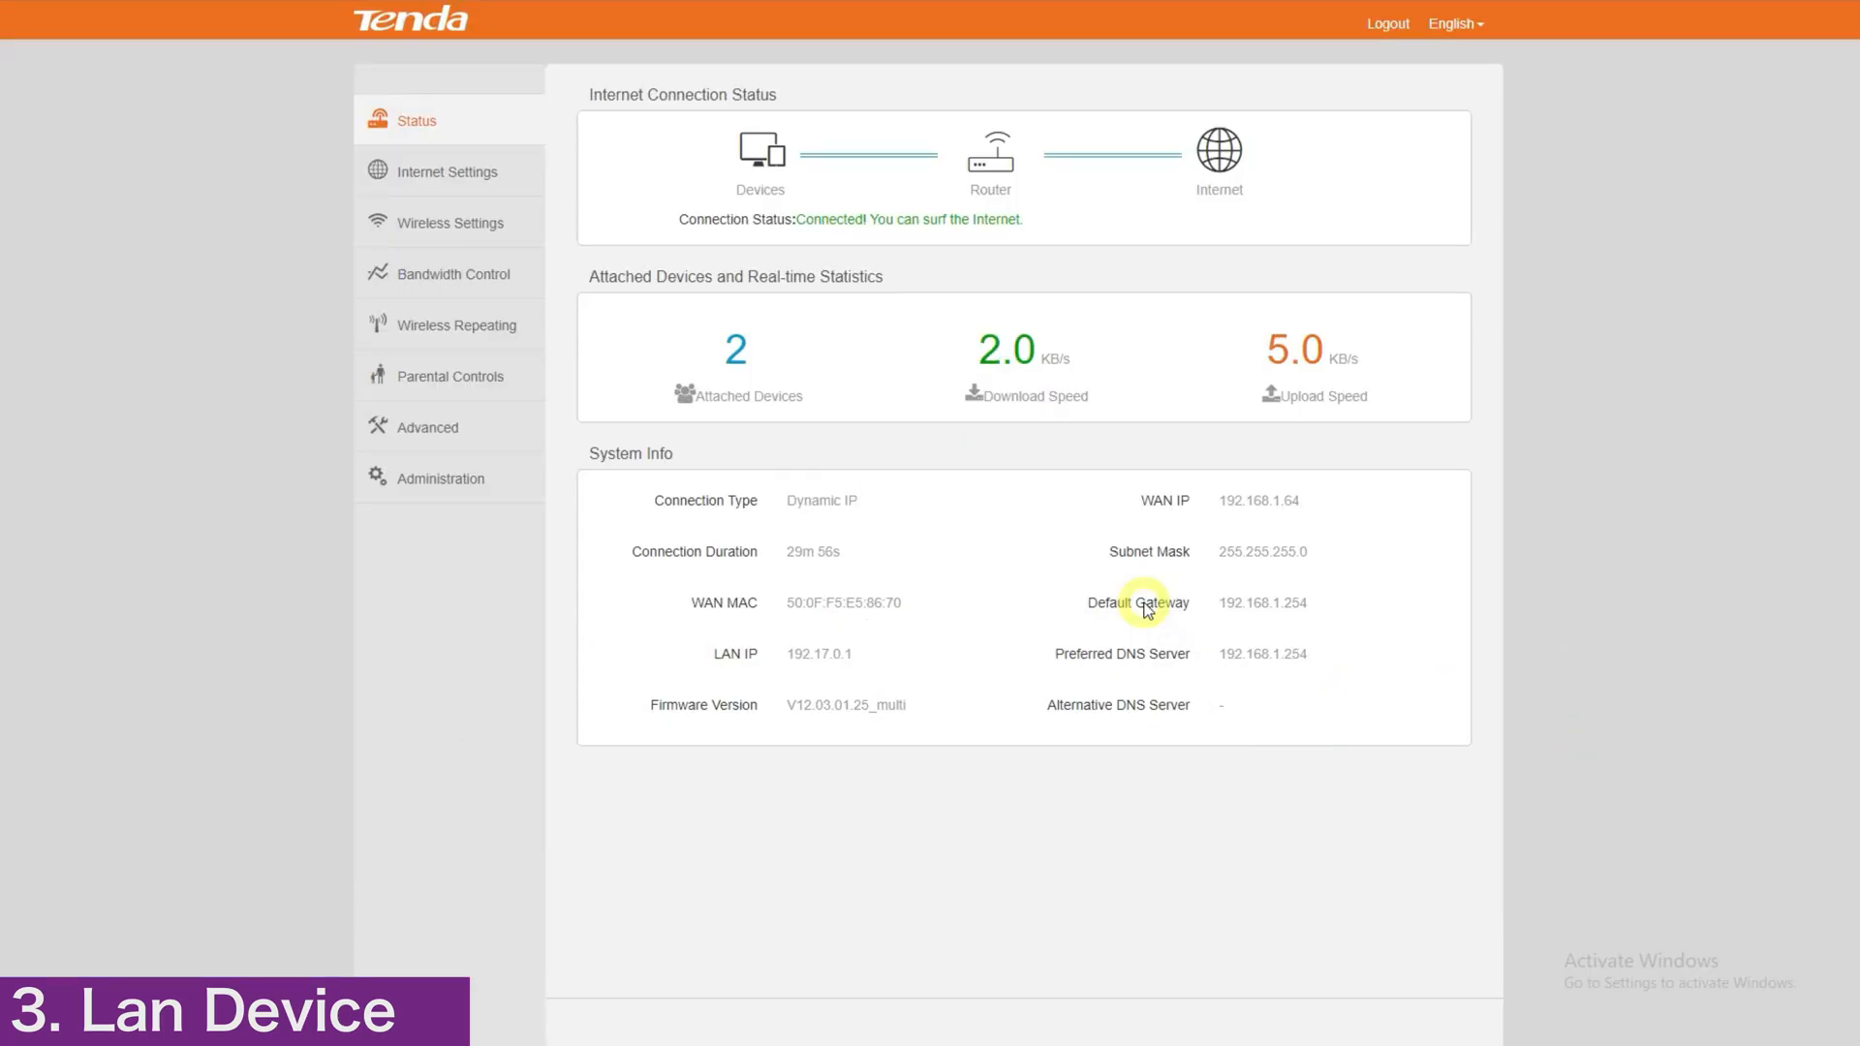
In Administration, enable remote web management for Anyone on port 80 and save it.
{"action": "left_click", "coordinate": [440, 479]}
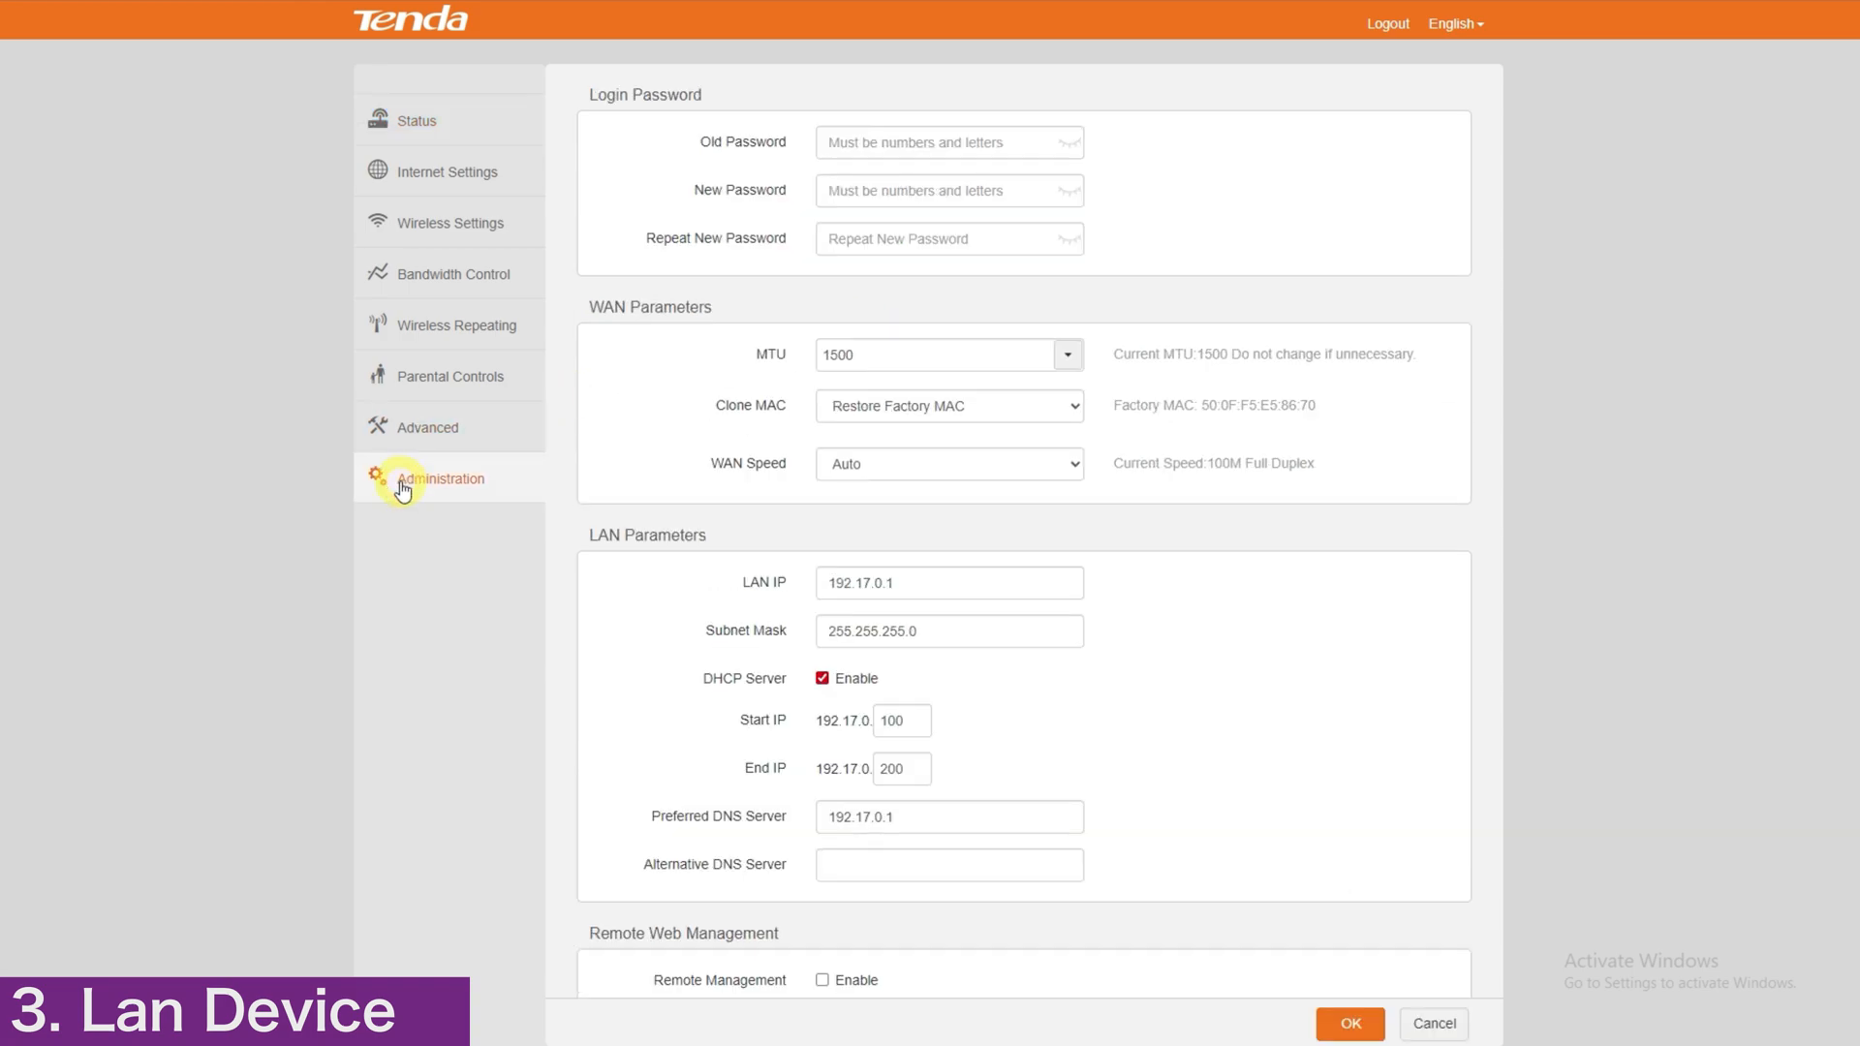
{"action": "scroll", "scroll_direction": "down", "scroll_amount": 3}
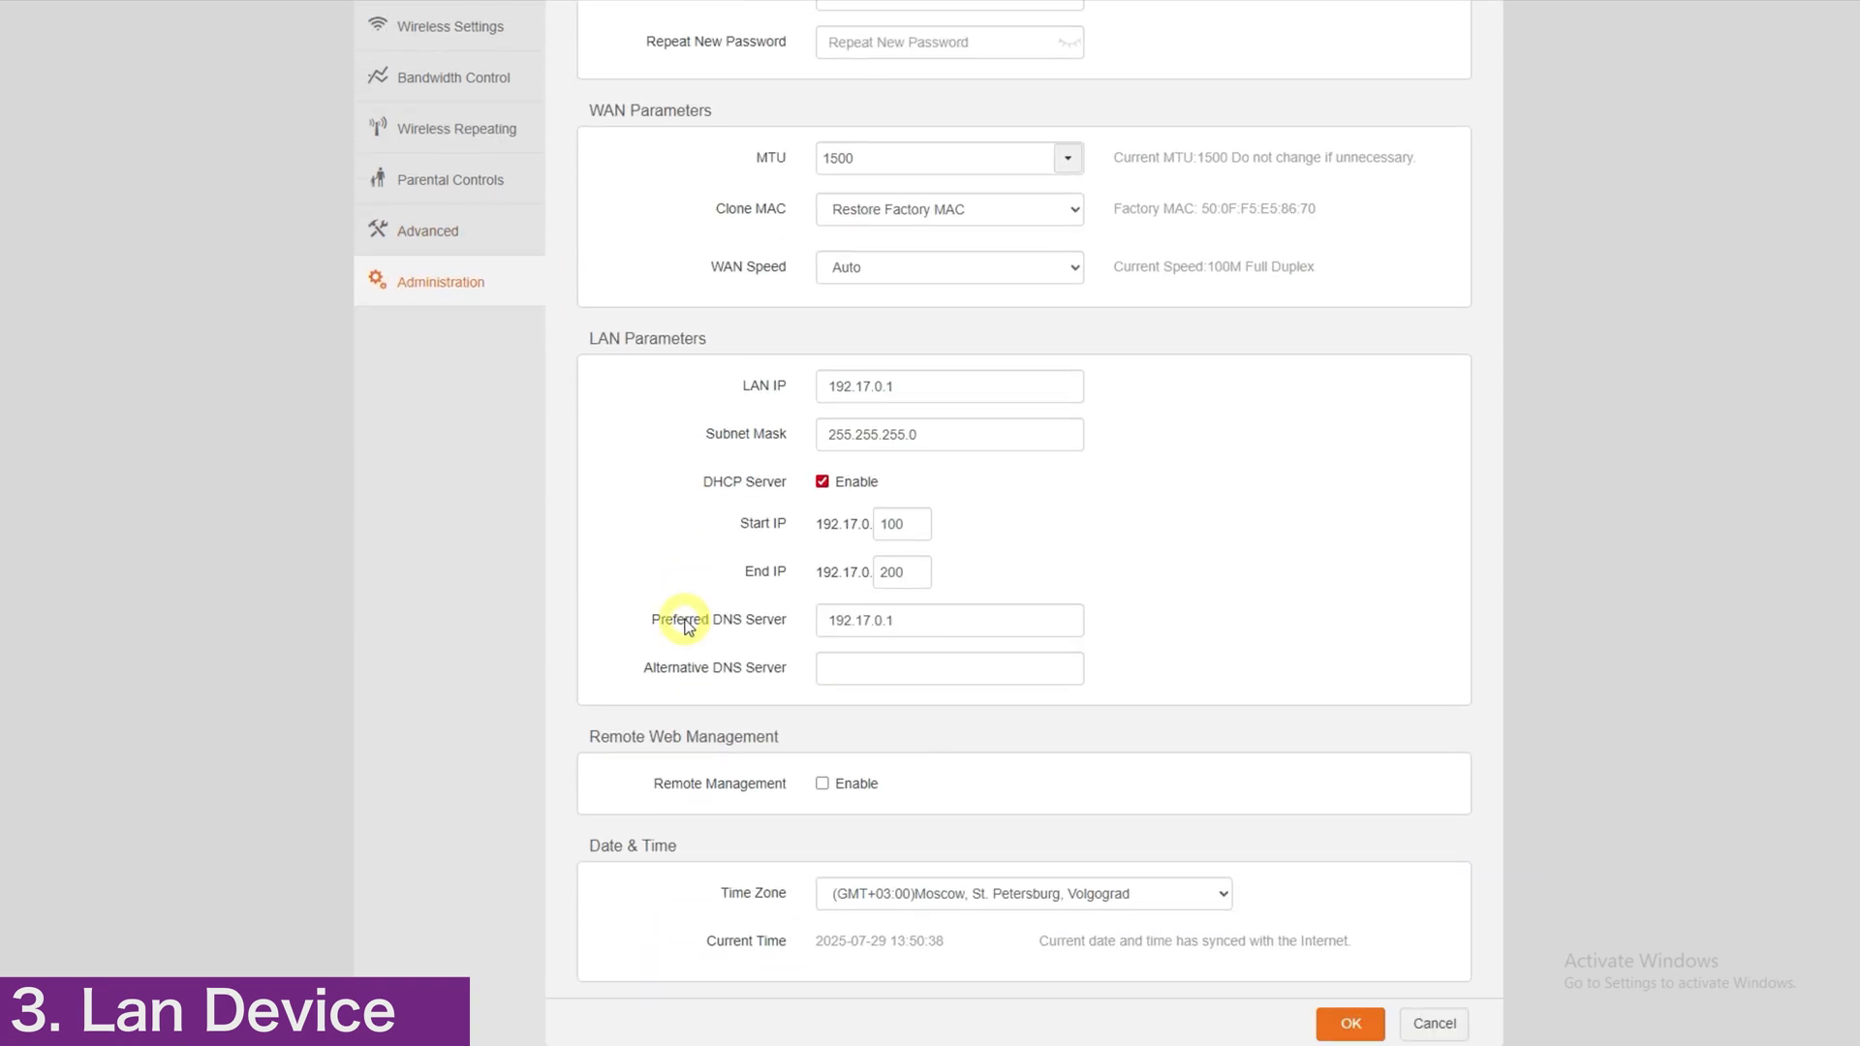
{"action": "left_click", "coordinate": [821, 585]}
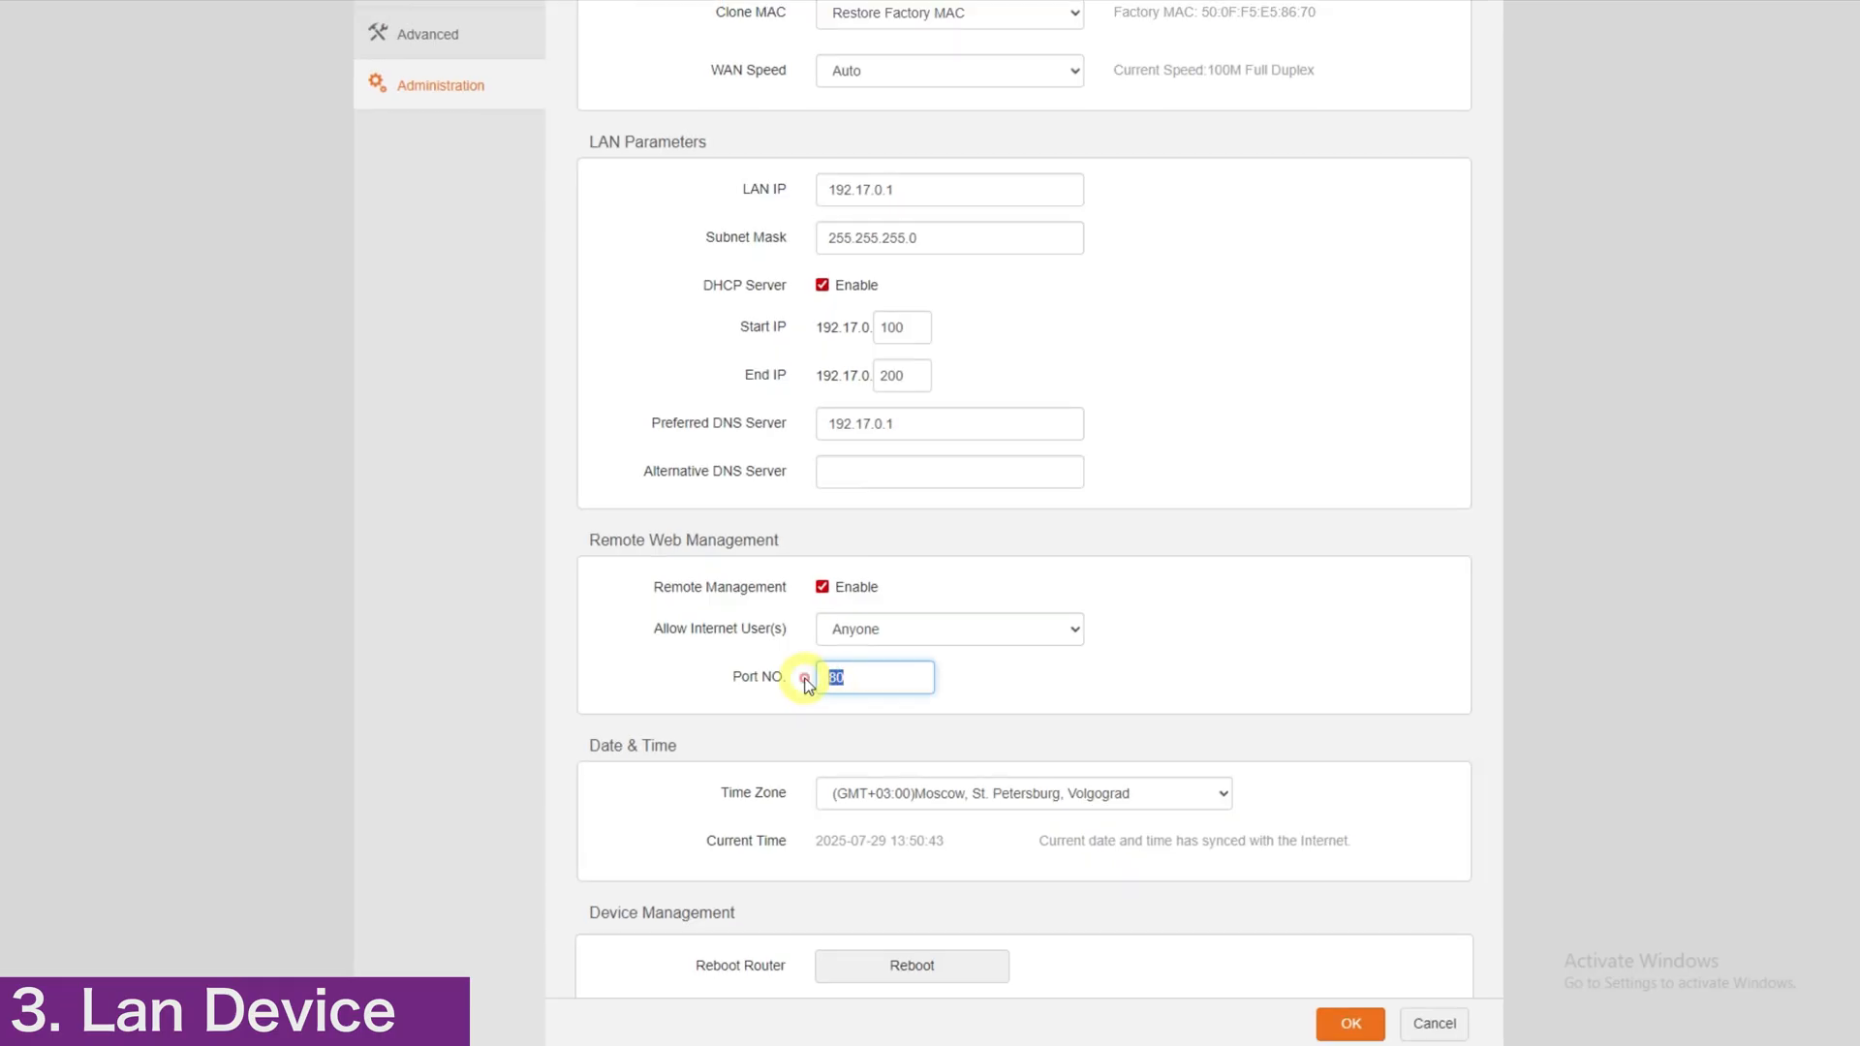
{"action": "left_click", "coordinate": [862, 676]}
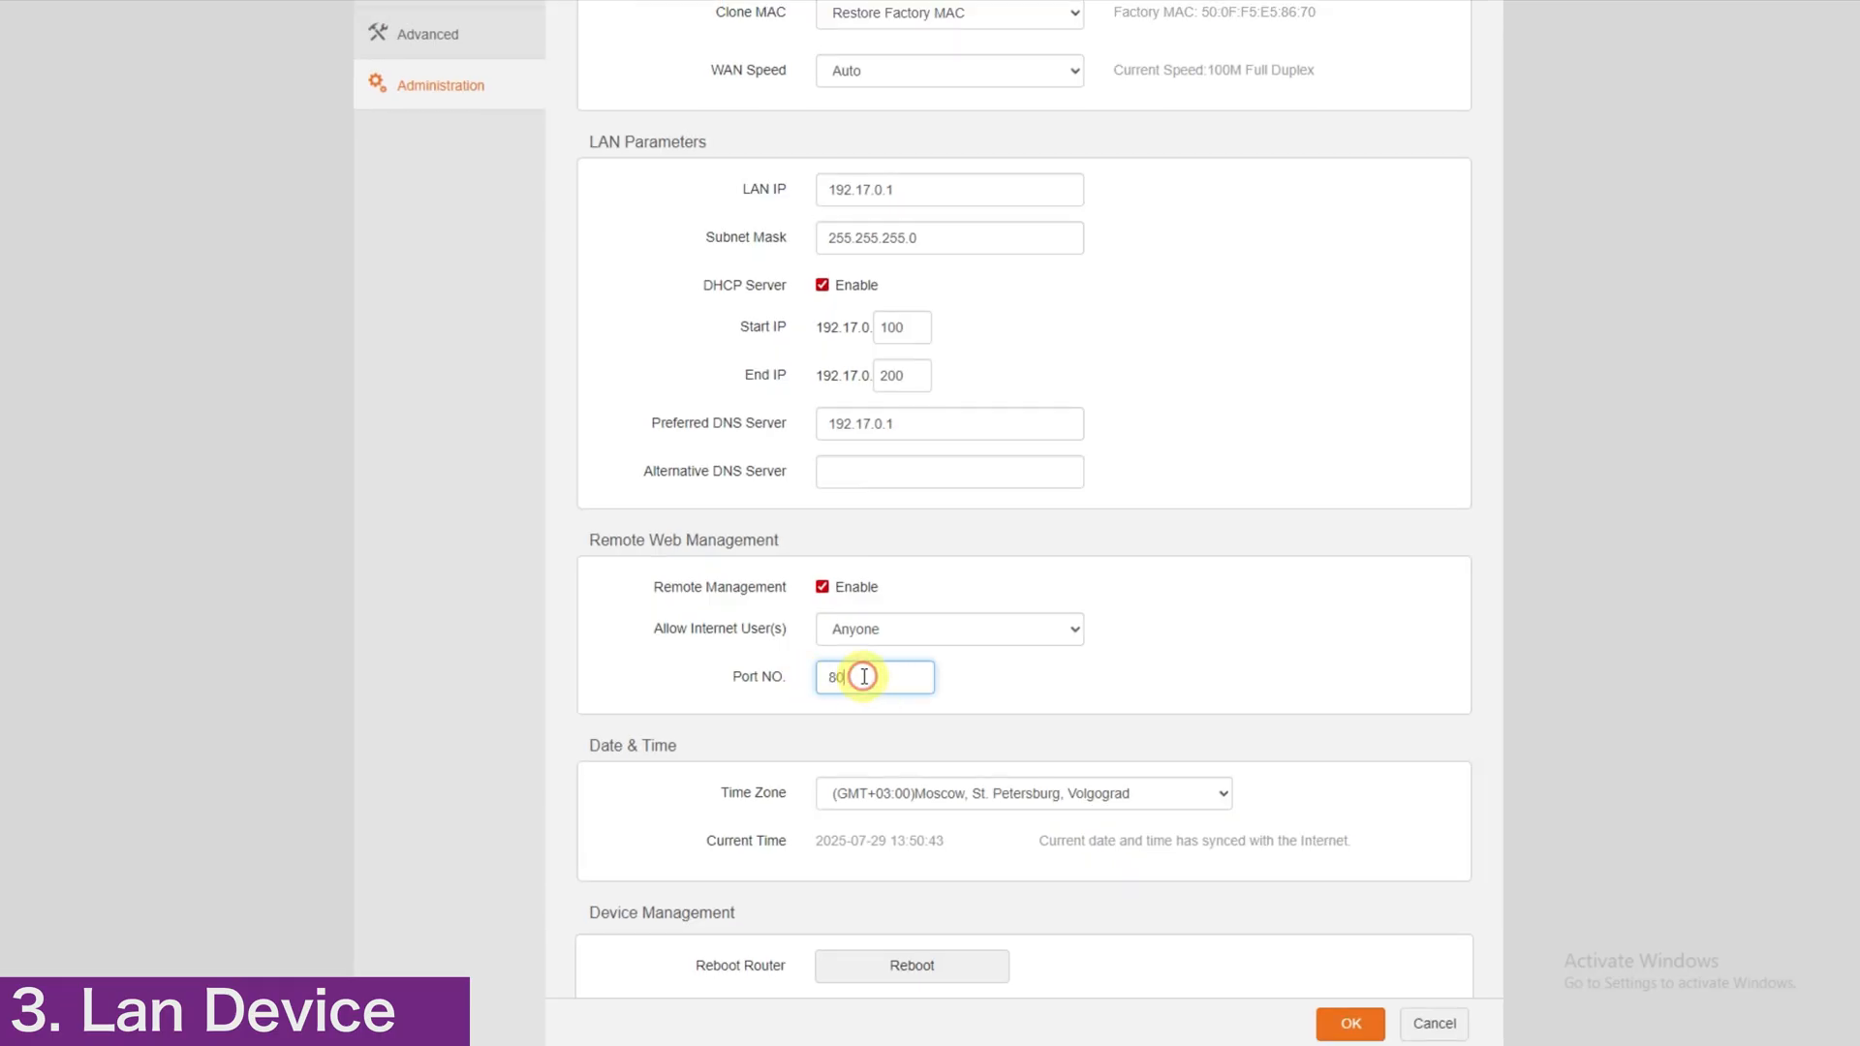
{"action": "scroll", "scroll_direction": "down", "scroll_amount": 3}
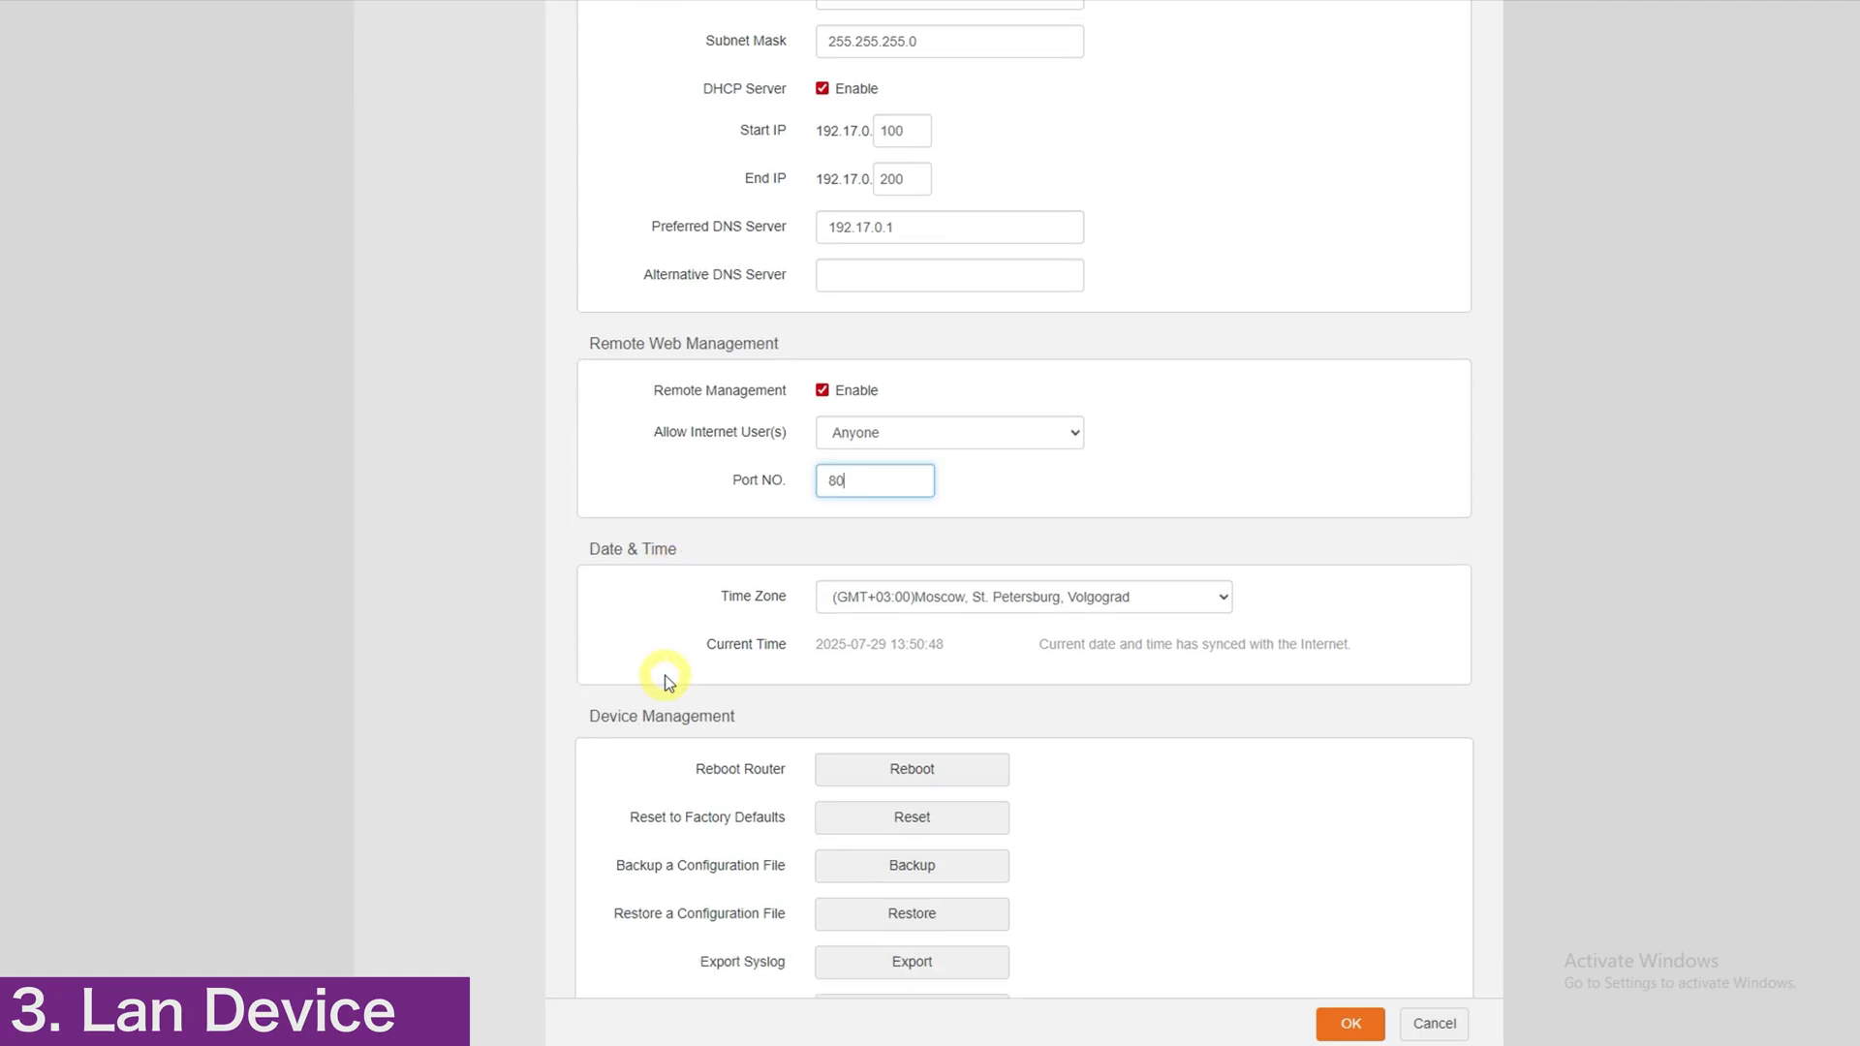
{"action": "scroll", "scroll_direction": "down", "scroll_amount": 3}
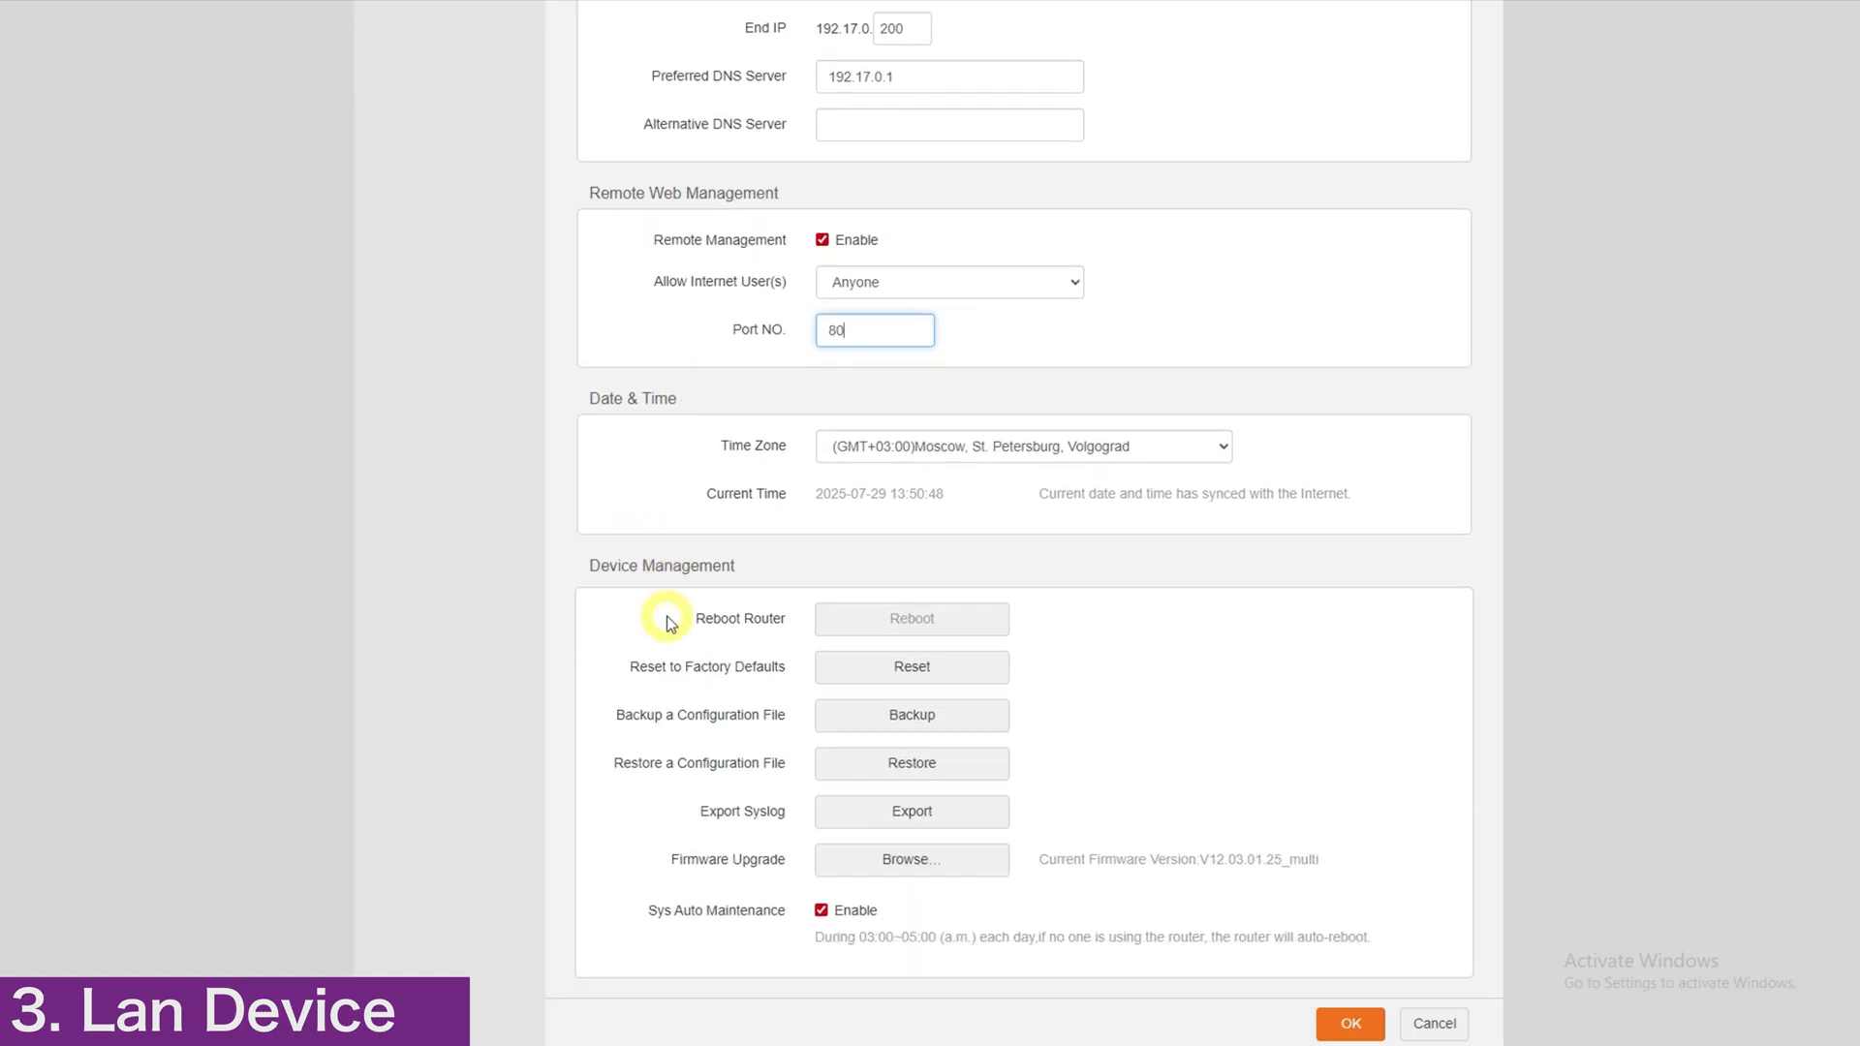
{"action": "mouse_move", "coordinate": [1253, 1020]}
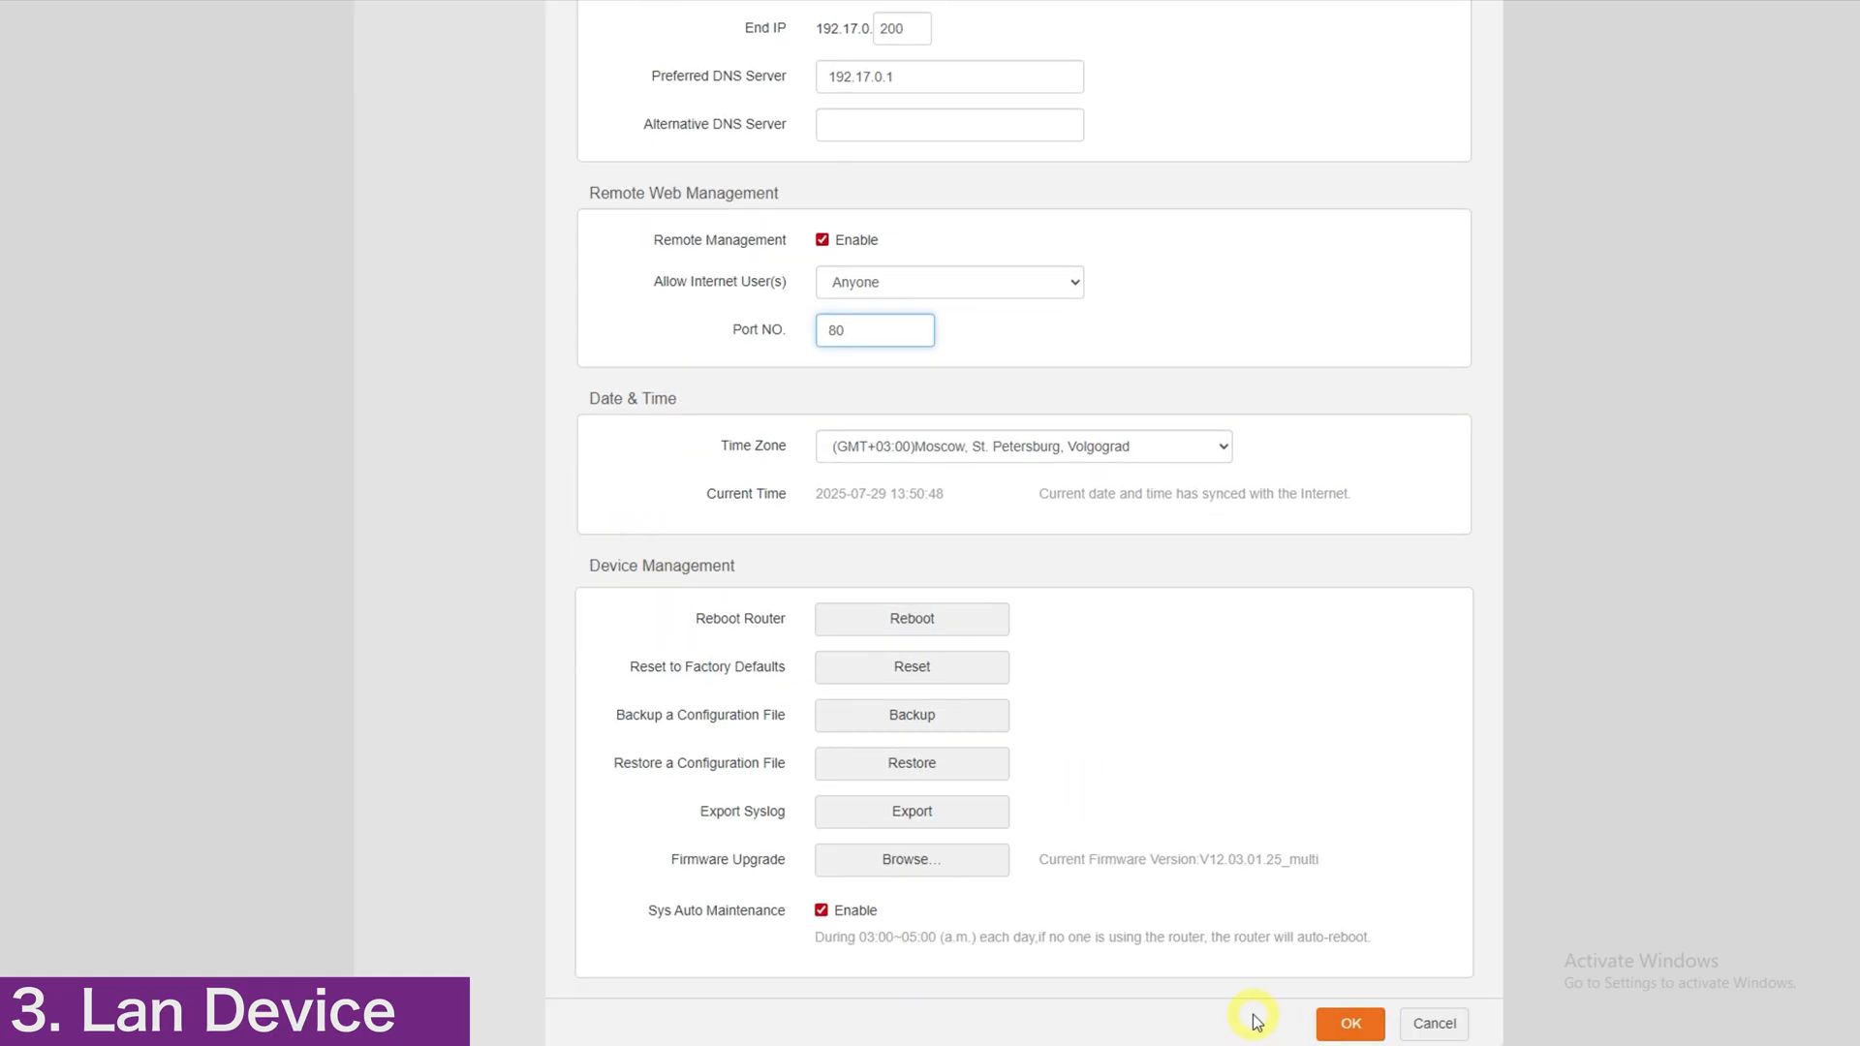
{"action": "left_click", "coordinate": [1348, 1022]}
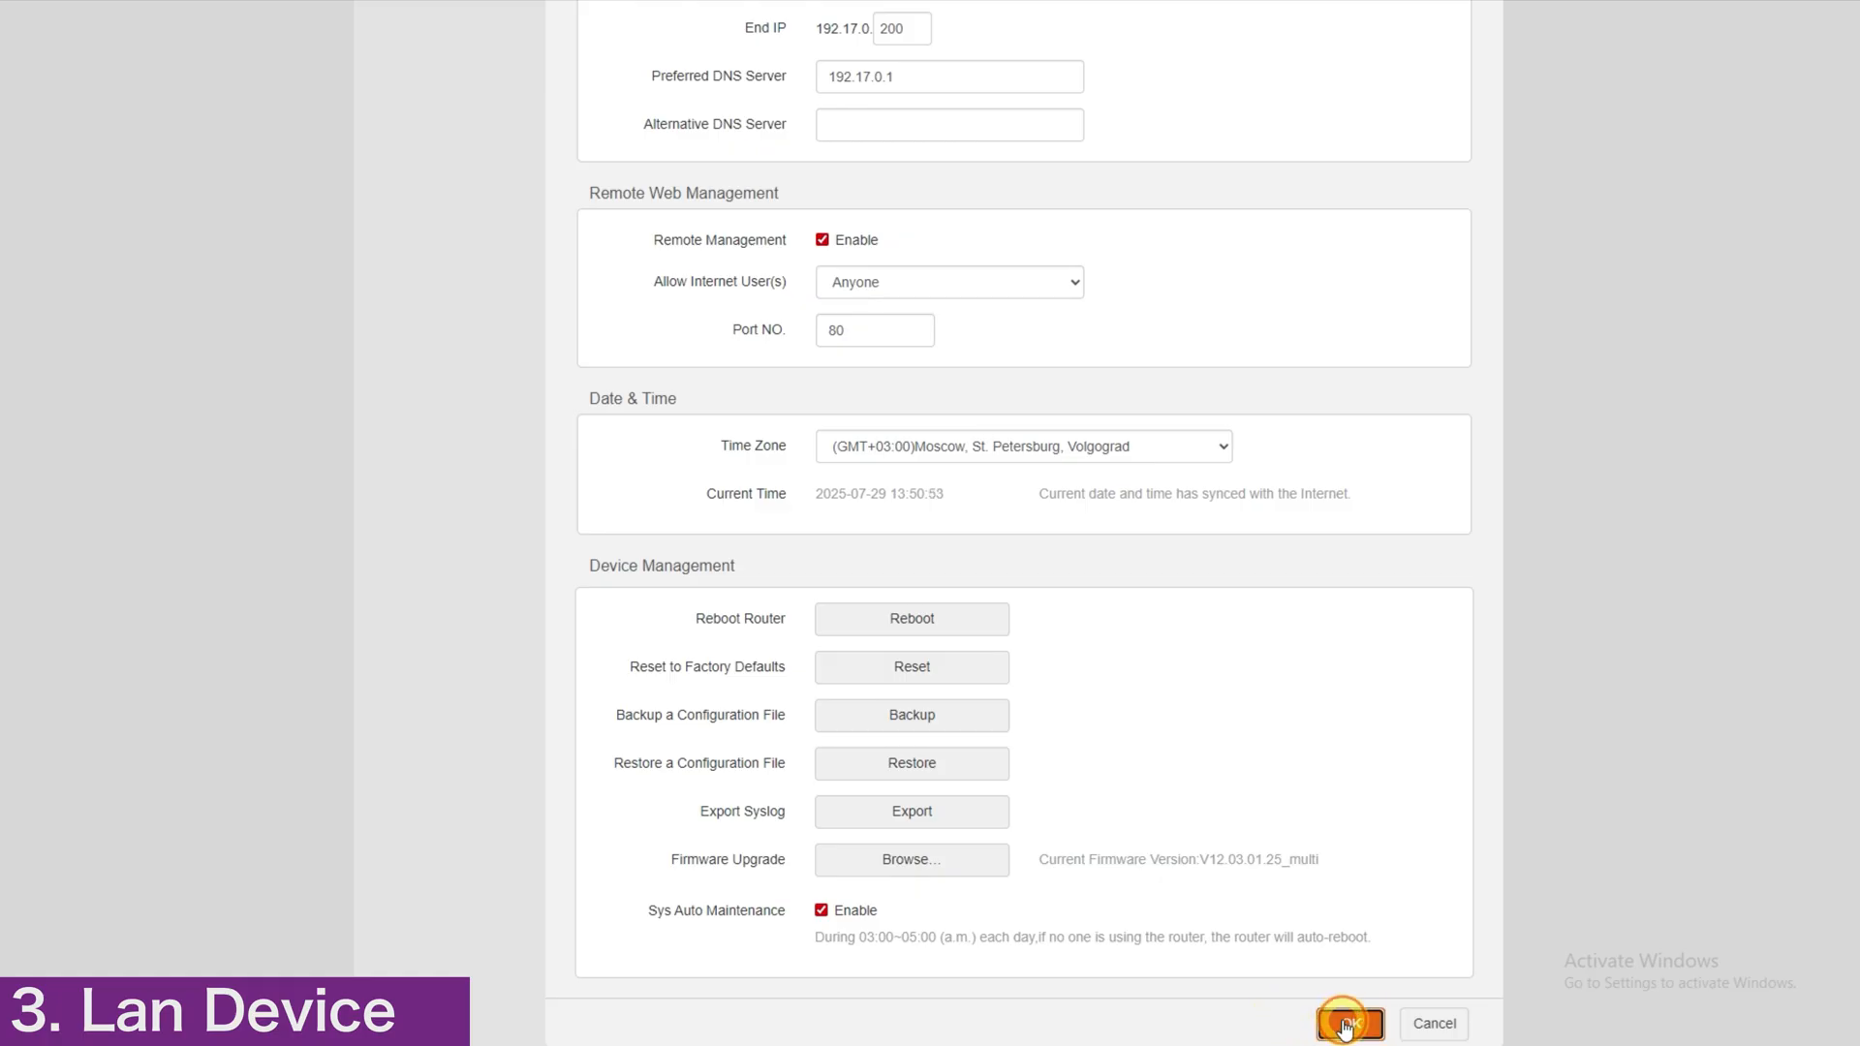
{"action": "left_click", "coordinate": [1349, 1023]}
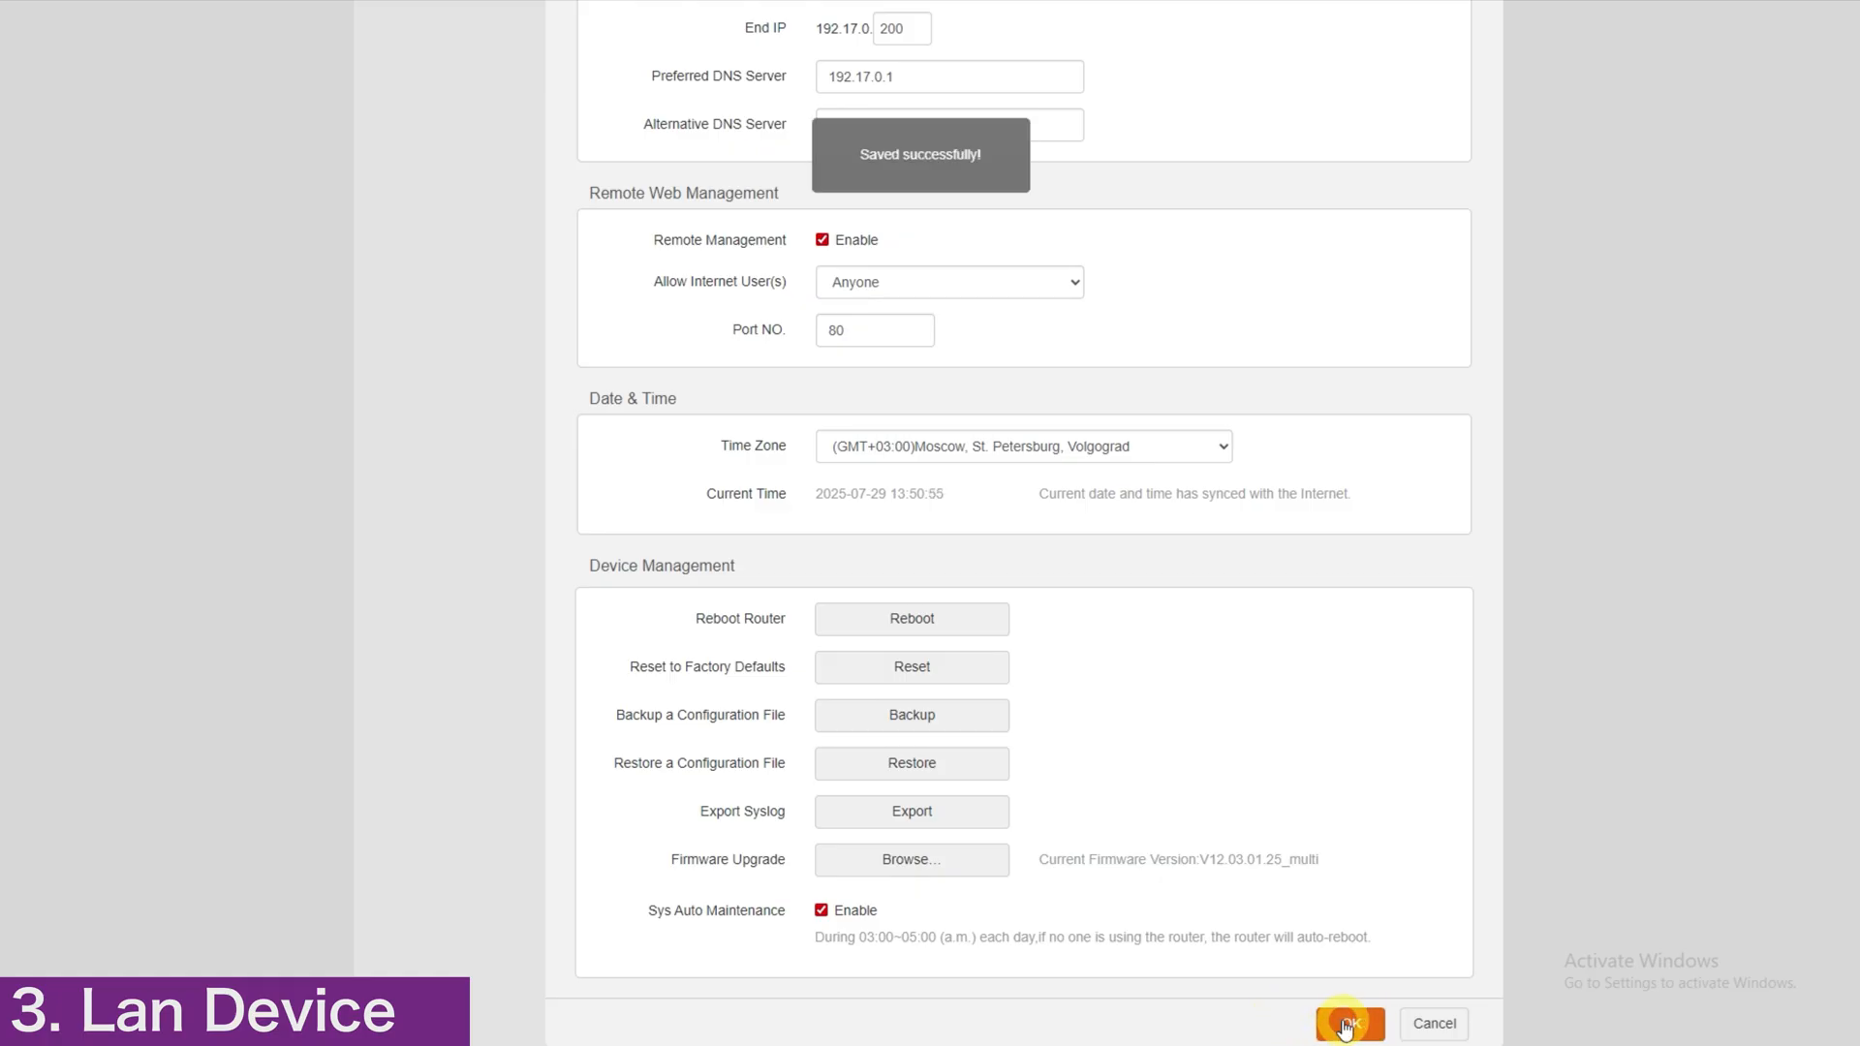
{"action": "left_click", "coordinate": [1347, 1023]}
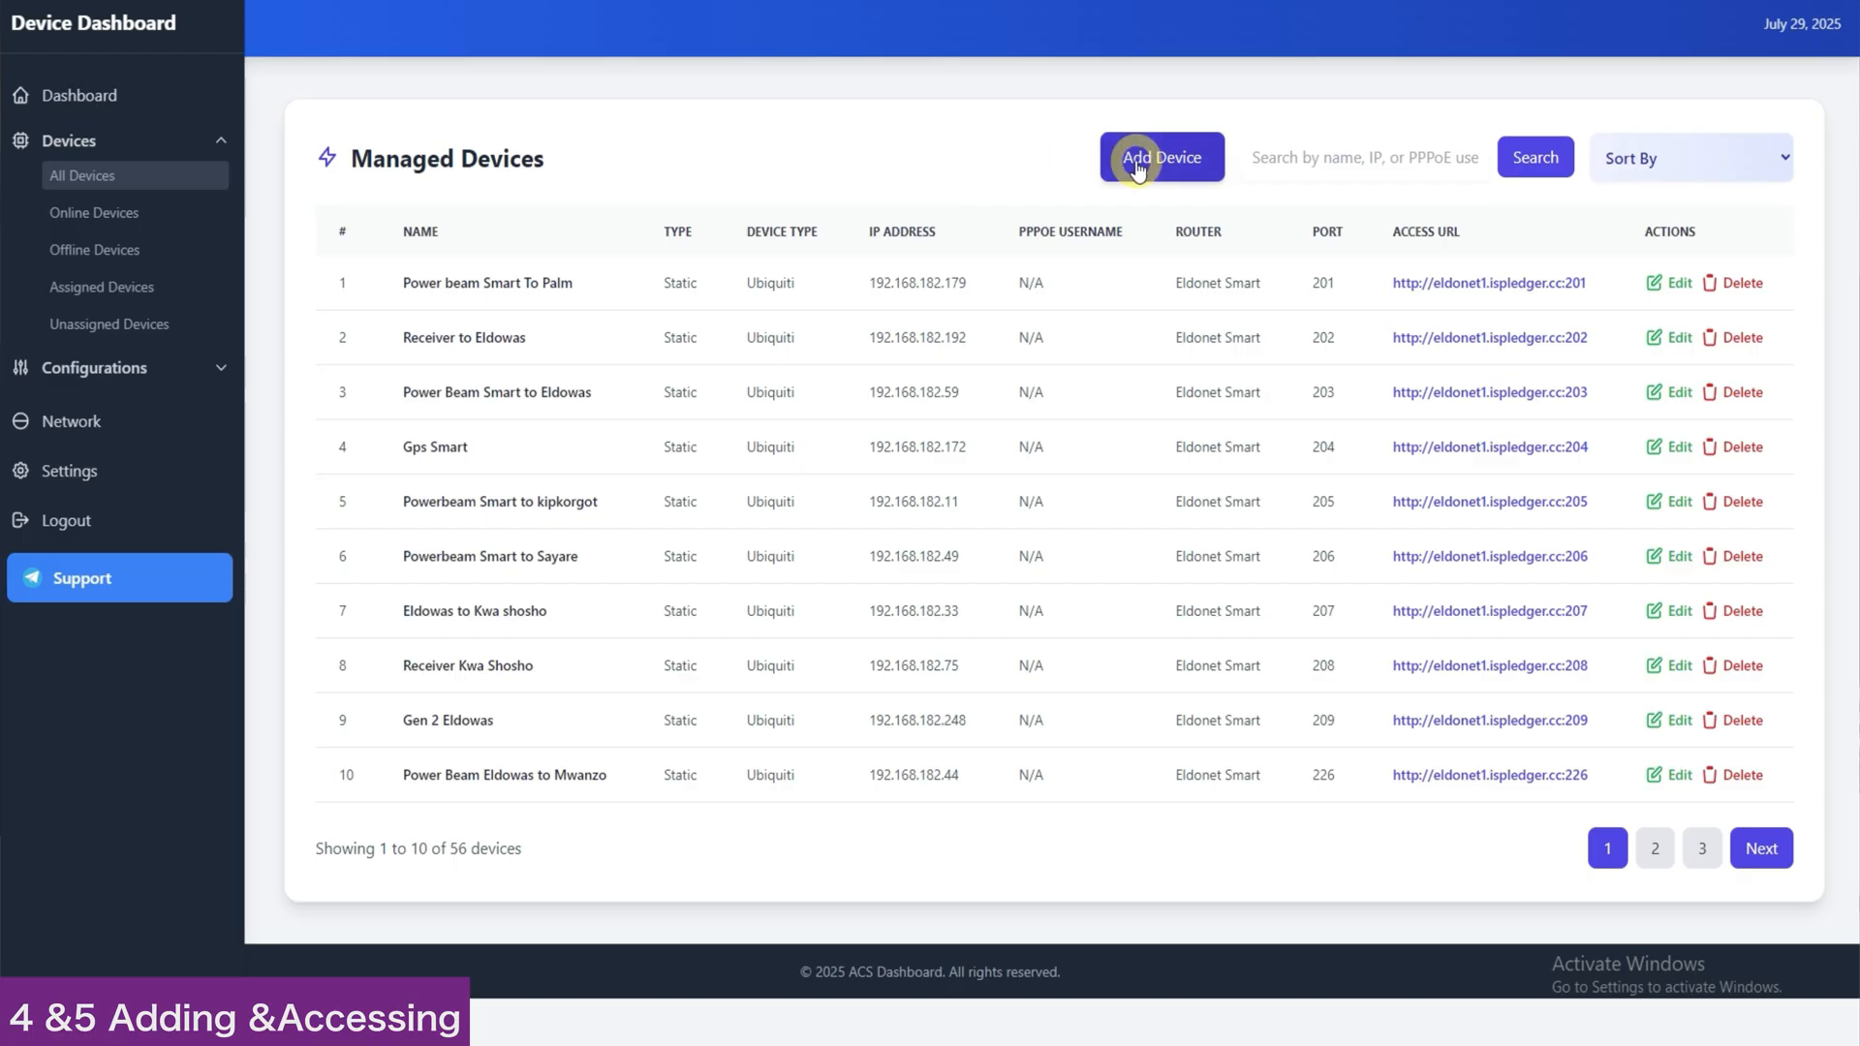
Start a new device named Test router with PPPoE connection, Tenda type and username demo.
{"action": "left_click", "coordinate": [1160, 156]}
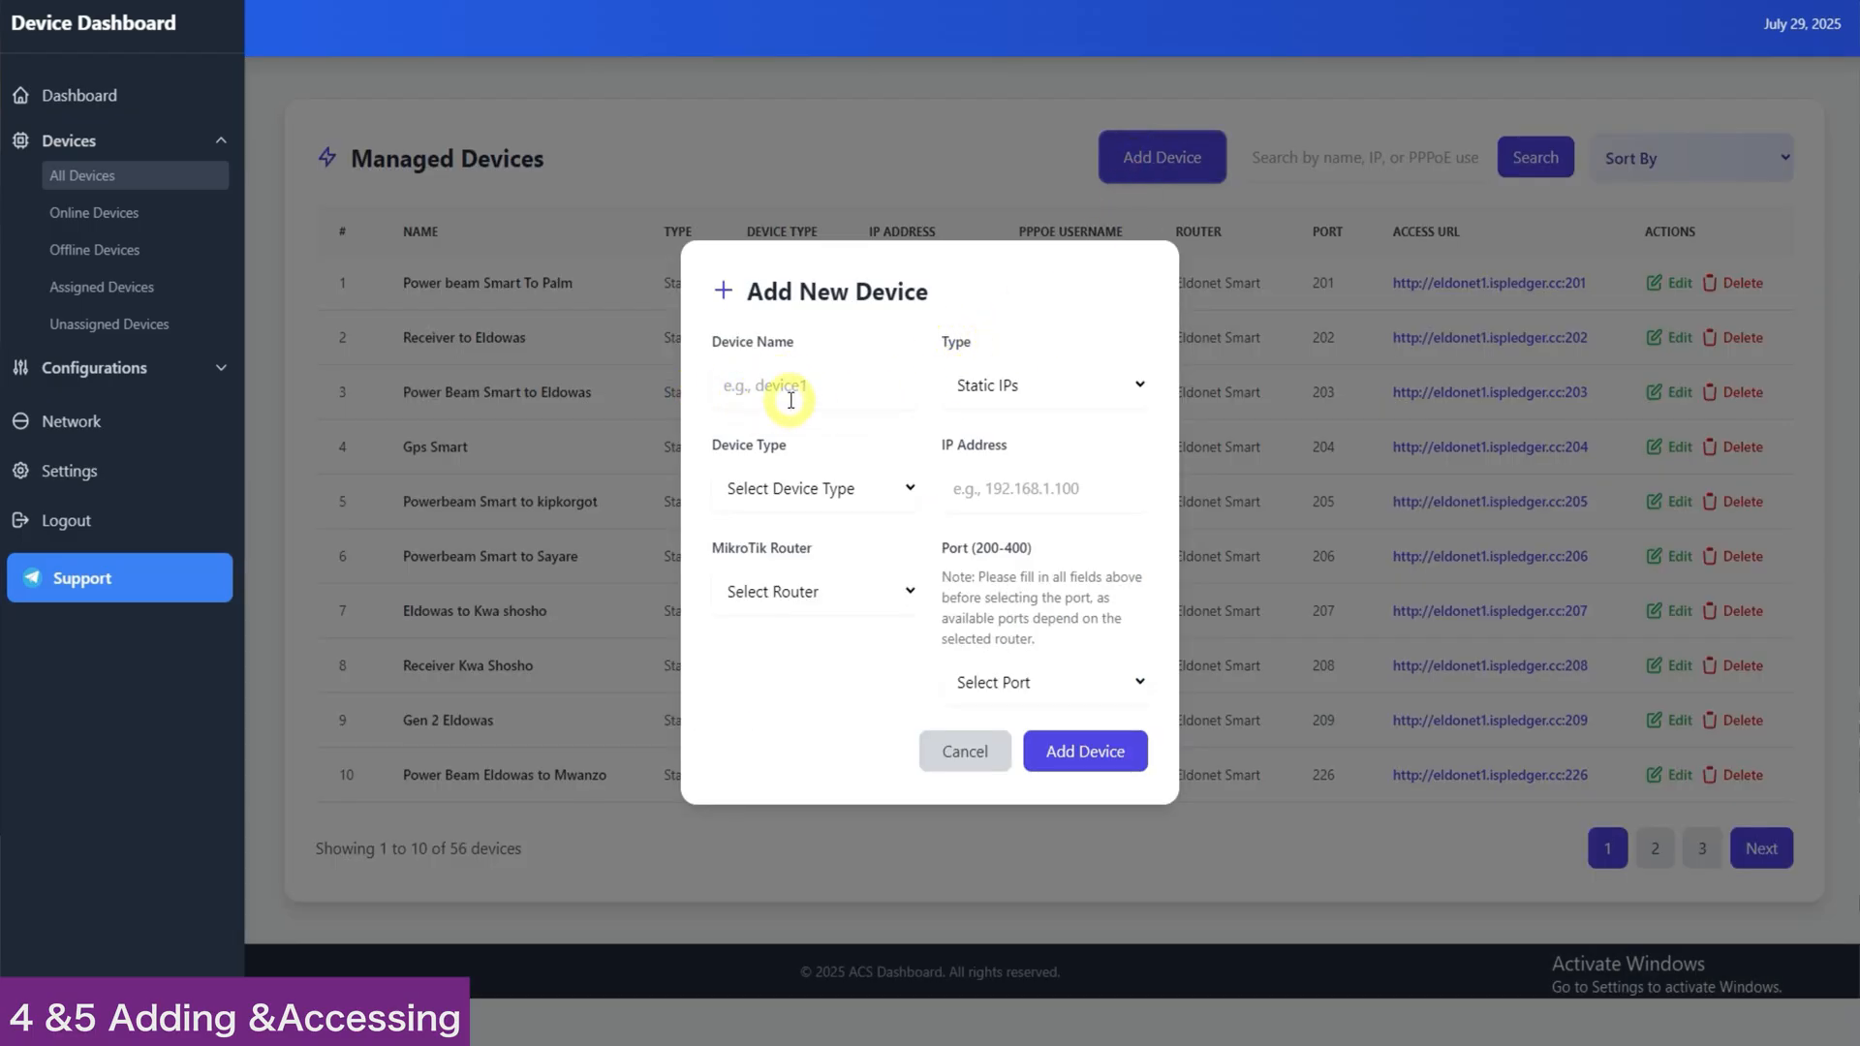
{"action": "left_click", "coordinate": [813, 383]}
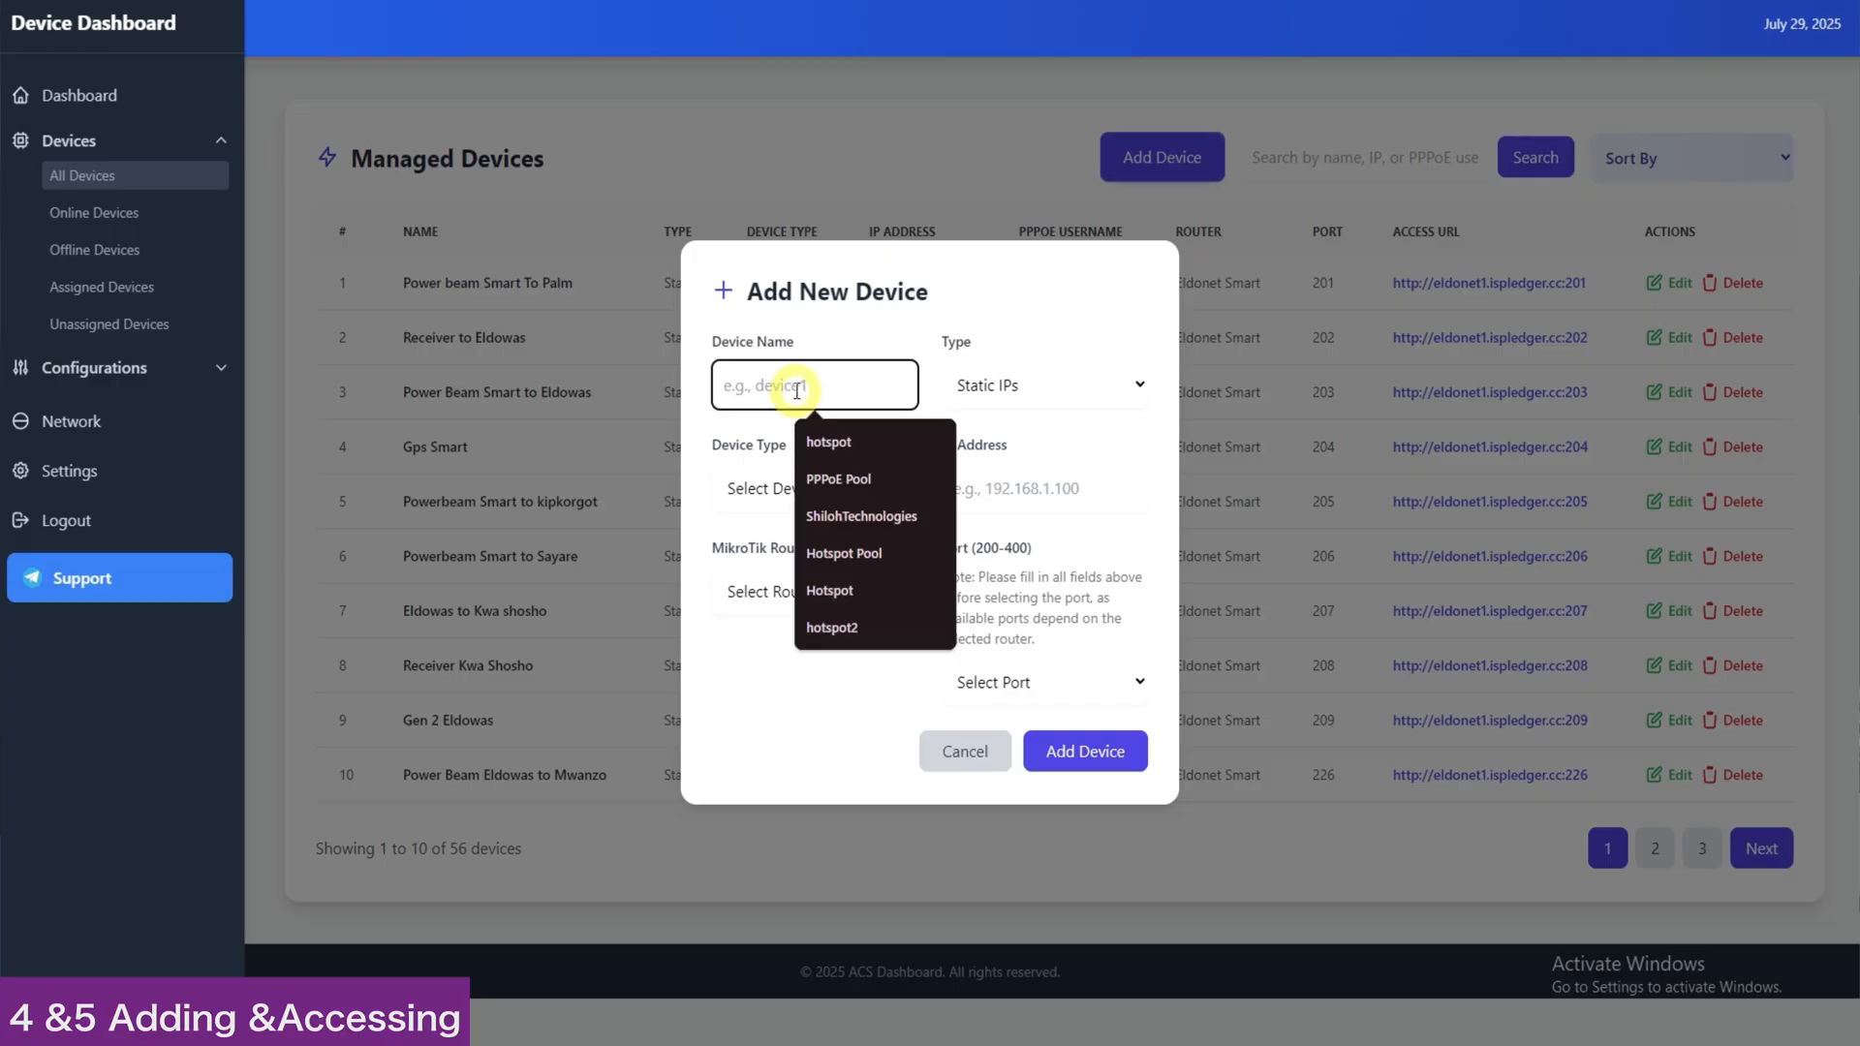
{"action": "type", "text": "Test router"}
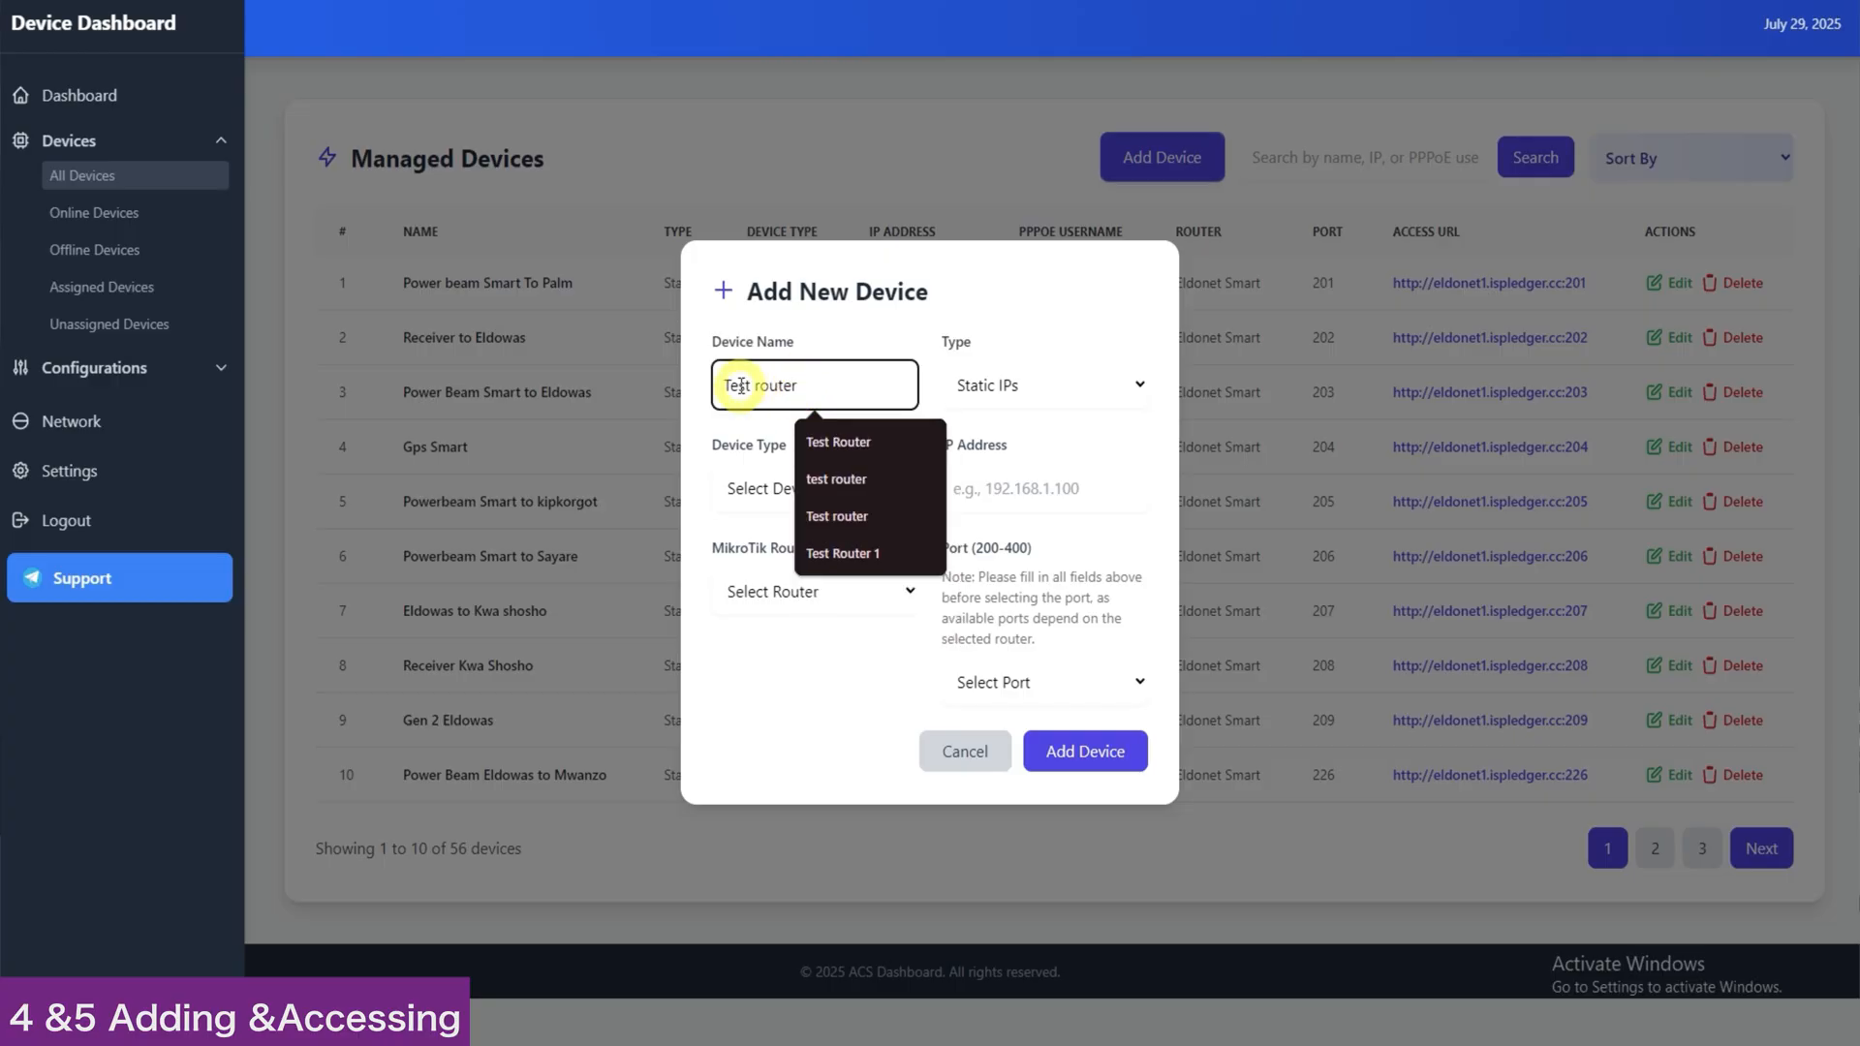
{"action": "left_click", "coordinate": [1042, 384]}
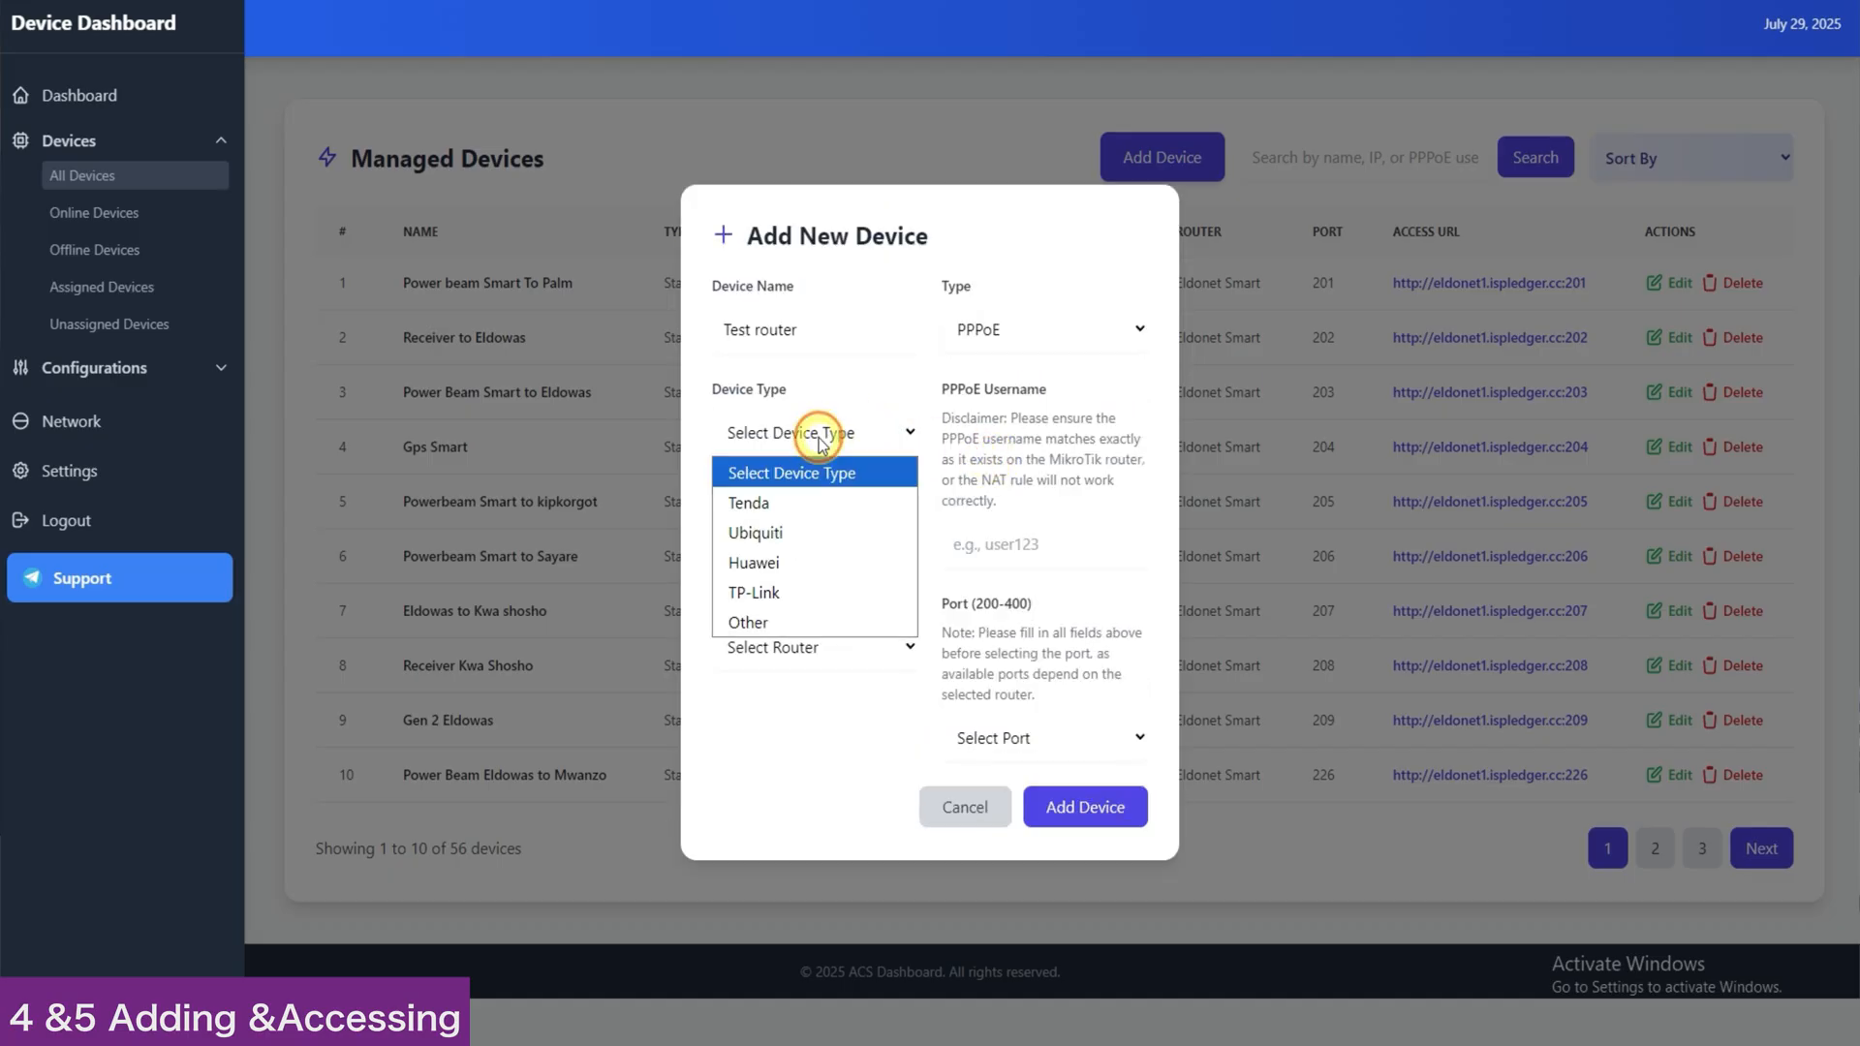
{"action": "left_click", "coordinate": [748, 502]}
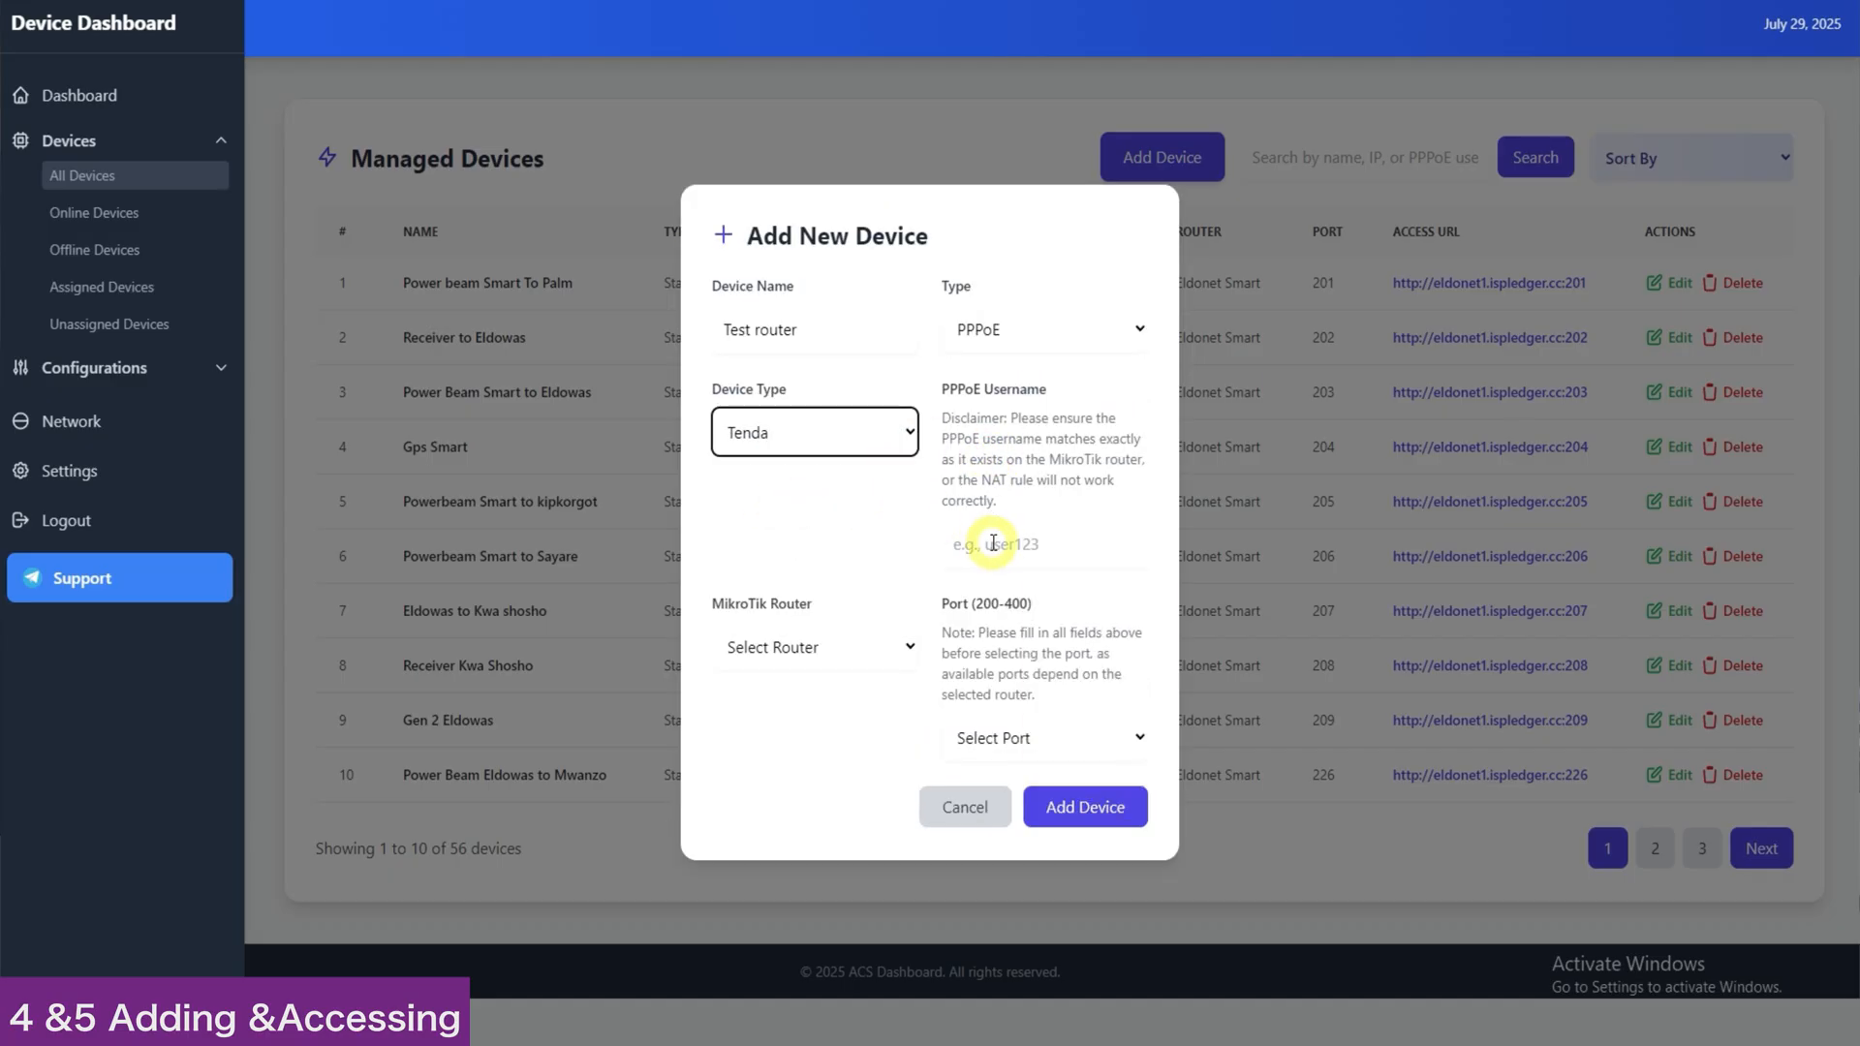
{"action": "type", "text": "demo"}
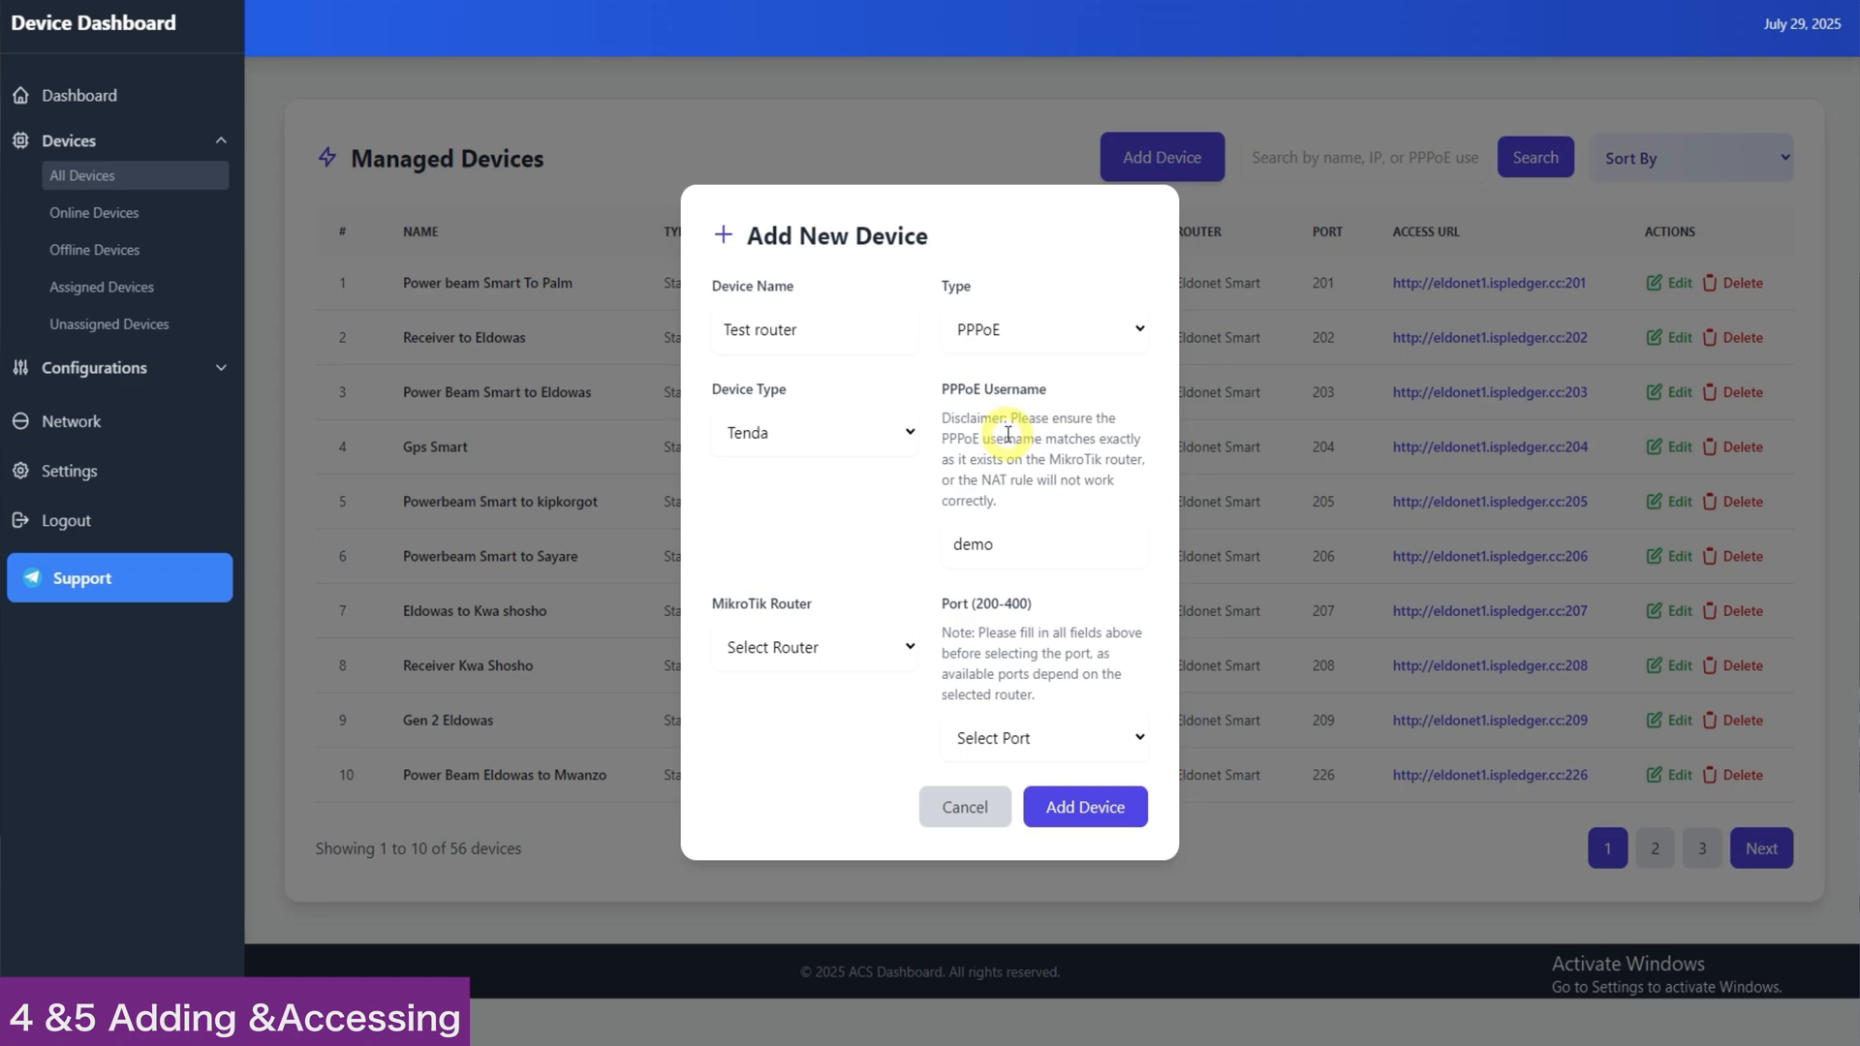
Assign it to router Demo on port 200 and add it to Managed Devices.
{"action": "left_click", "coordinate": [816, 647]}
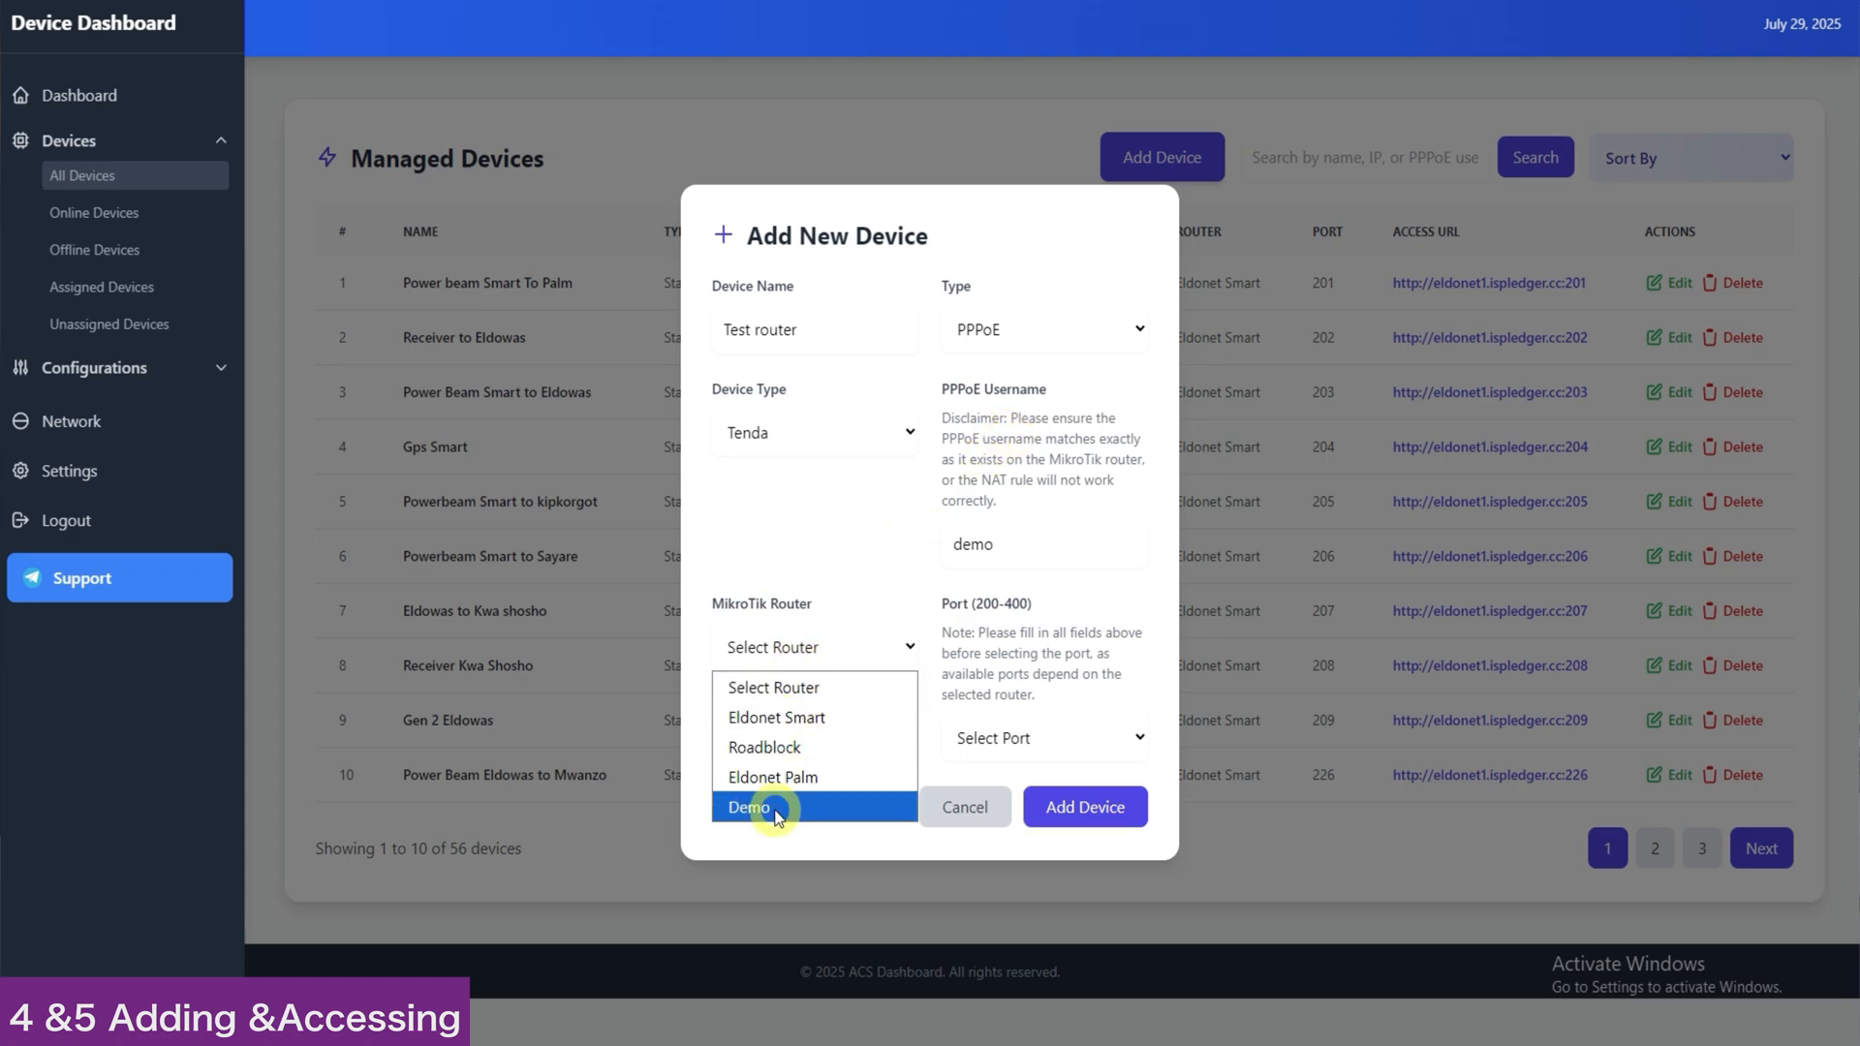
{"action": "left_click", "coordinate": [748, 806]}
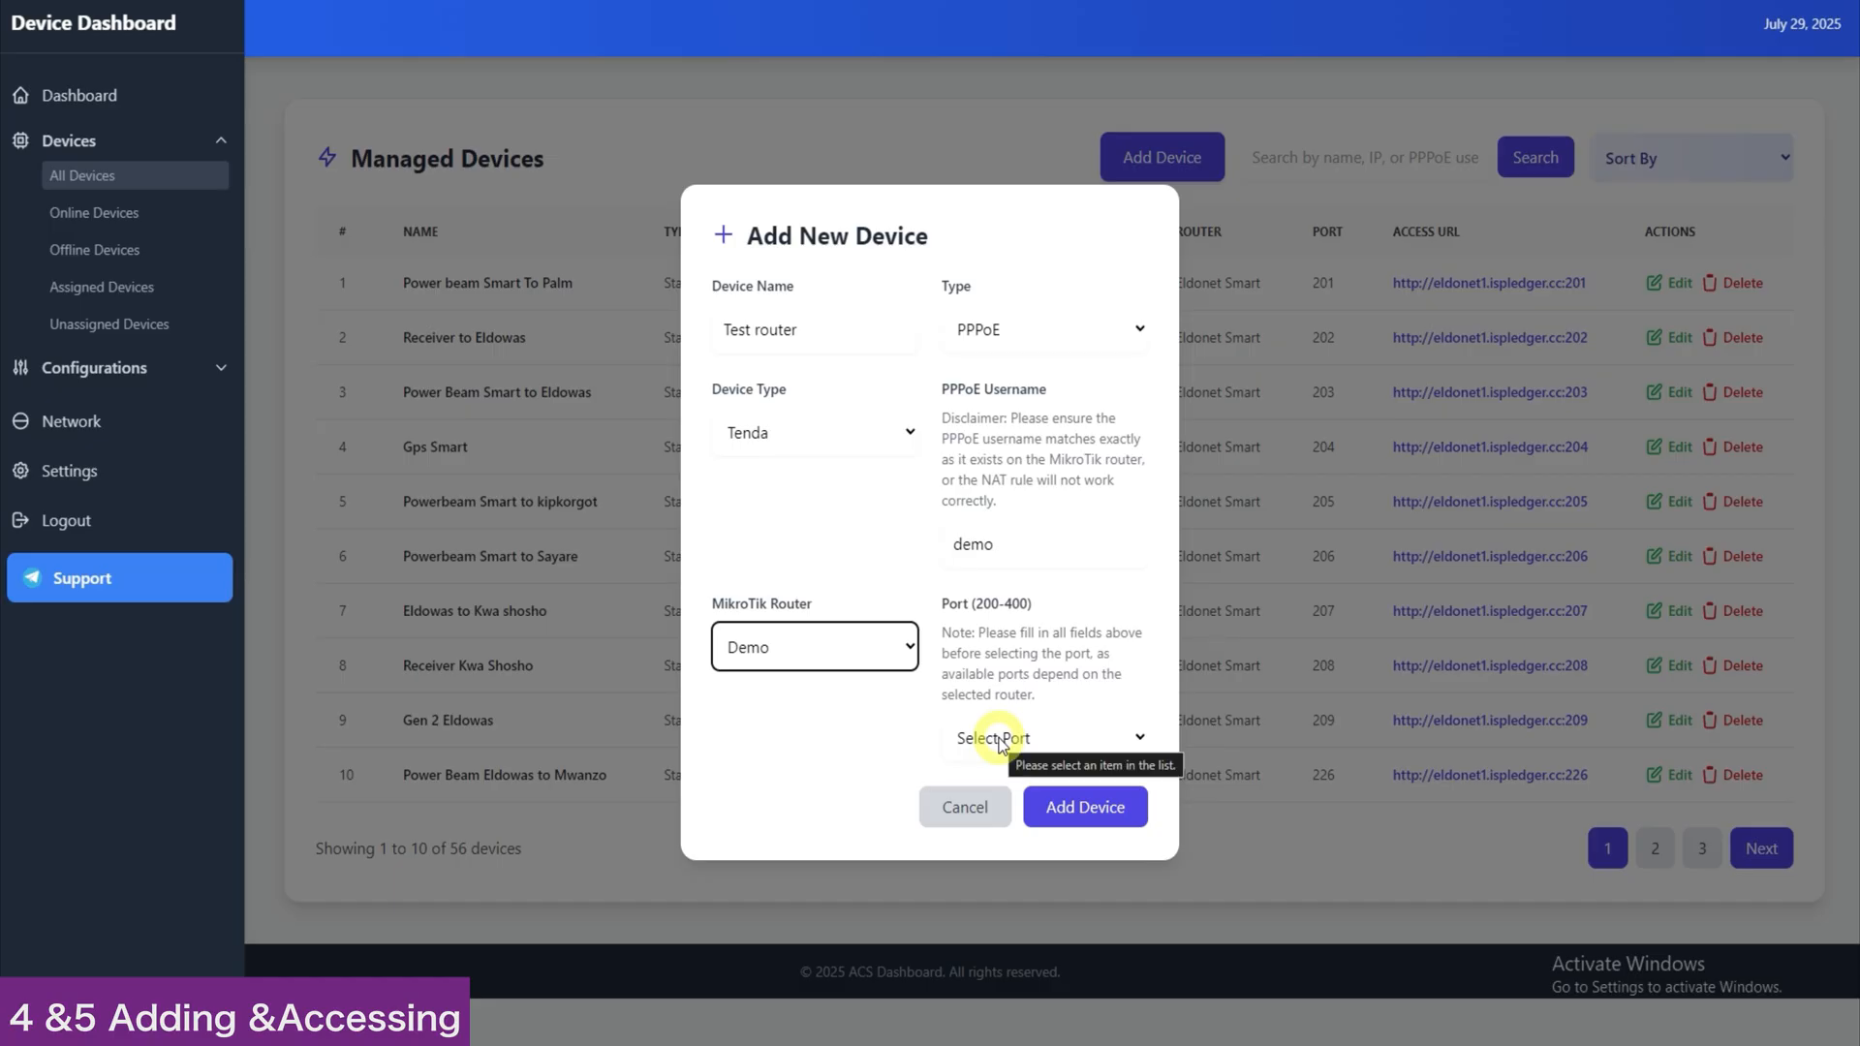
{"action": "left_click", "coordinate": [1042, 736]}
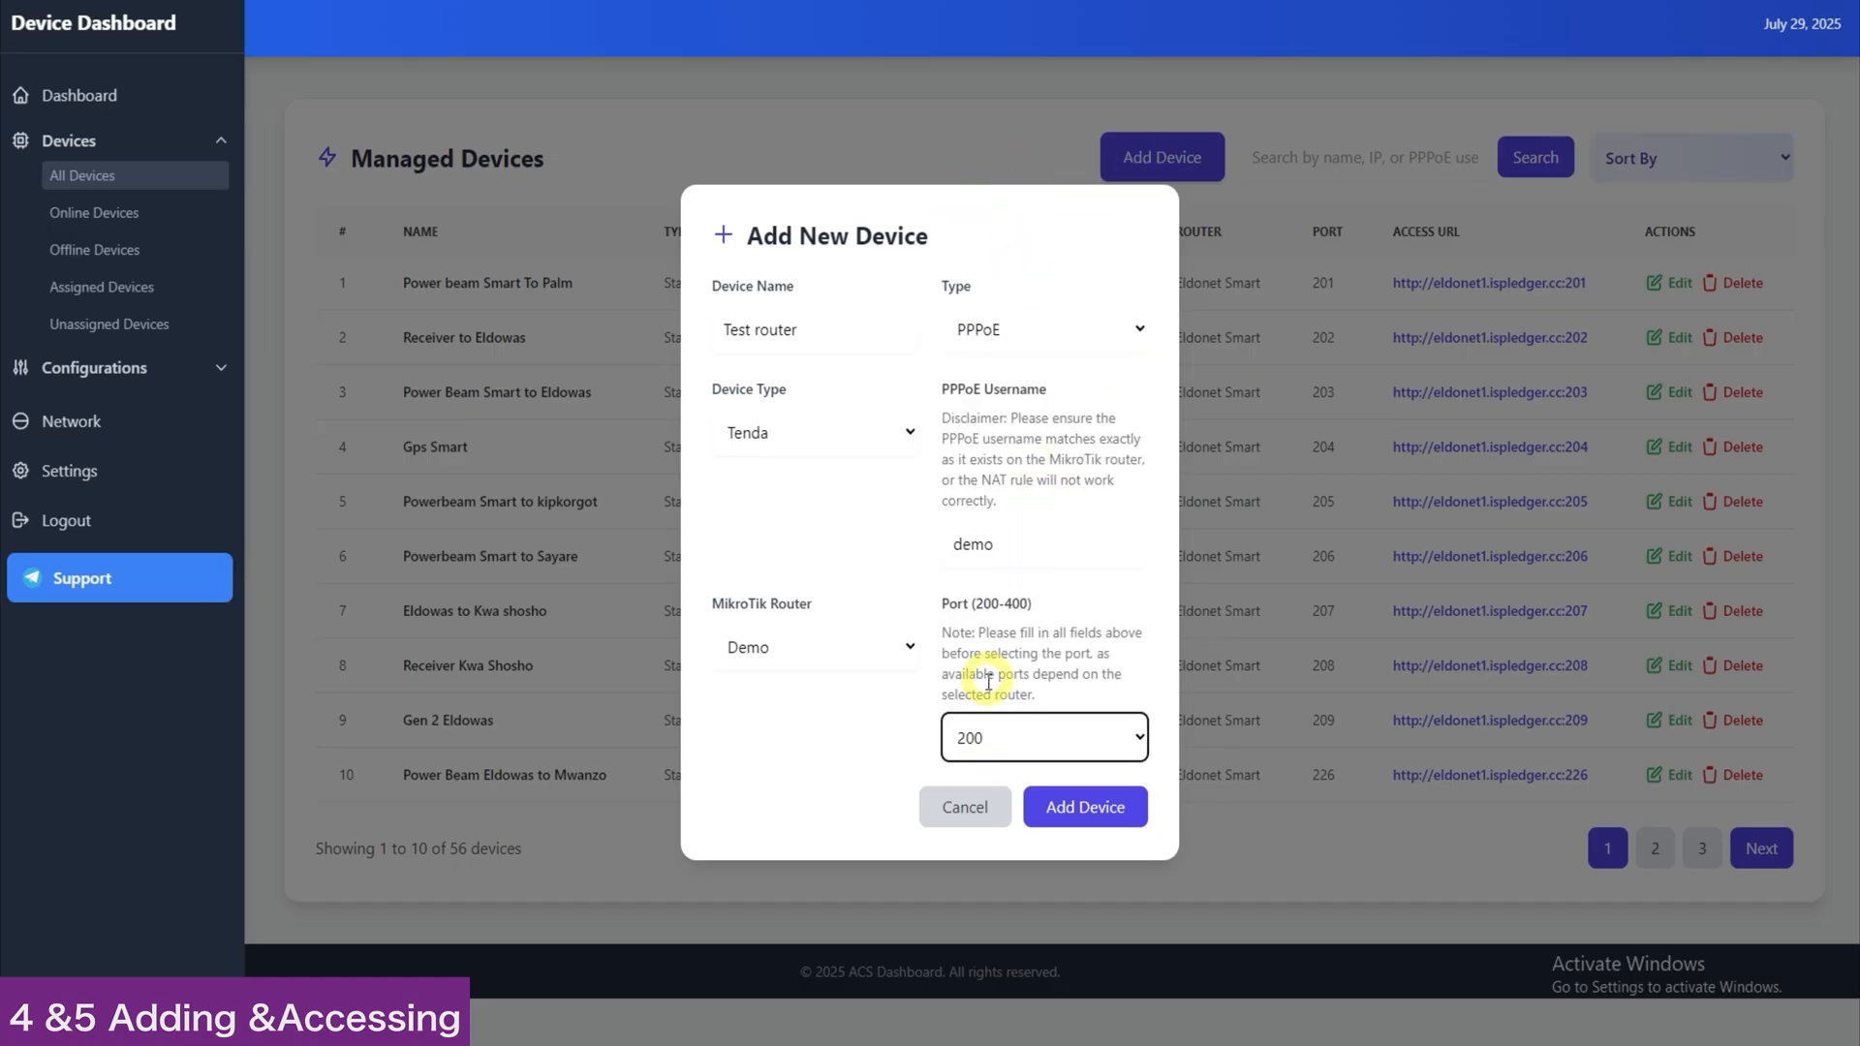
{"action": "mouse_move", "coordinate": [959, 721]}
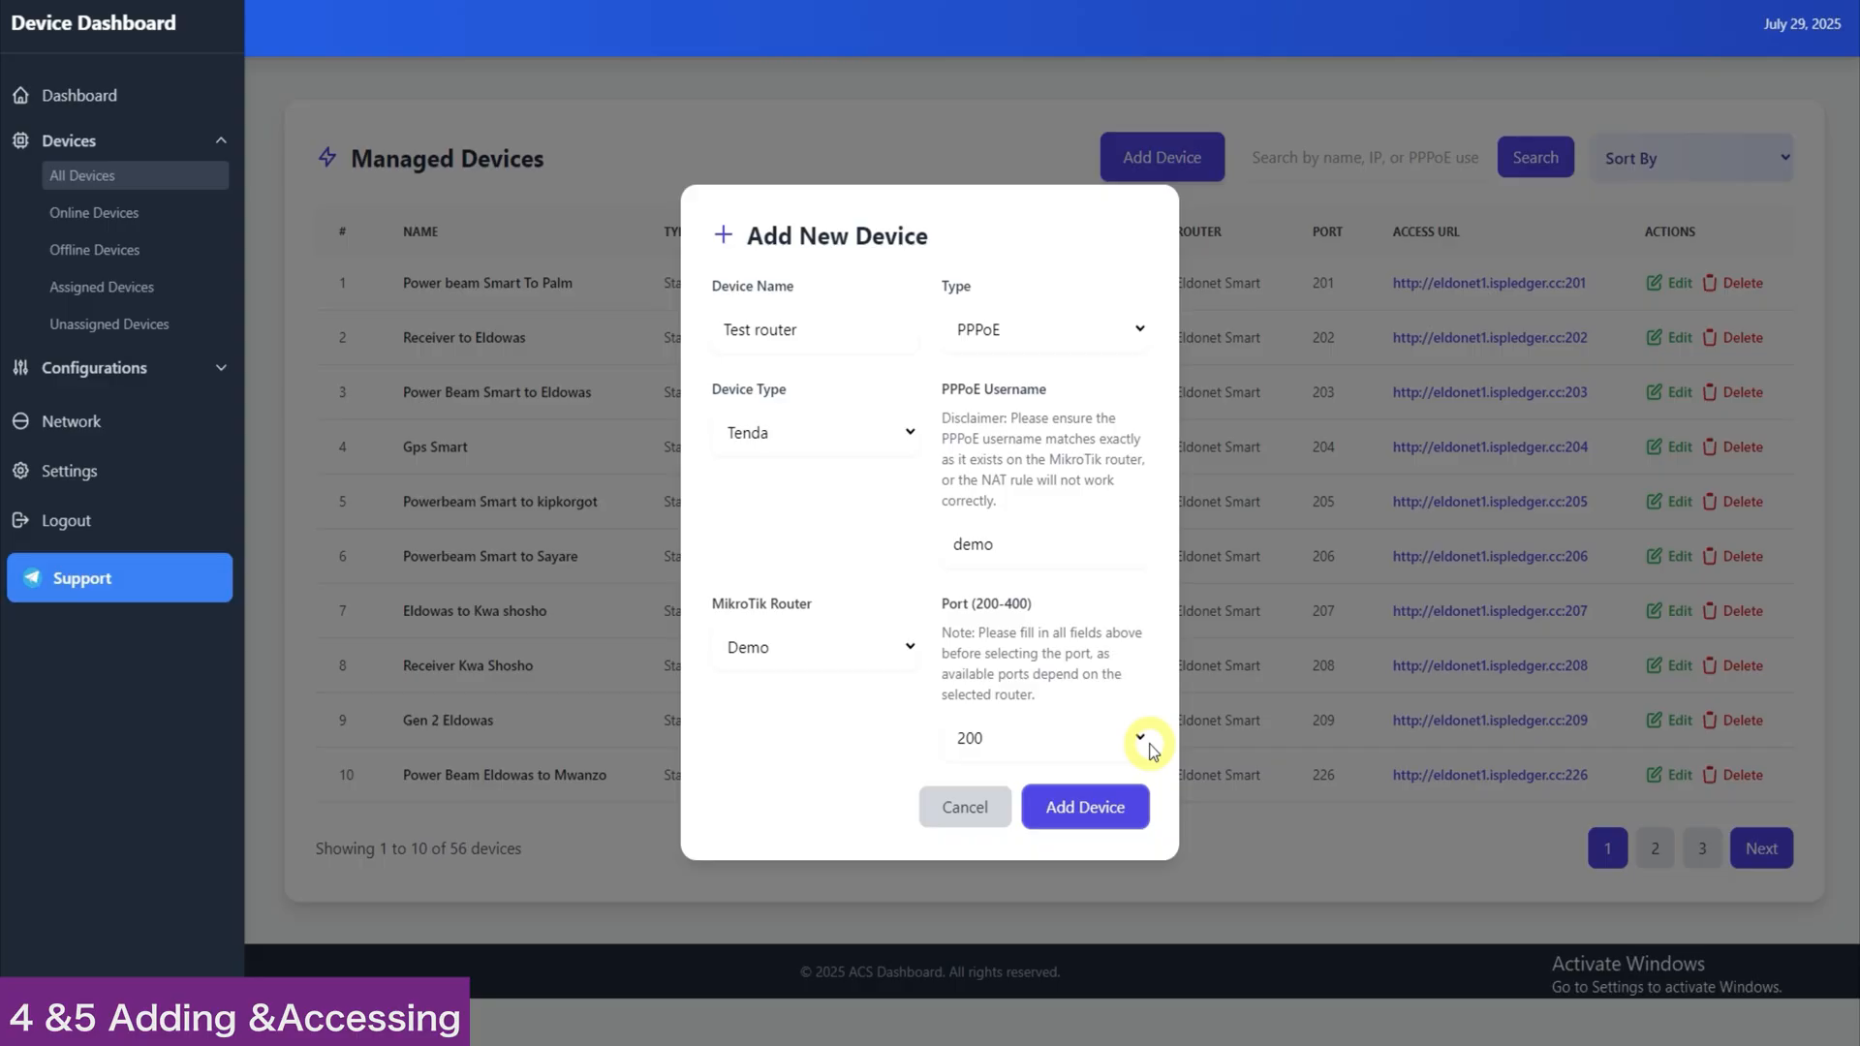
{"action": "left_click", "coordinate": [1081, 806]}
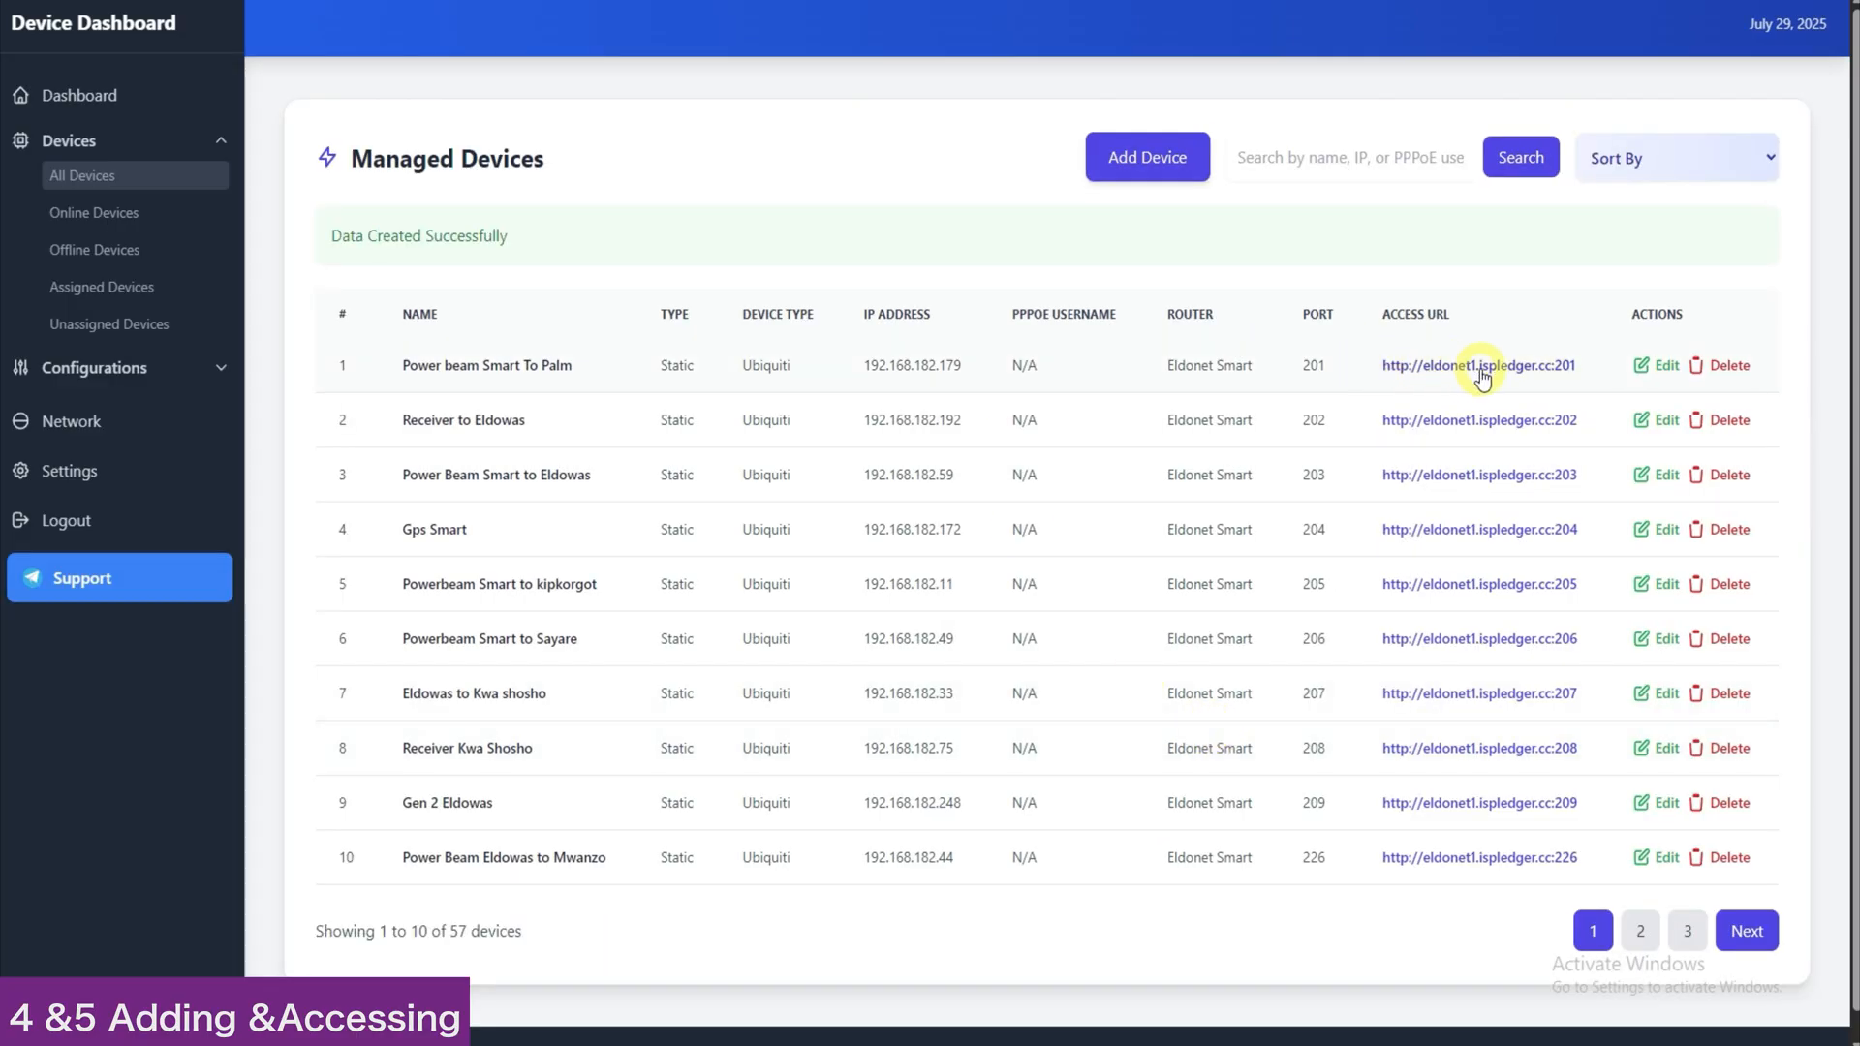